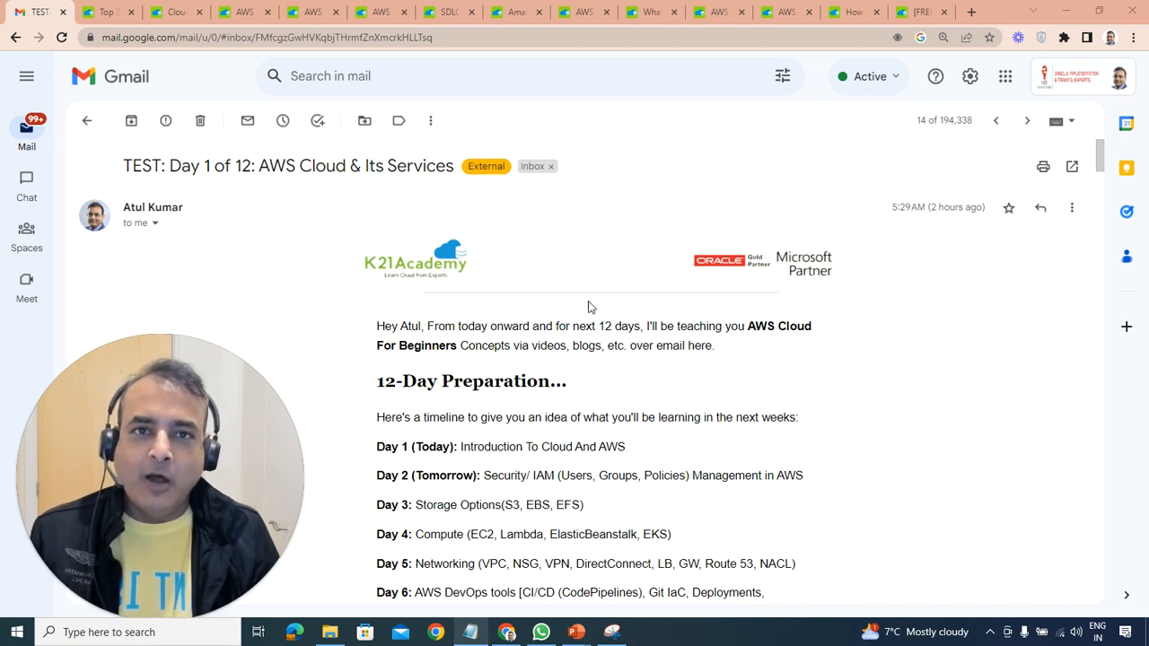
pyautogui.moveTo(594, 306)
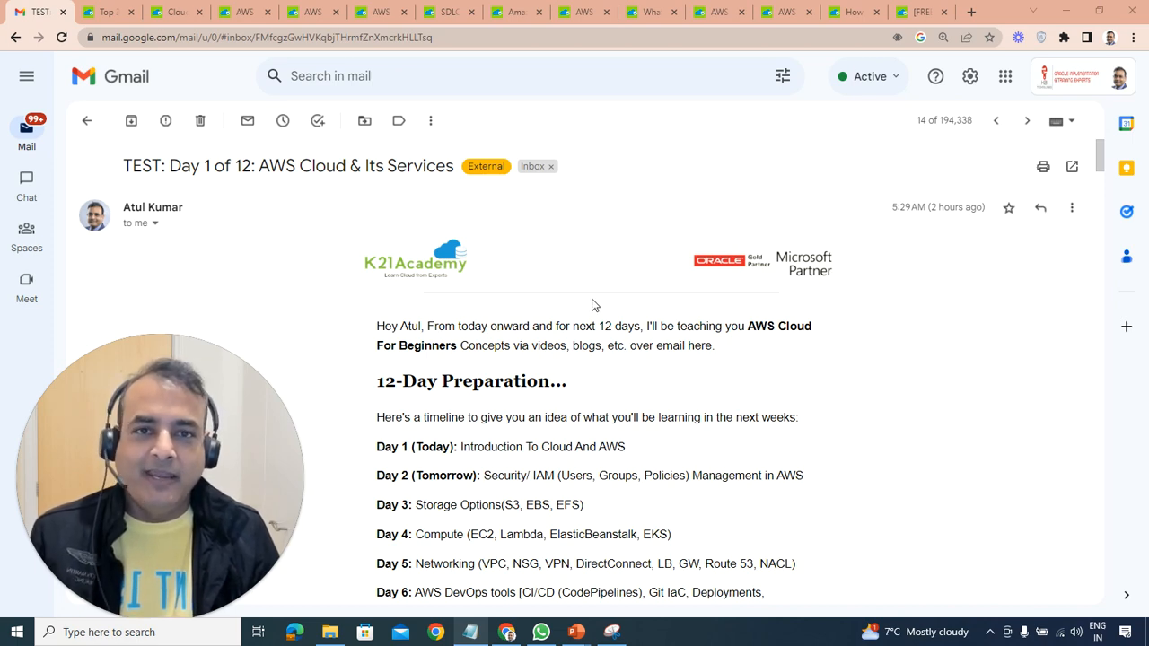
# Scroll down the email's 12-day topic list, picking out a word in the Day 9 topic
pyautogui.scroll(-3)
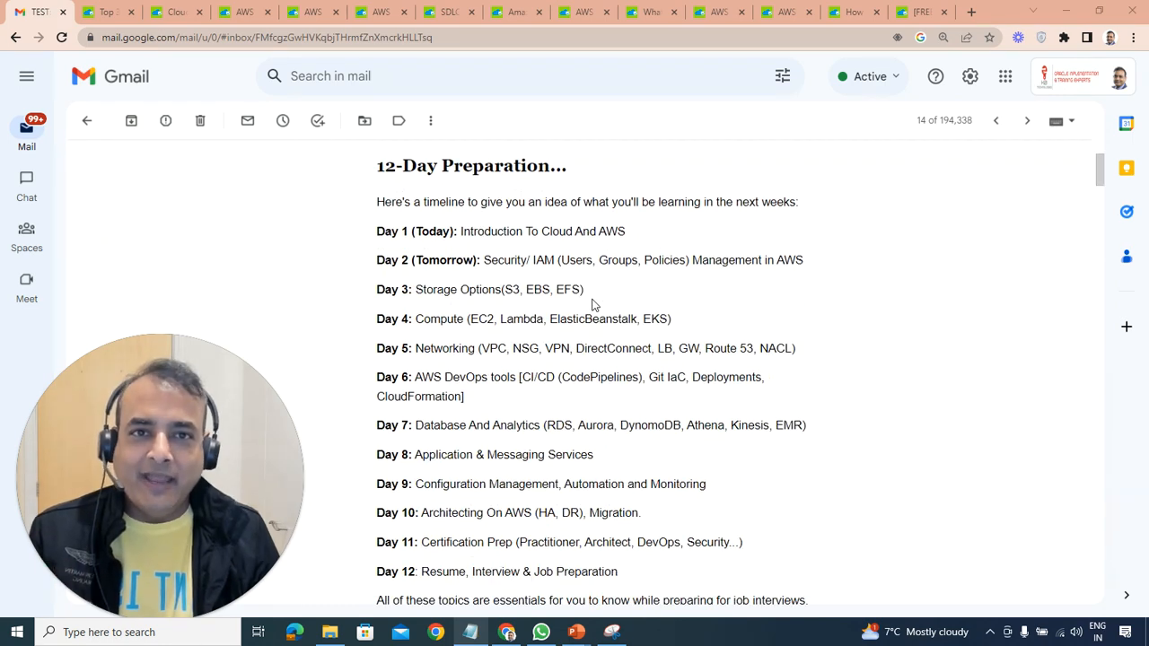
pyautogui.scroll(-3)
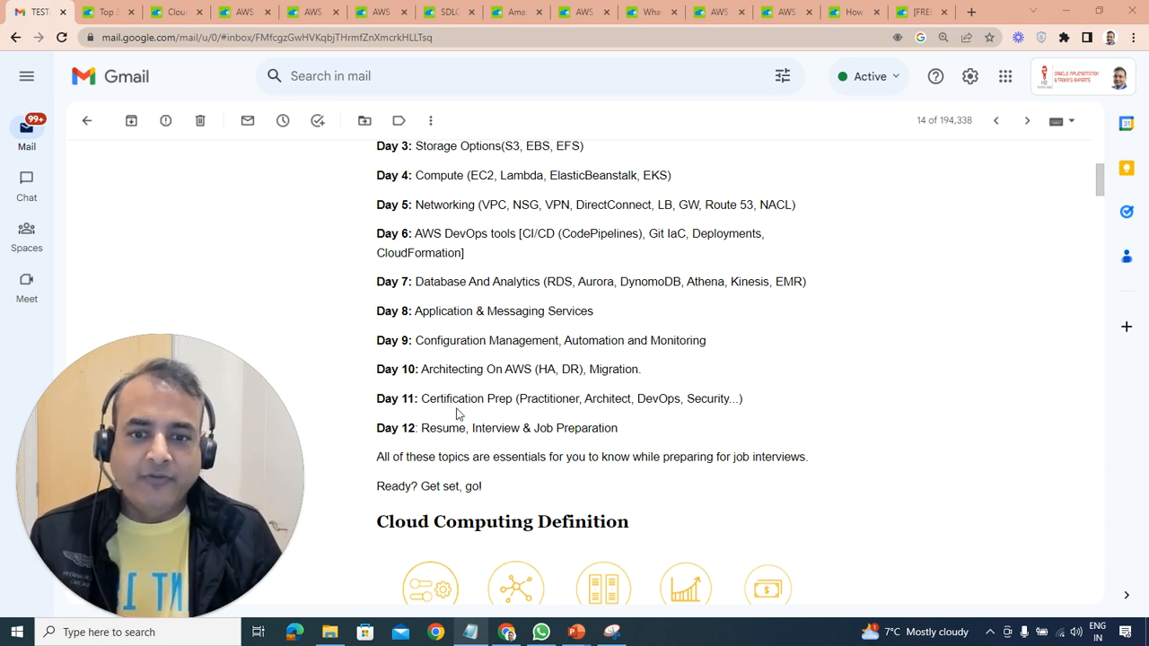
pyautogui.moveTo(462, 416)
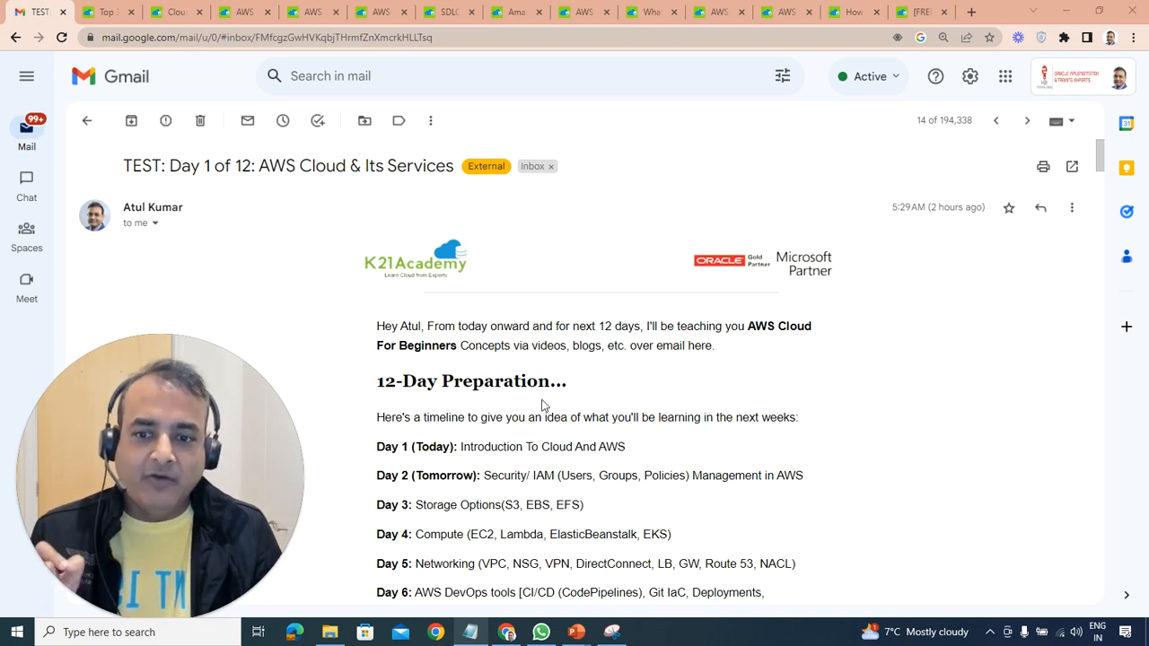
pyautogui.scroll(-3)
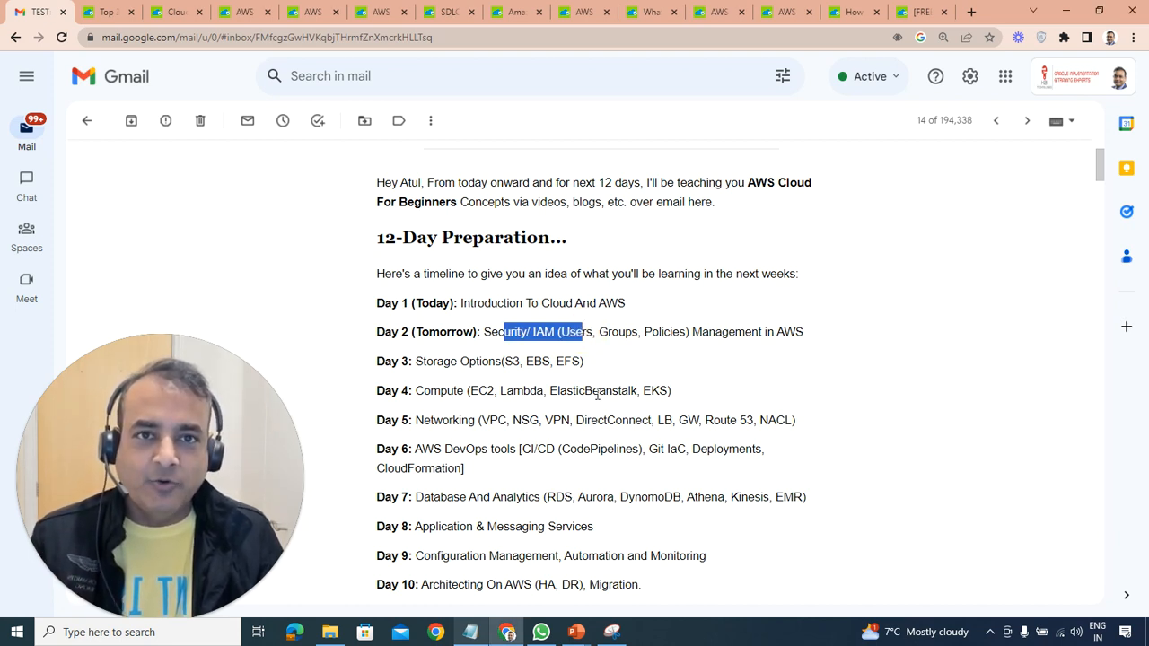
pyautogui.moveTo(486, 383)
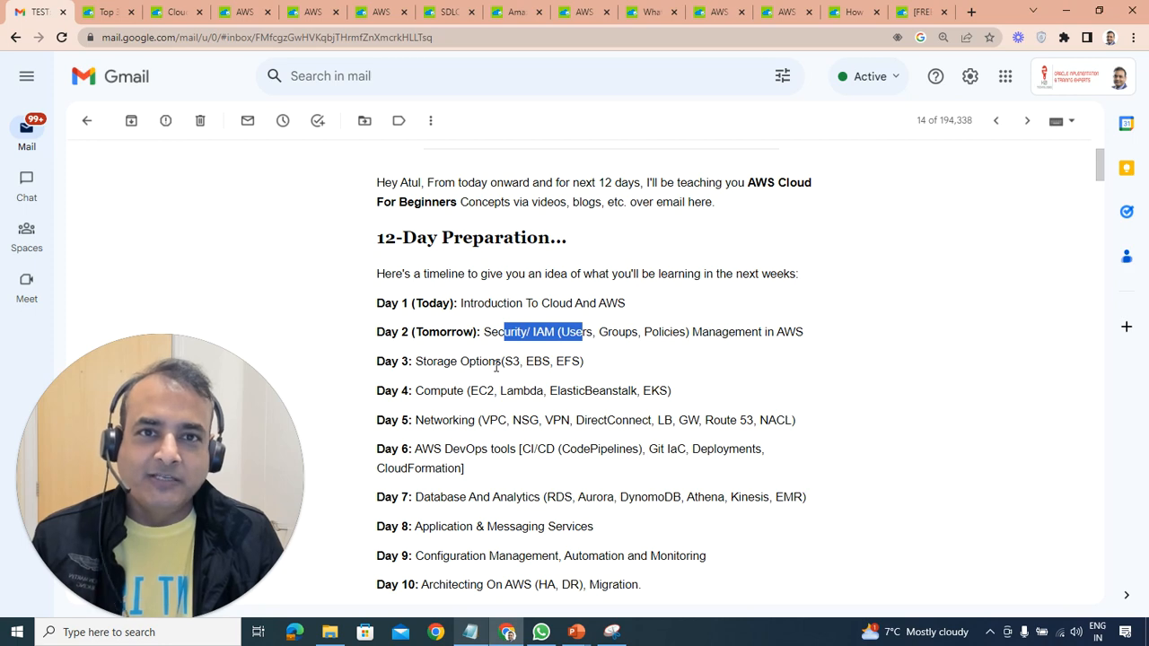
pyautogui.moveTo(473, 405)
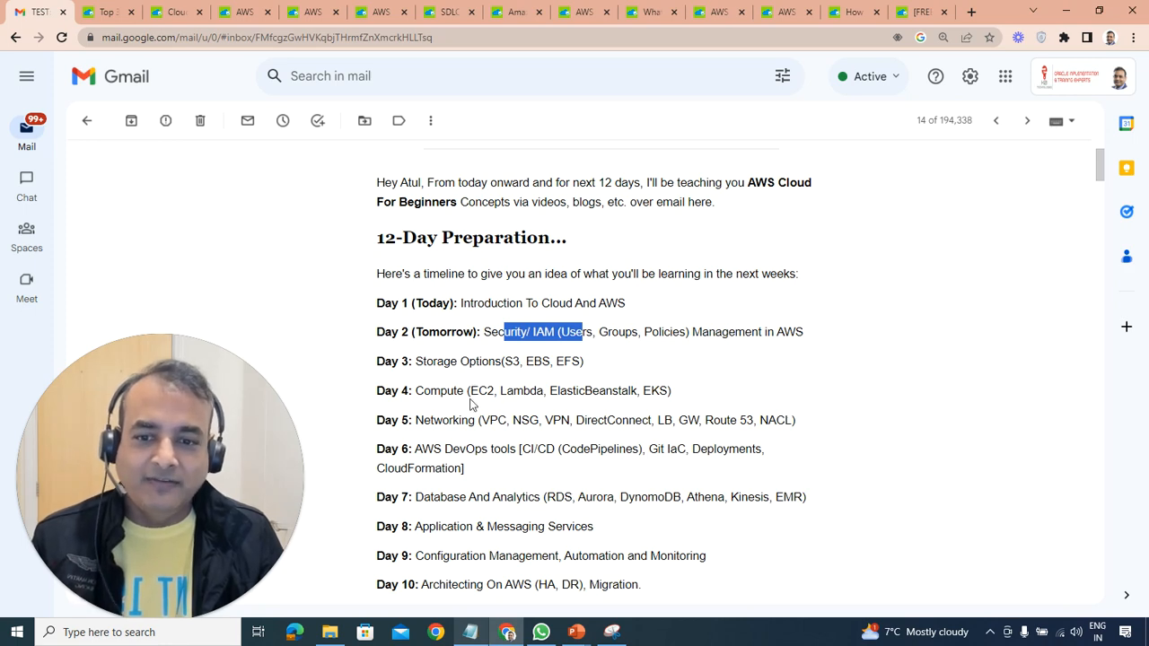
pyautogui.scroll(-3)
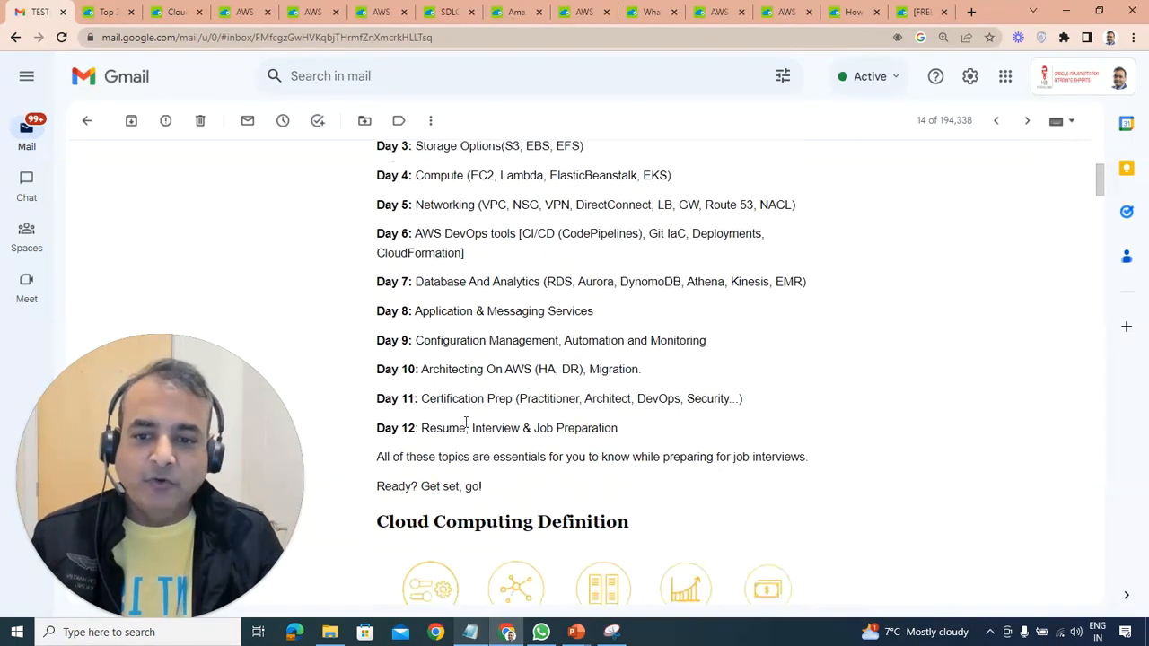
pyautogui.moveTo(461, 365)
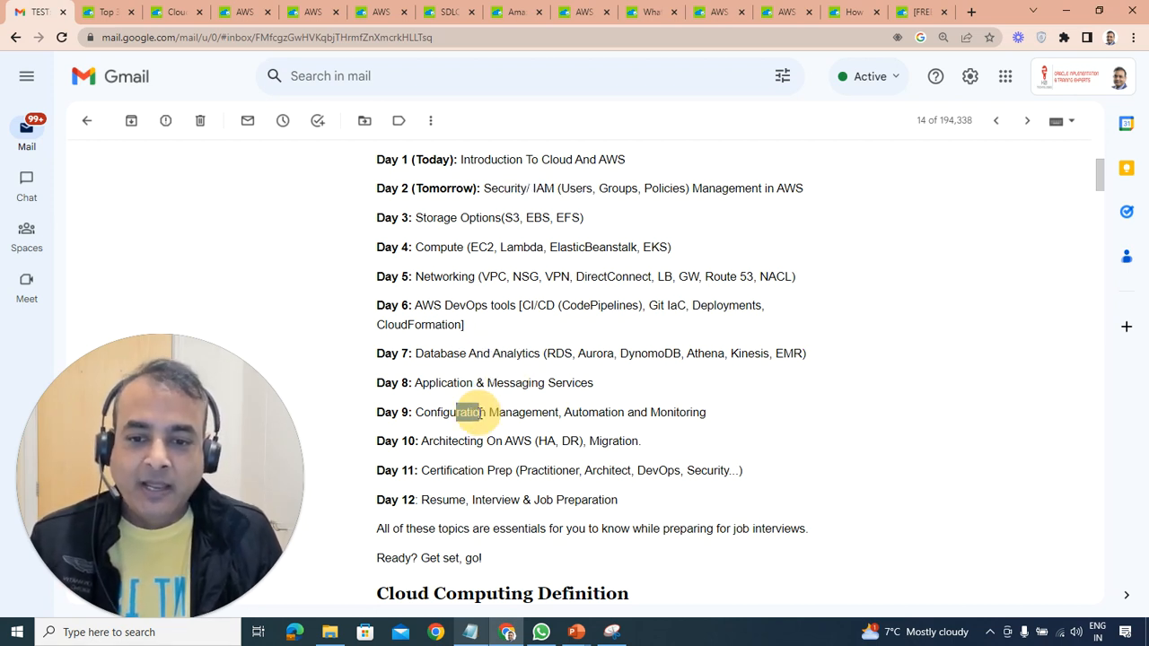
pyautogui.doubleClick(472, 412)
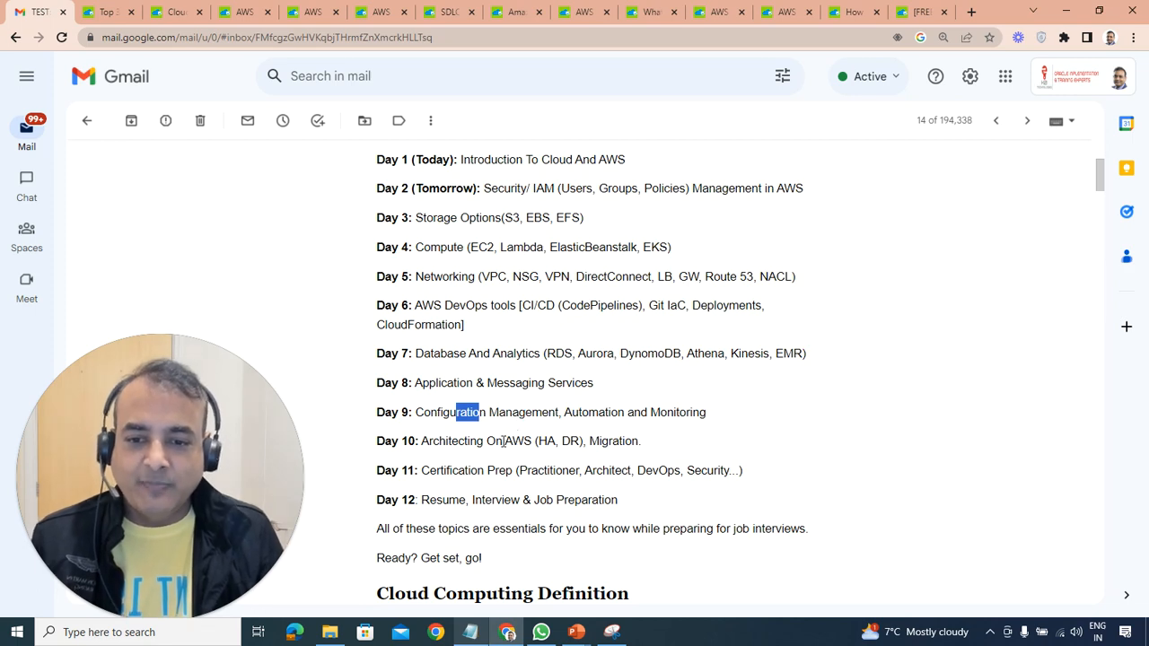
pyautogui.scroll(-3)
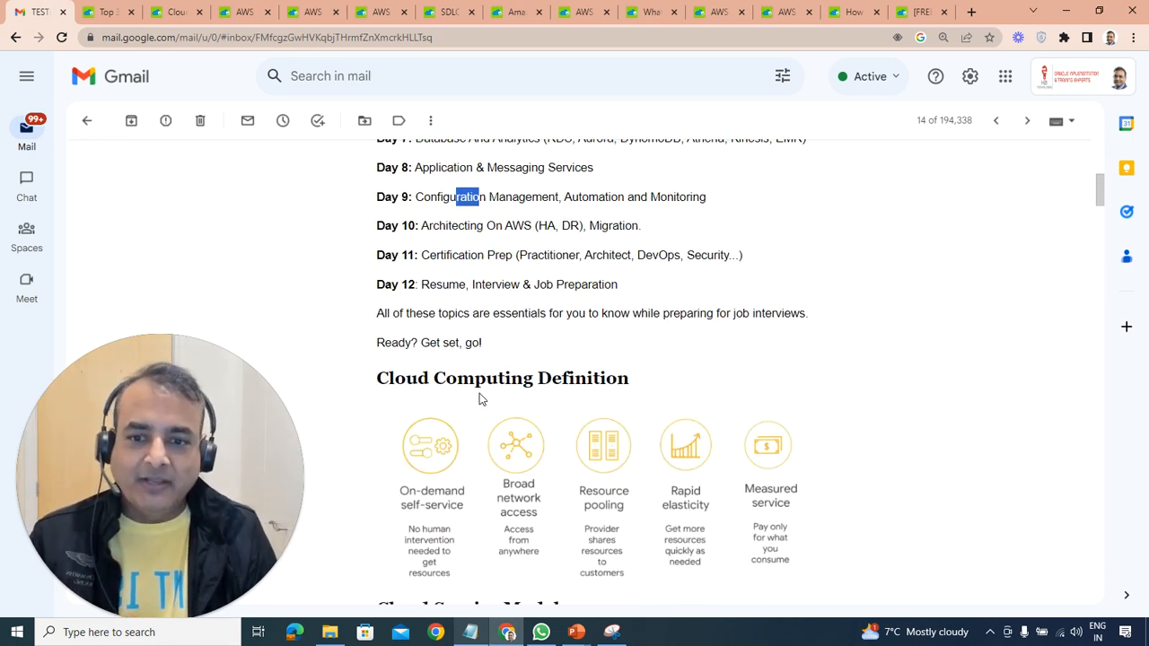
pyautogui.scroll(-3)
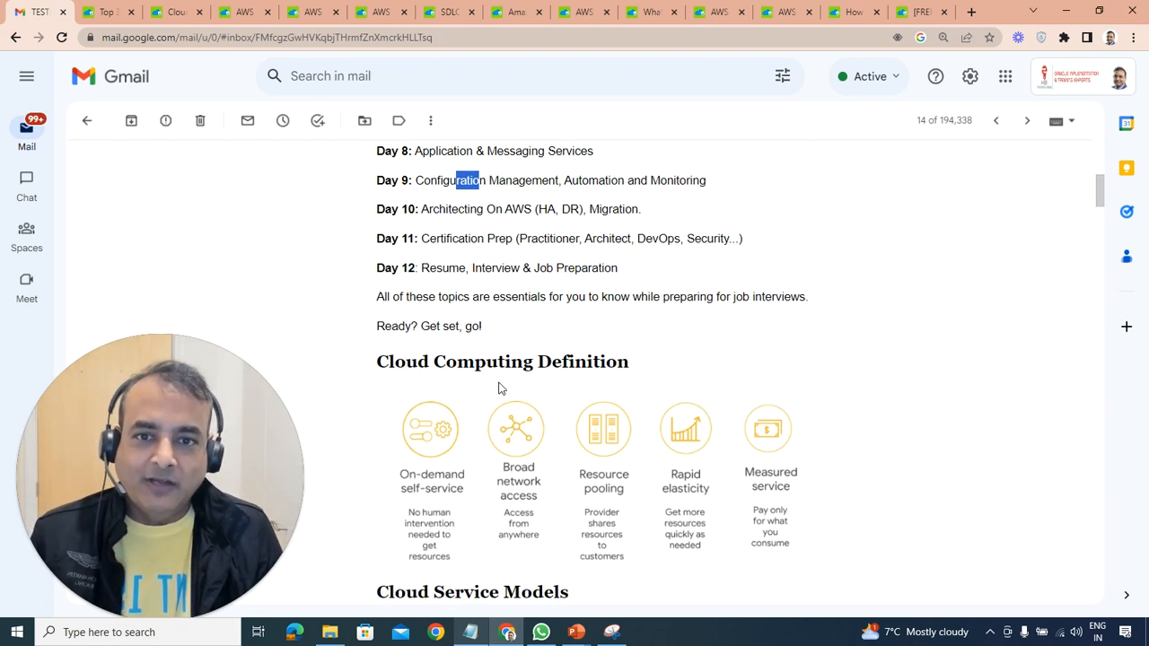
pyautogui.scroll(-3)
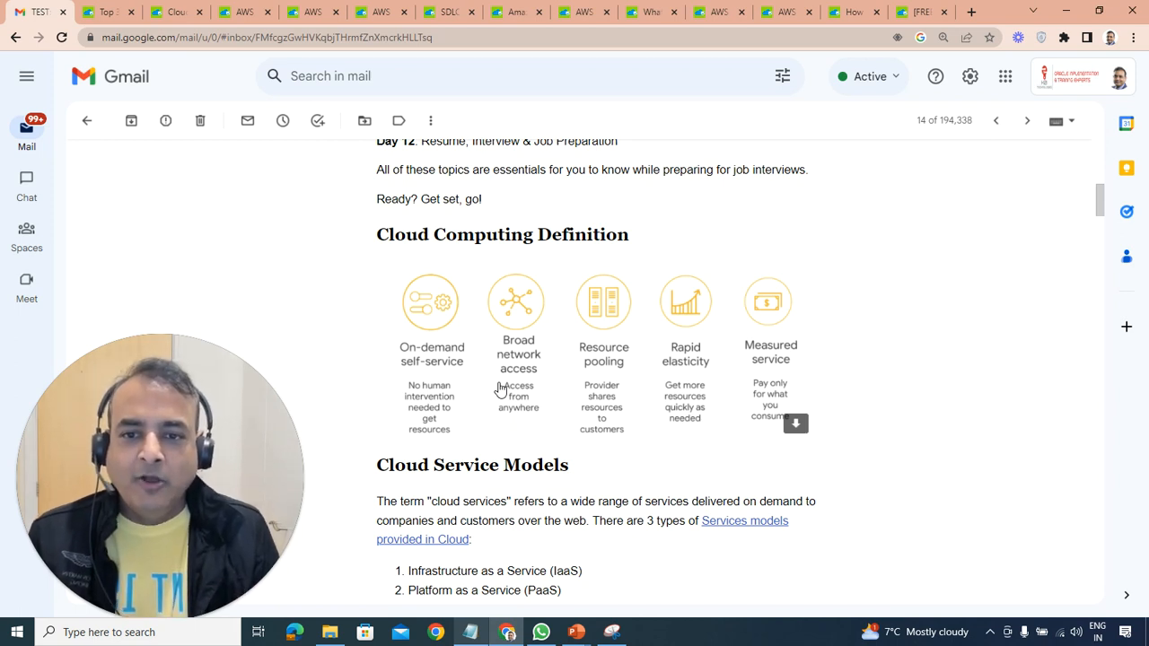
# Reach the IaaS/PaaS/SaaS service models, highlighting the PaaS item and its Lambda and EKS examples
pyautogui.scroll(-3)
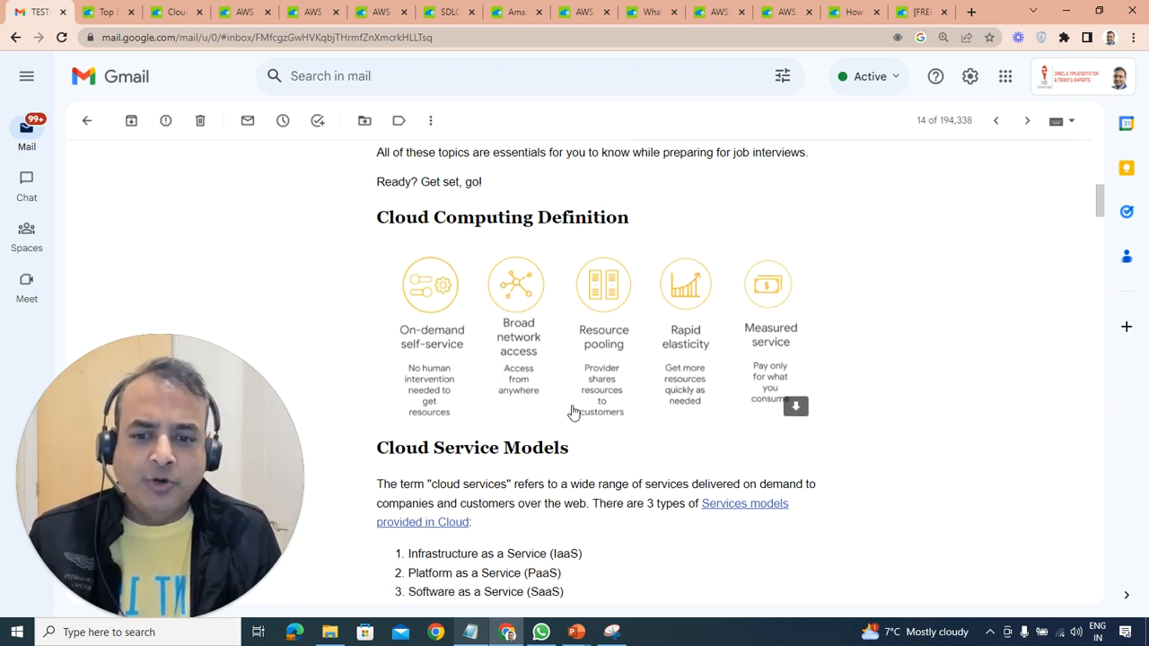
pyautogui.scroll(-3)
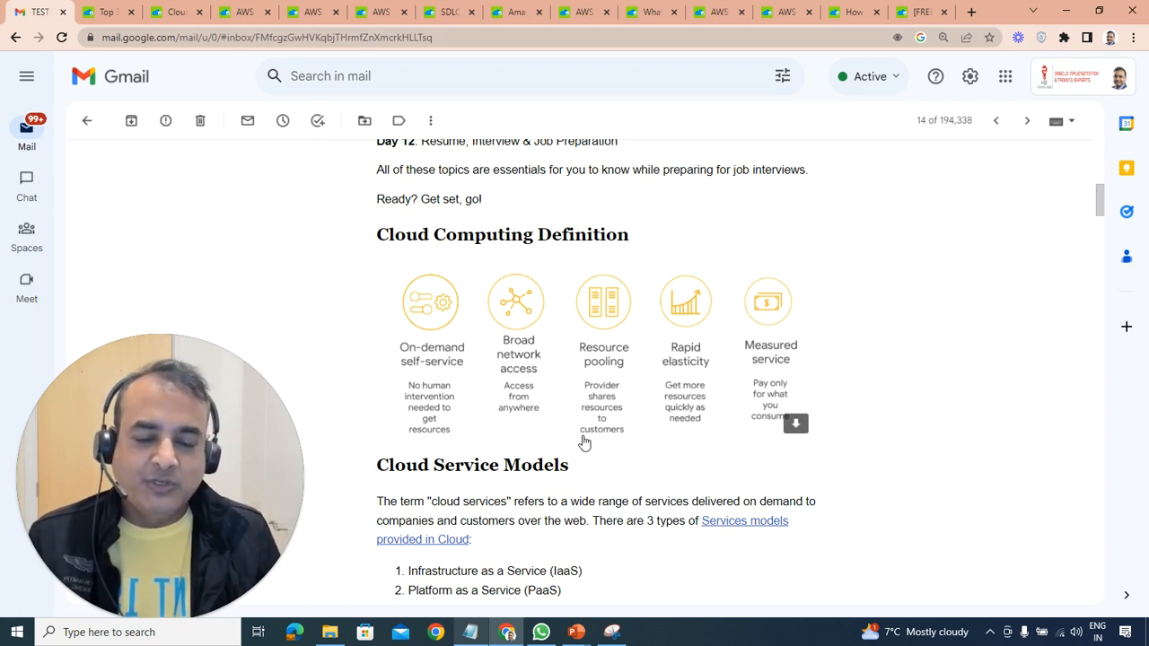
pyautogui.scroll(-3)
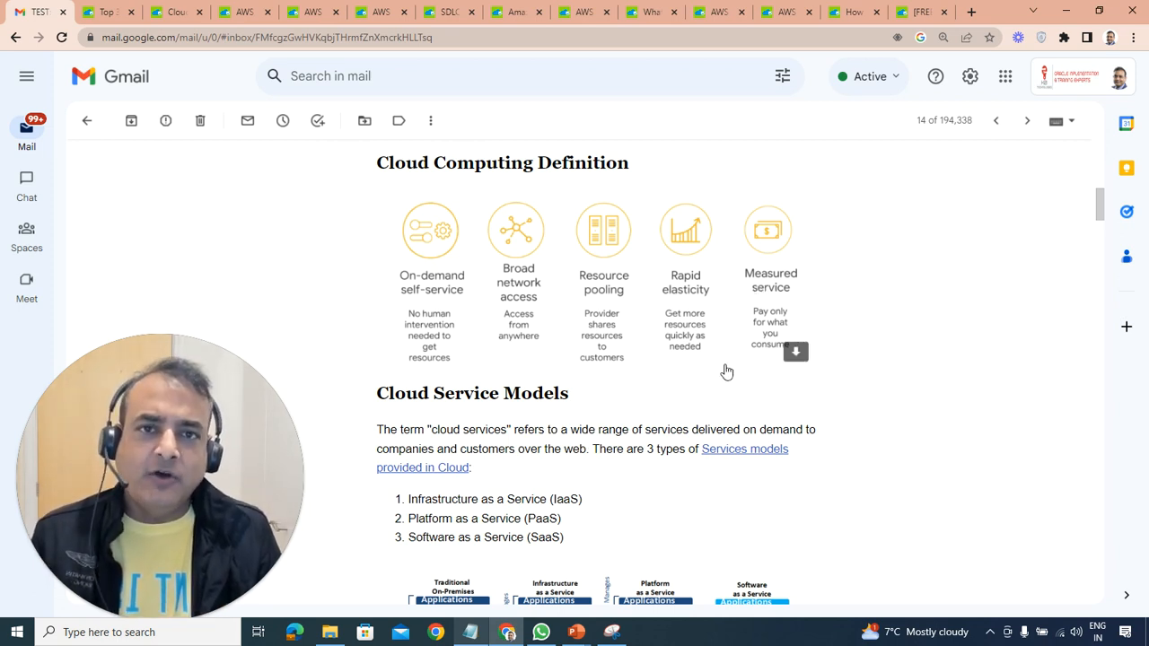
pyautogui.scroll(-3)
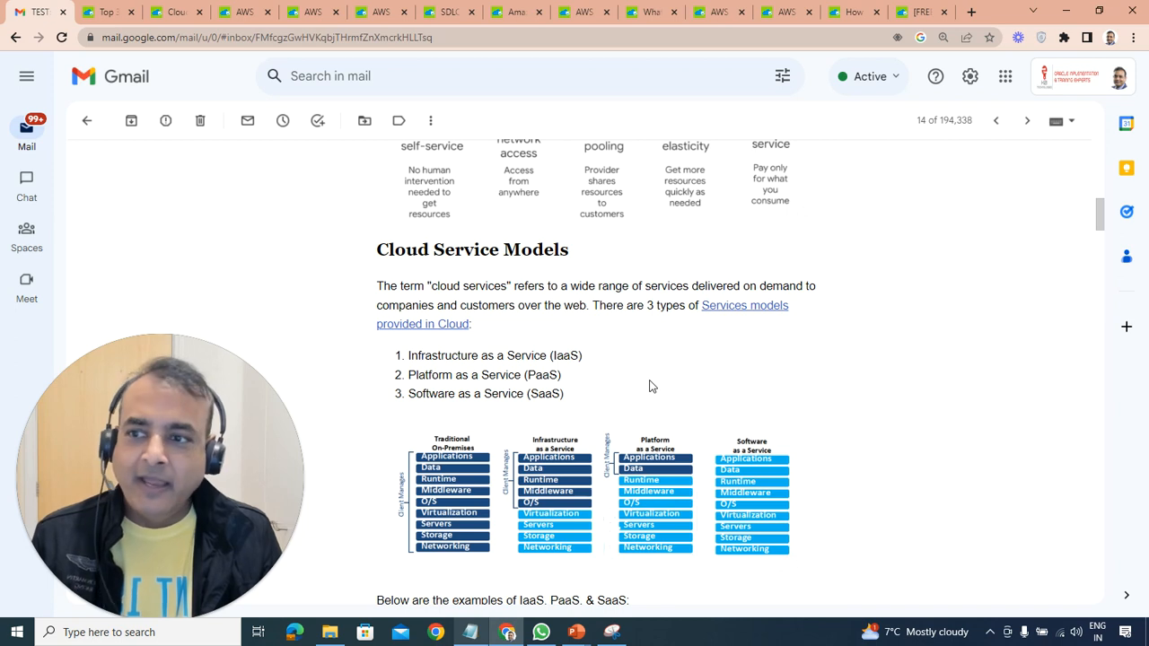
pyautogui.moveTo(588, 383)
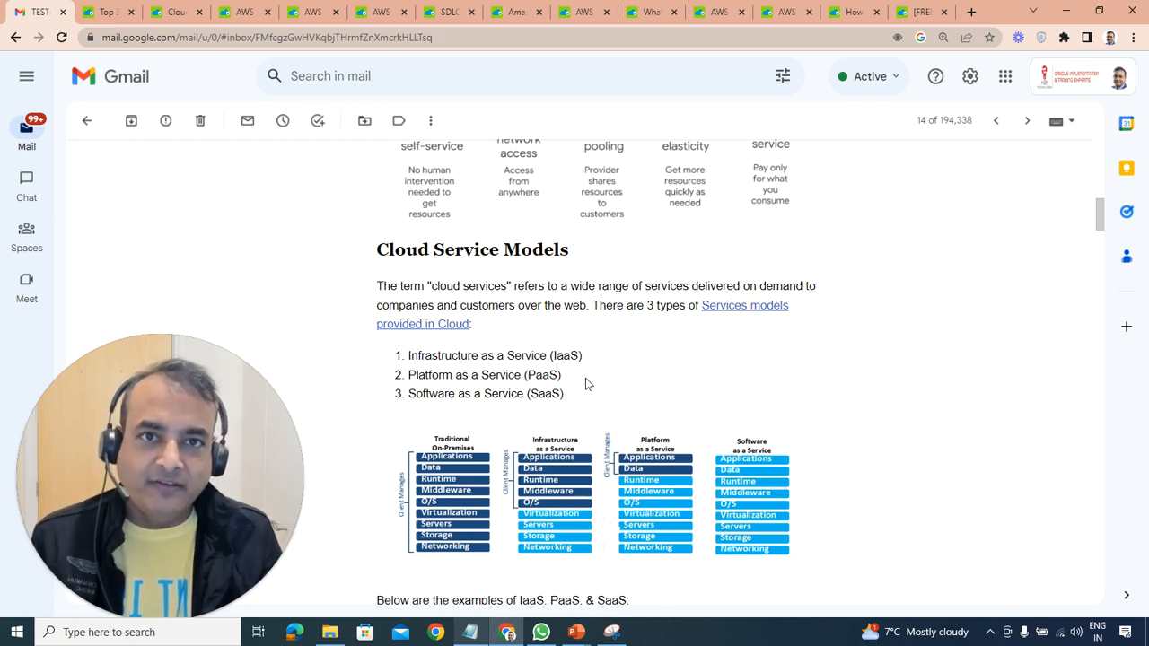
pyautogui.moveTo(481, 354)
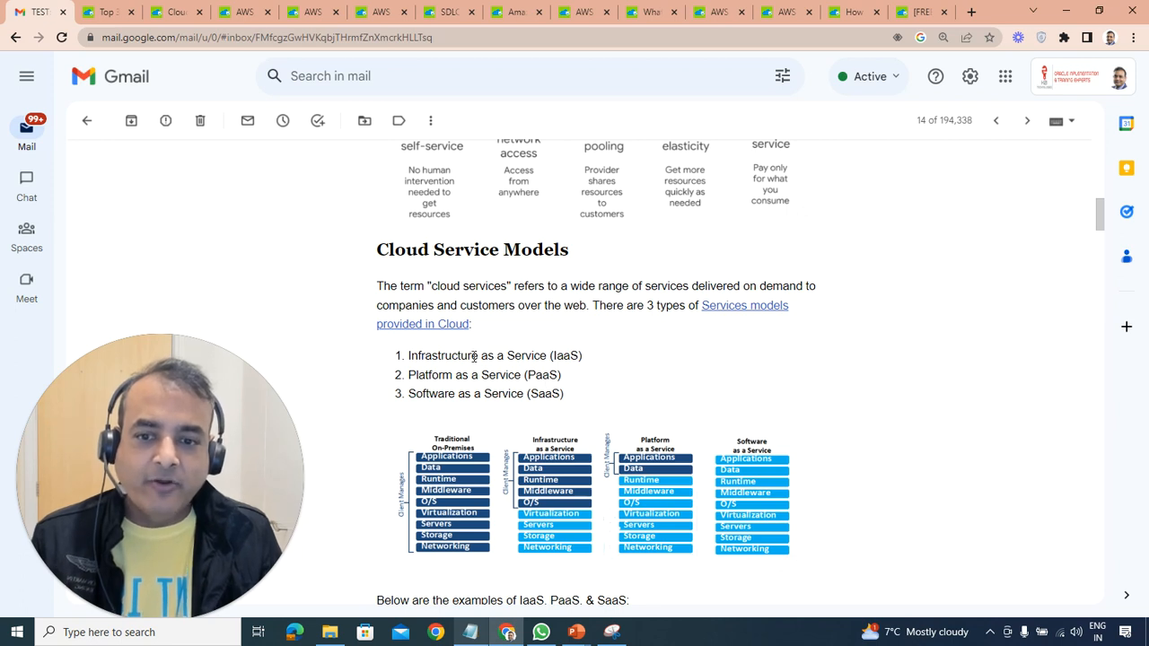
pyautogui.moveTo(443, 356); pyautogui.dragTo(582, 355)
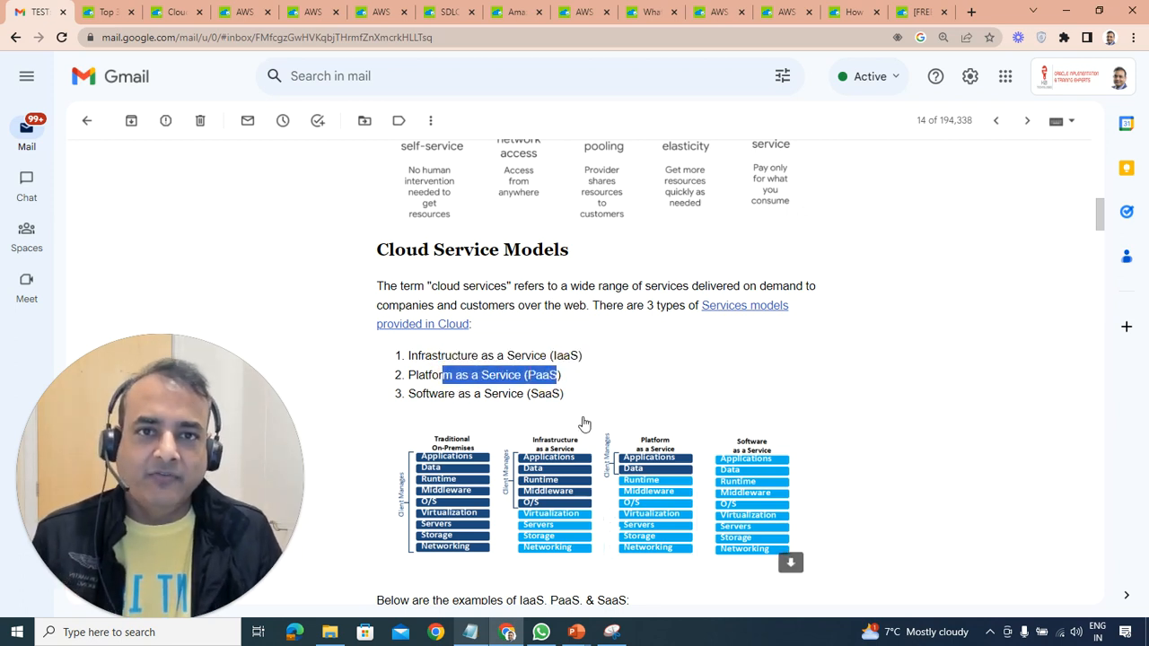
pyautogui.scroll(-3)
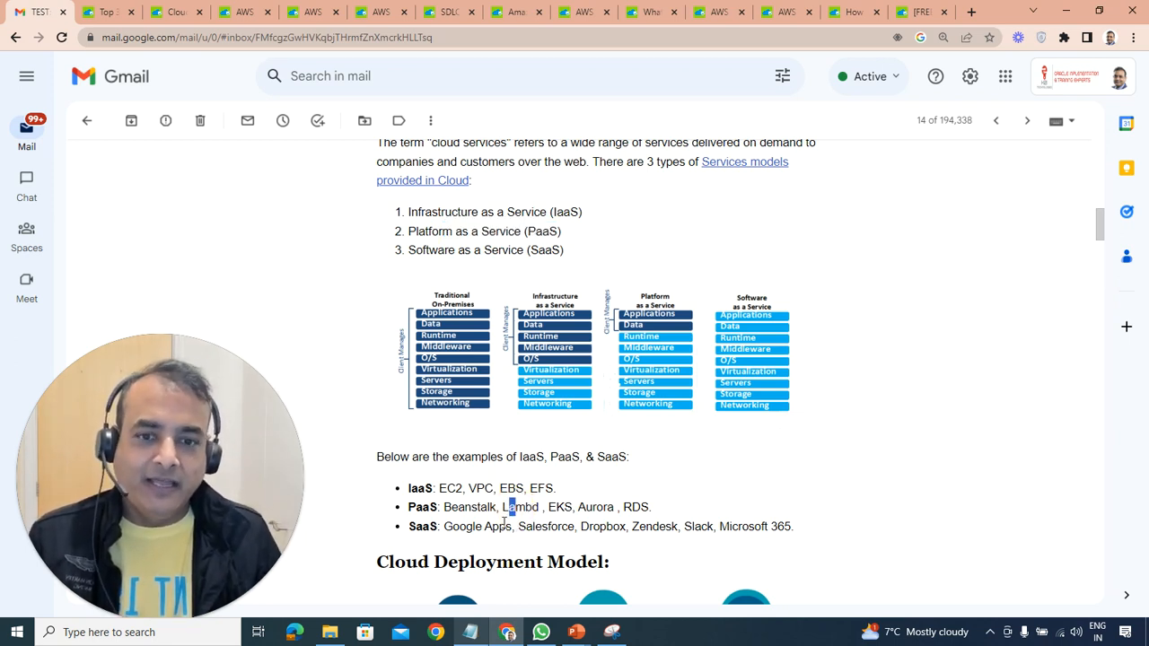
pyautogui.moveTo(466, 540)
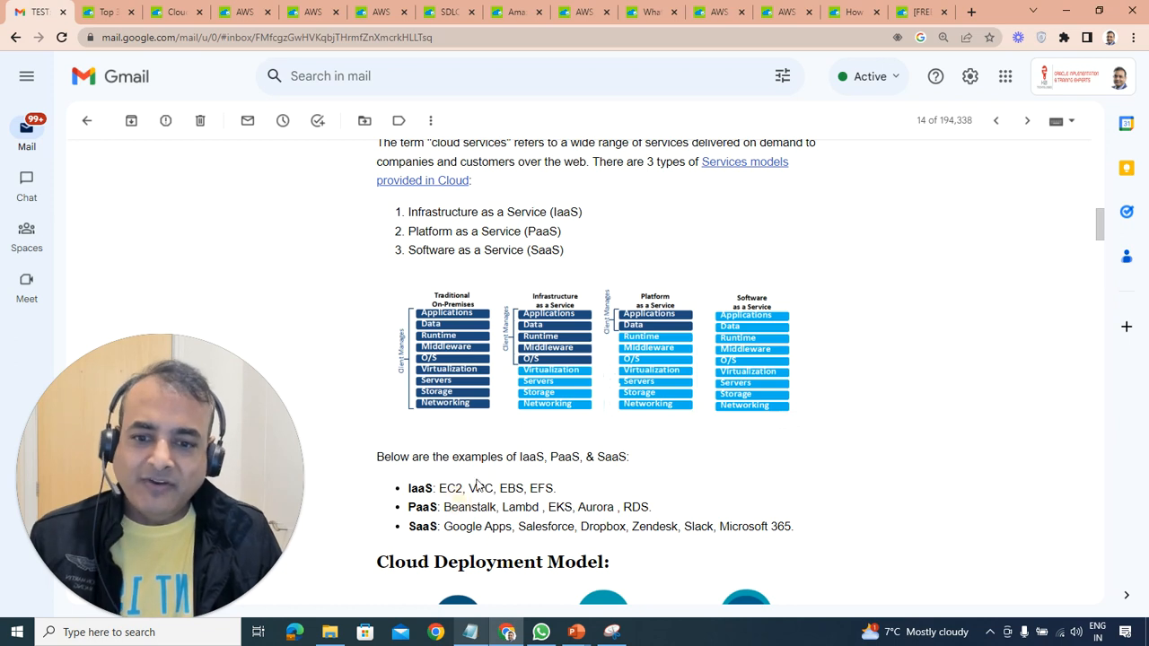
pyautogui.moveTo(444, 508); pyautogui.dragTo(539, 507)
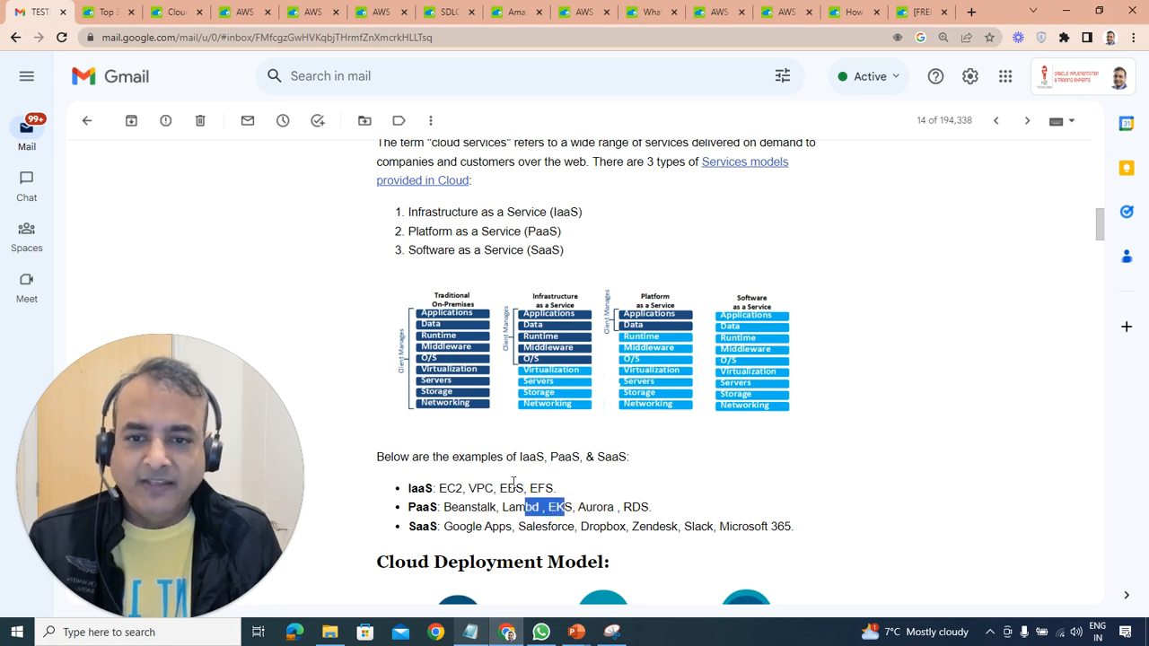
# Glance at the linked cloud service models article, then continue down to the Cloud Deployment Model section
pyautogui.click(108, 14)
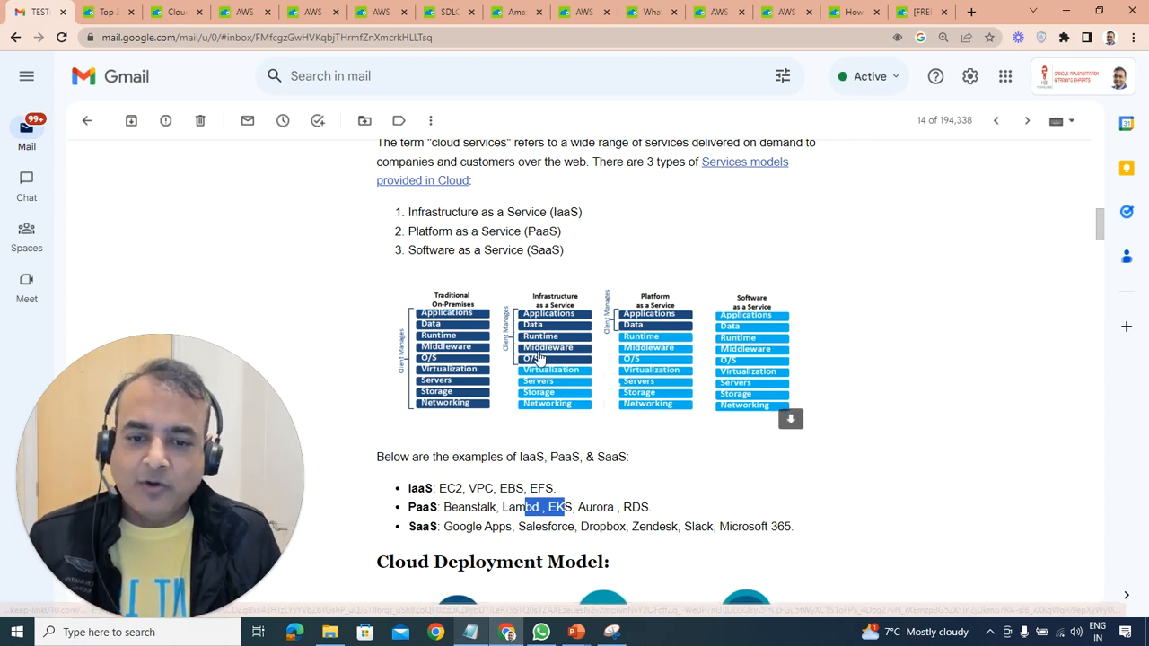
pyautogui.click(108, 16)
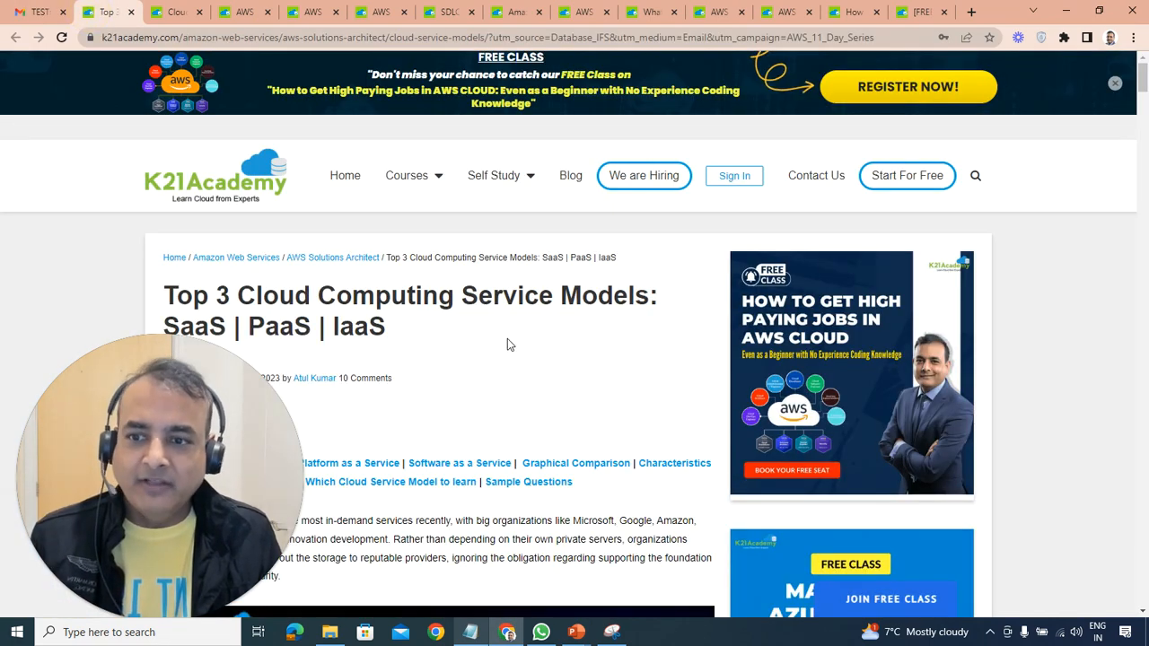
pyautogui.scroll(-3)
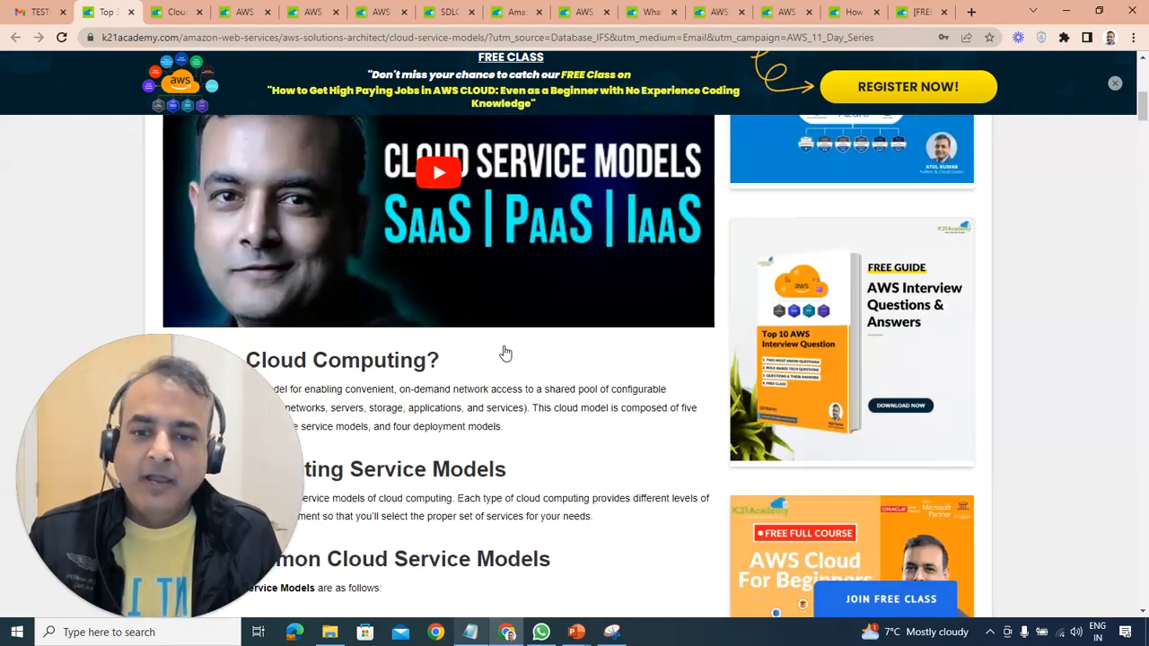
pyautogui.scroll(-3)
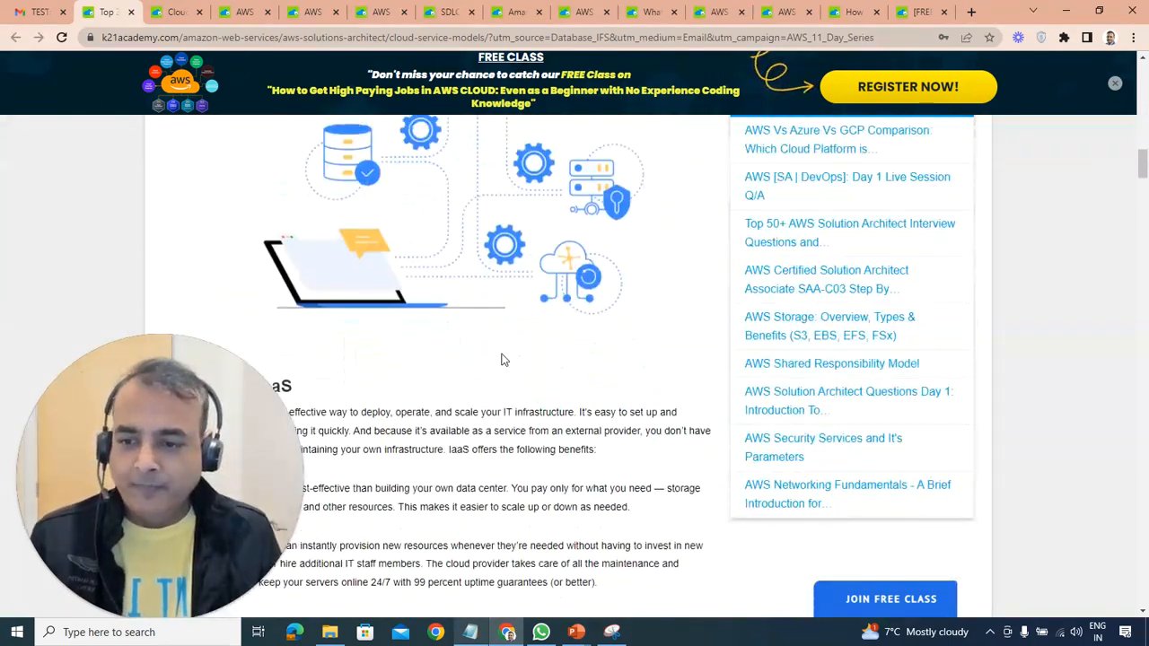
pyautogui.scroll(-3)
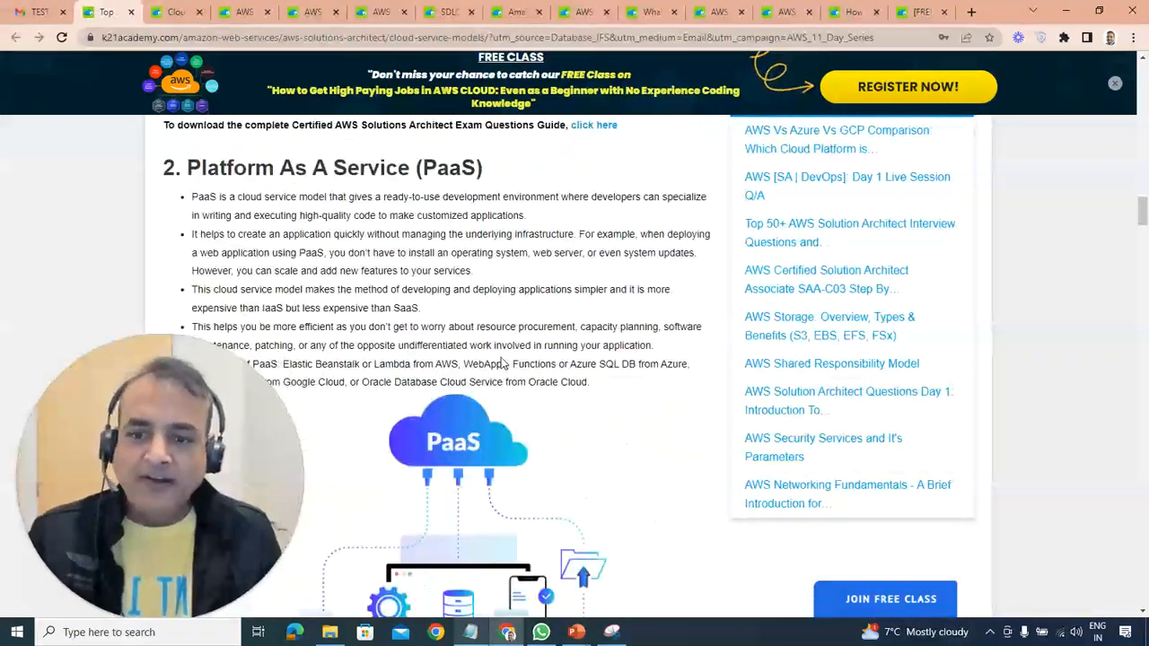
pyautogui.scroll(-3)
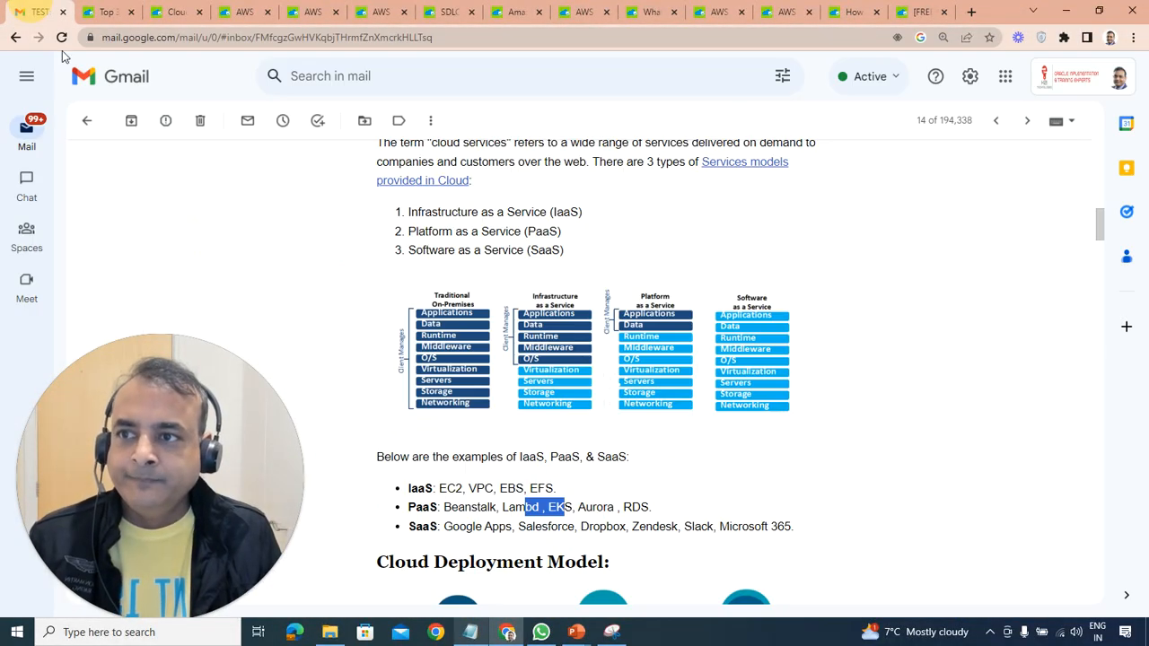
pyautogui.scroll(-3)
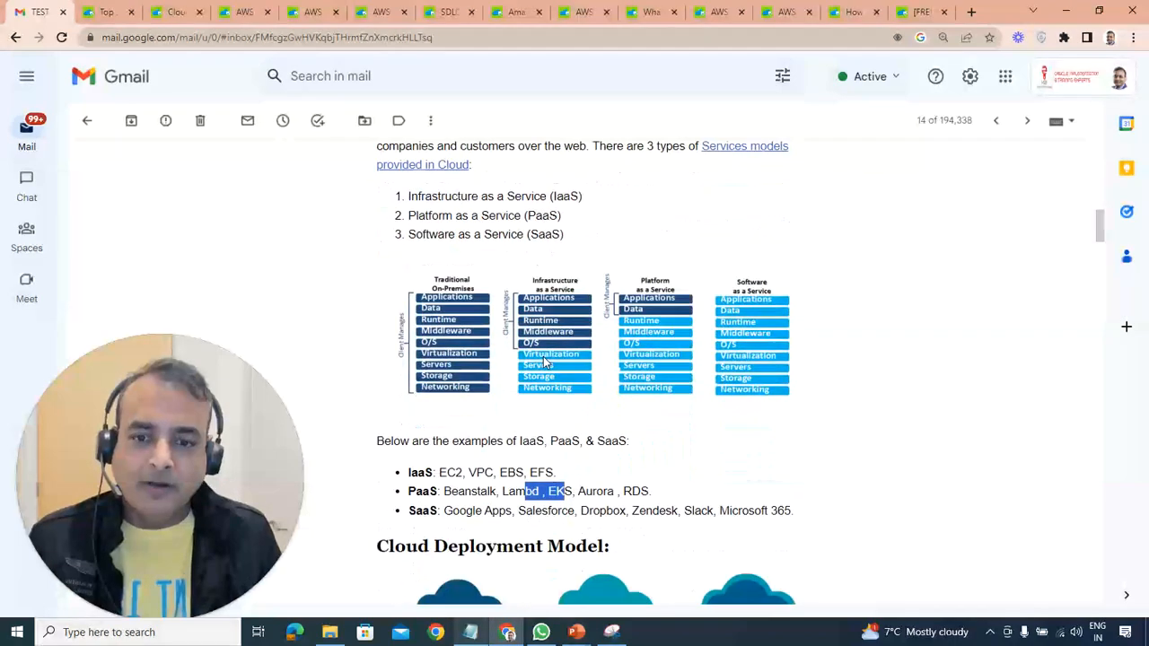
pyautogui.scroll(-3)
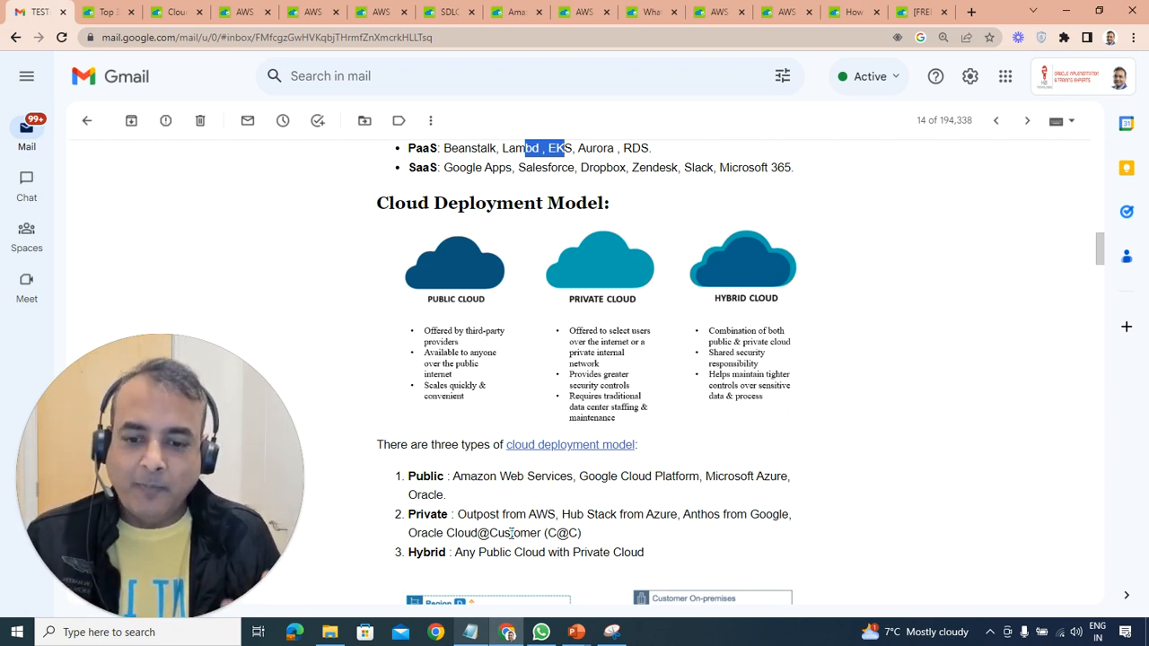
# Scroll down to the AWS Outposts hybrid diagram above the Global Infrastructure heading
pyautogui.scroll(-3)
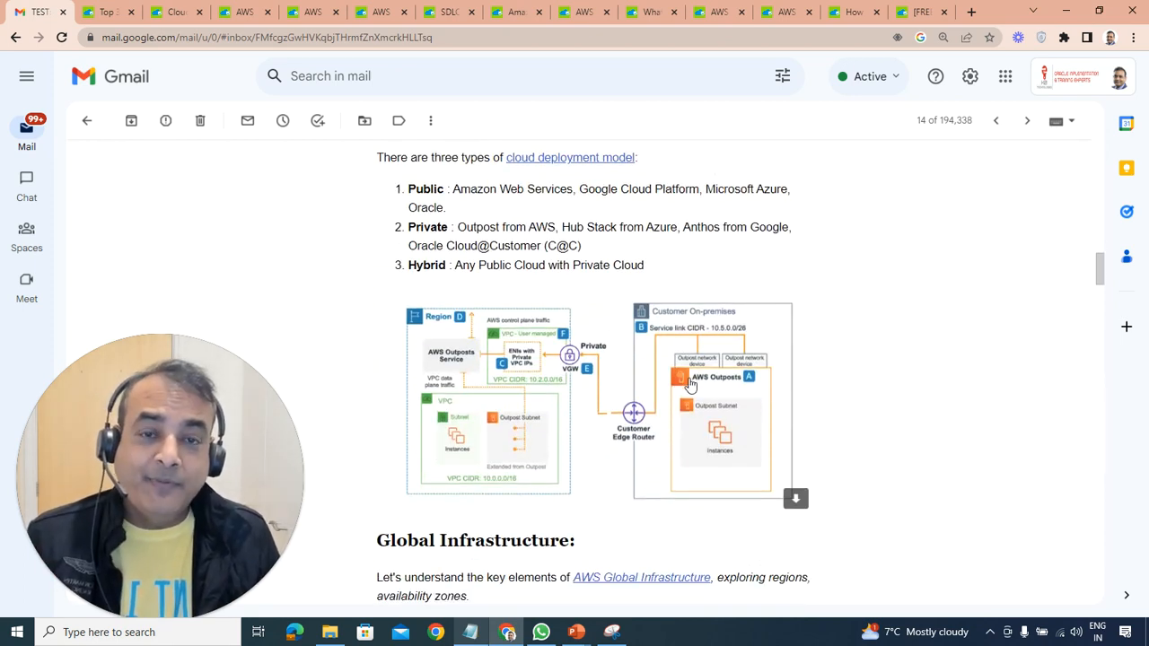
pyautogui.moveTo(680, 425)
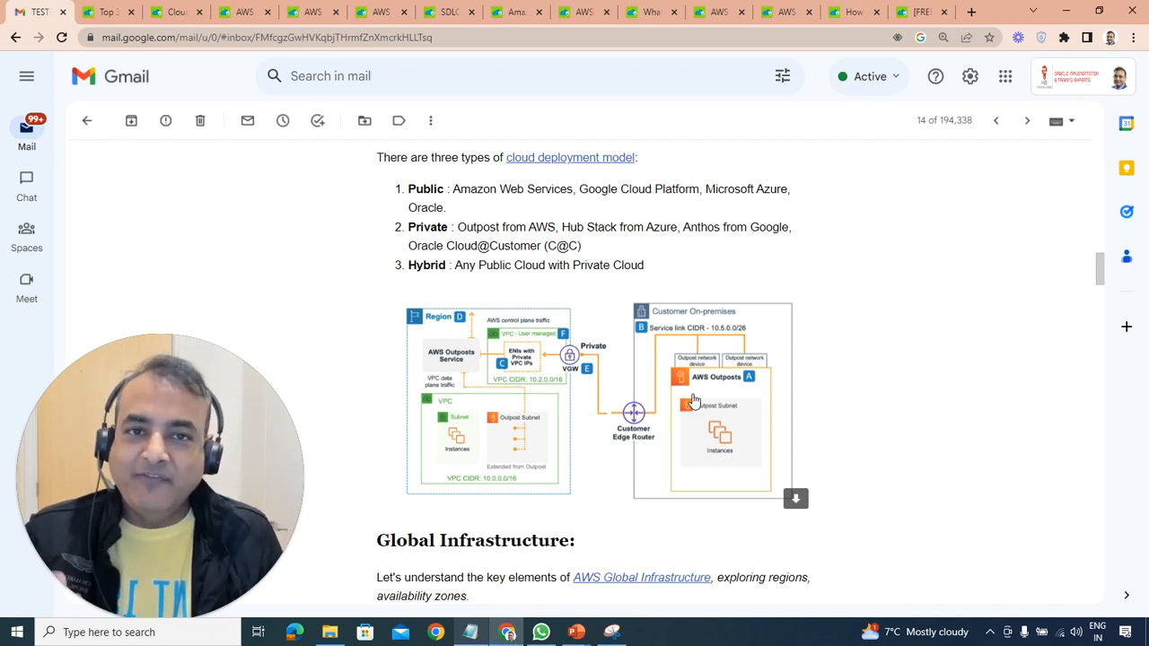
pyautogui.moveTo(488, 410)
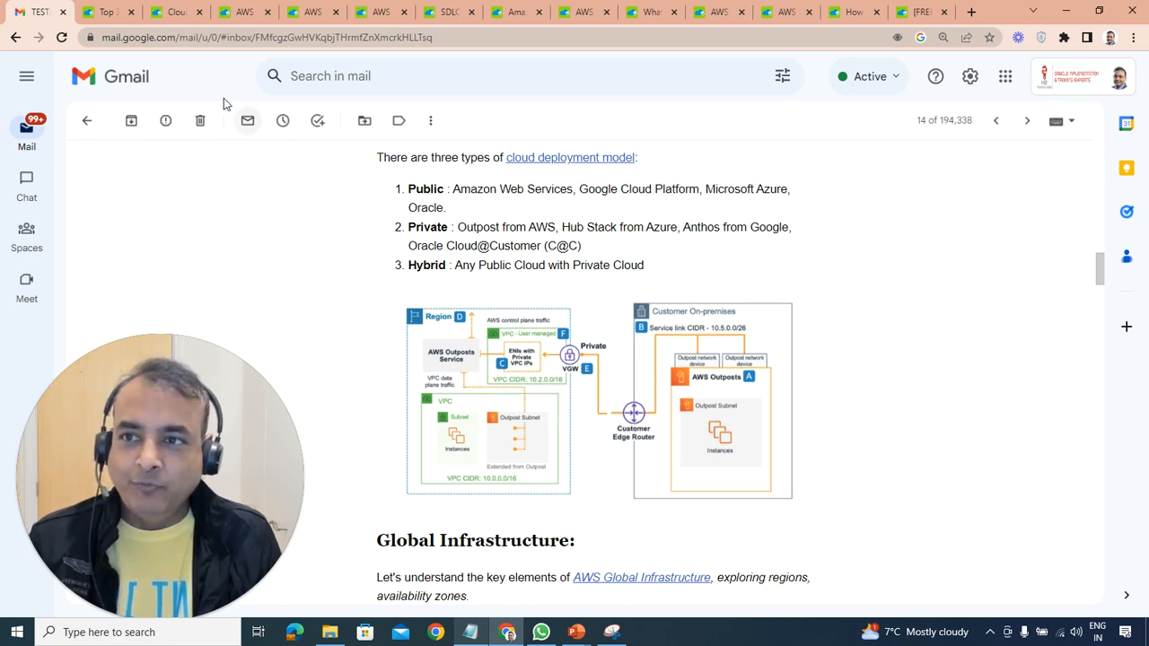
# Skim the K21Academy Cloud Deployment Models article through its public, private, community and hybrid cloud sections
pyautogui.click(168, 13)
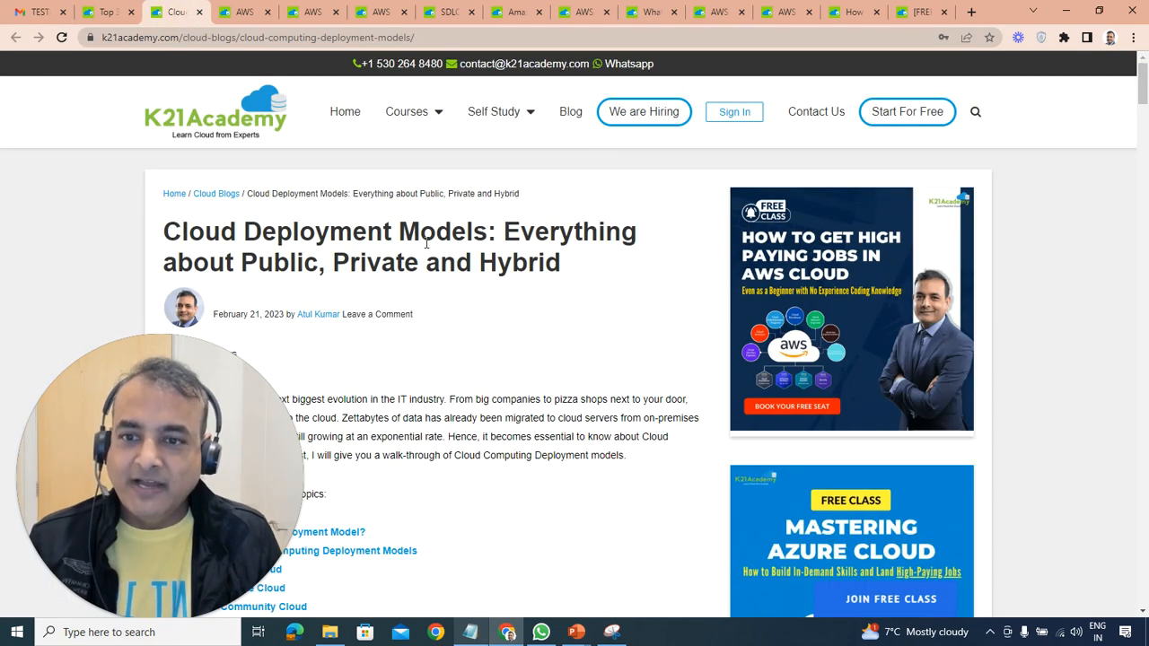
pyautogui.scroll(-3)
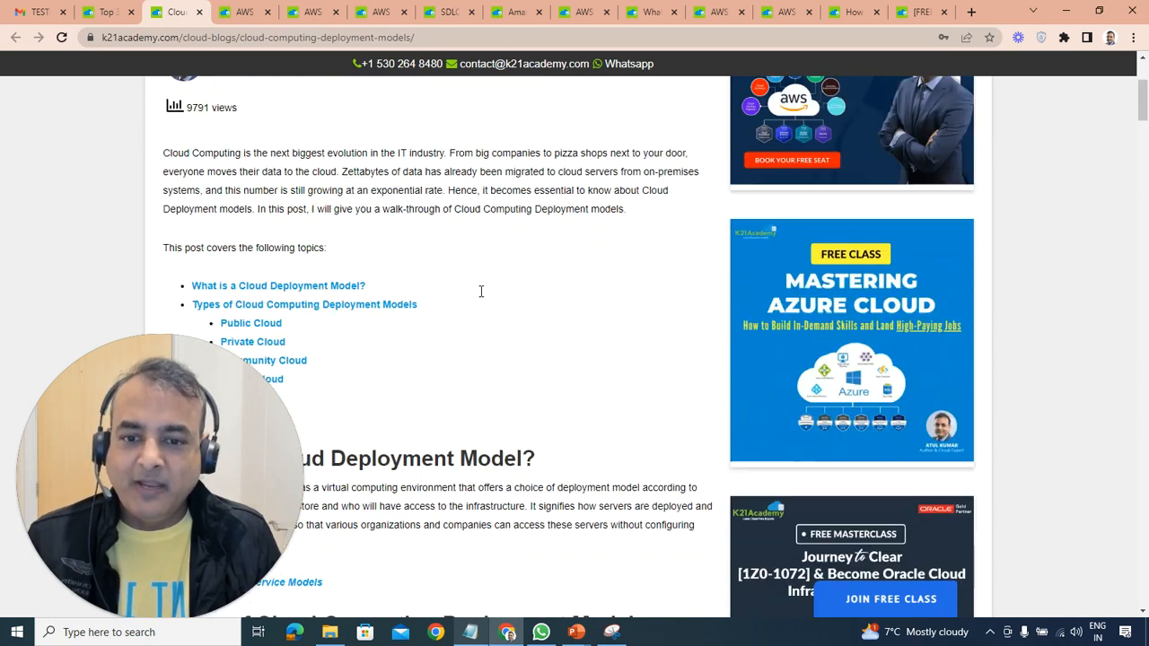
pyautogui.scroll(-3)
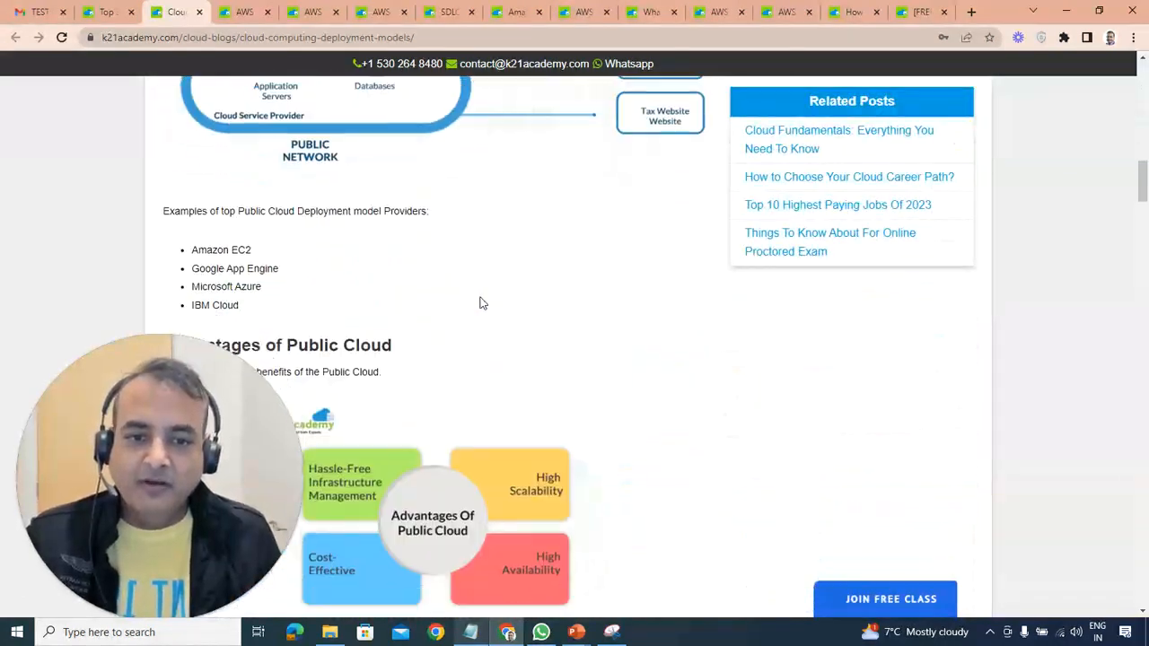
pyautogui.scroll(-3)
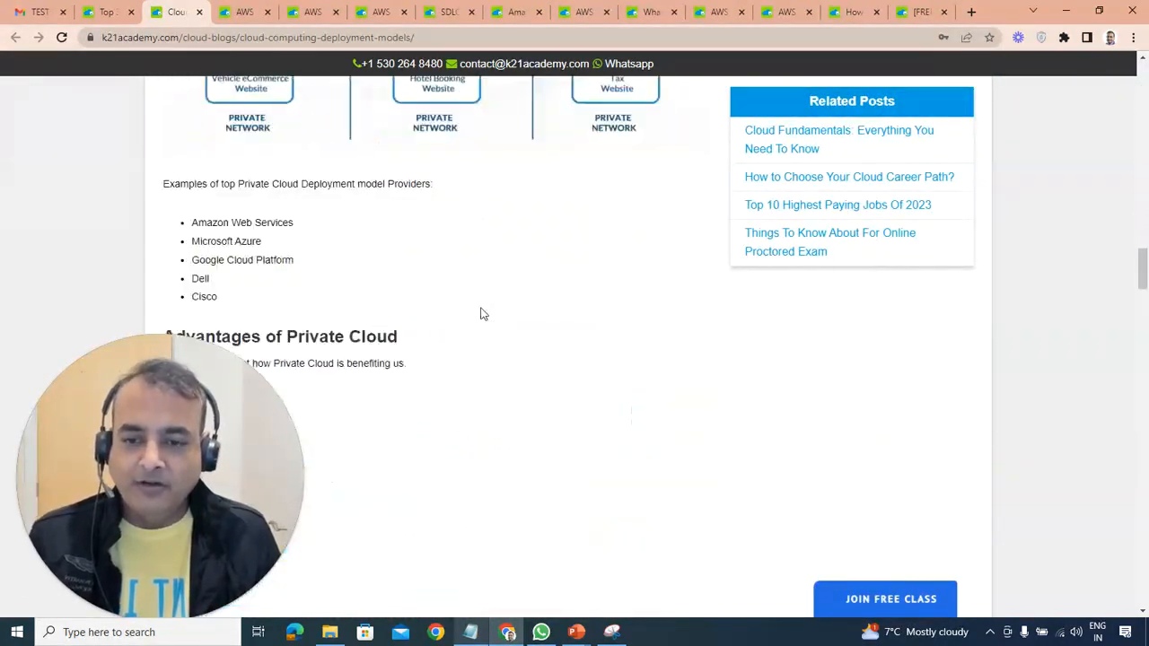
pyautogui.scroll(-3)
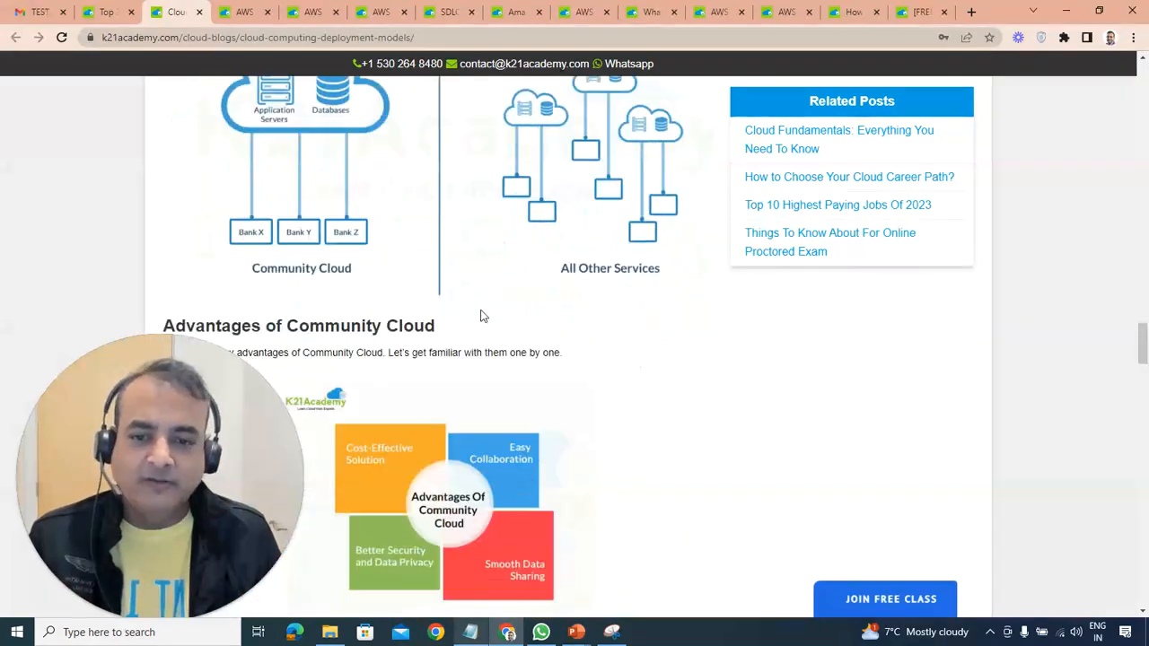
pyautogui.scroll(-3)
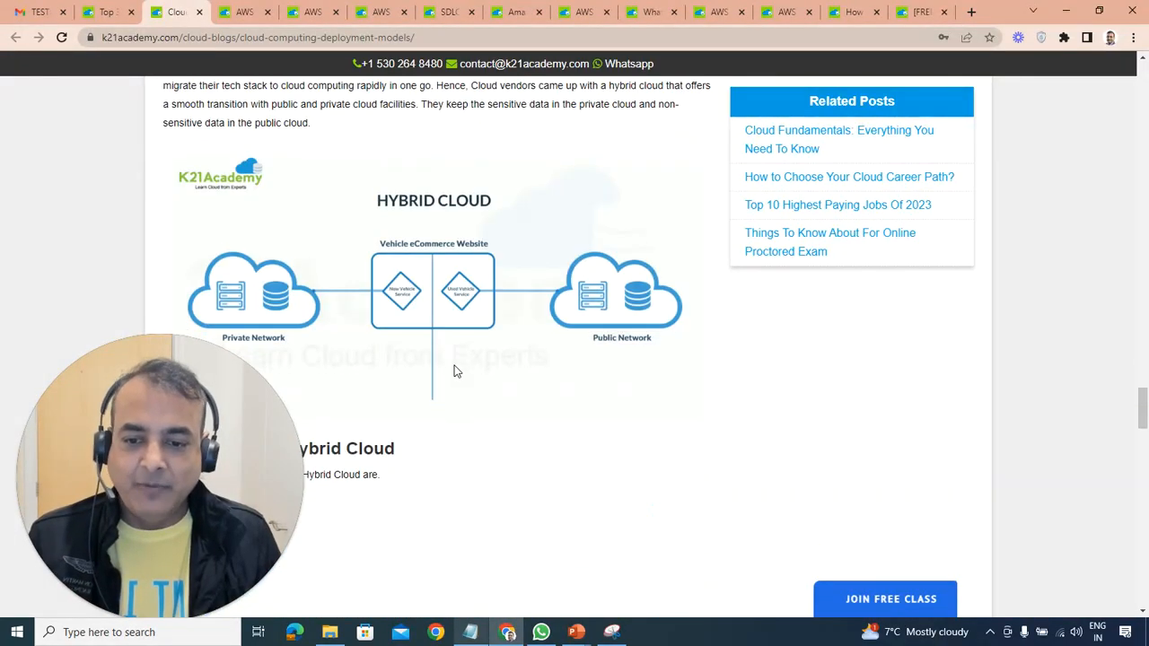
pyautogui.scroll(-3)
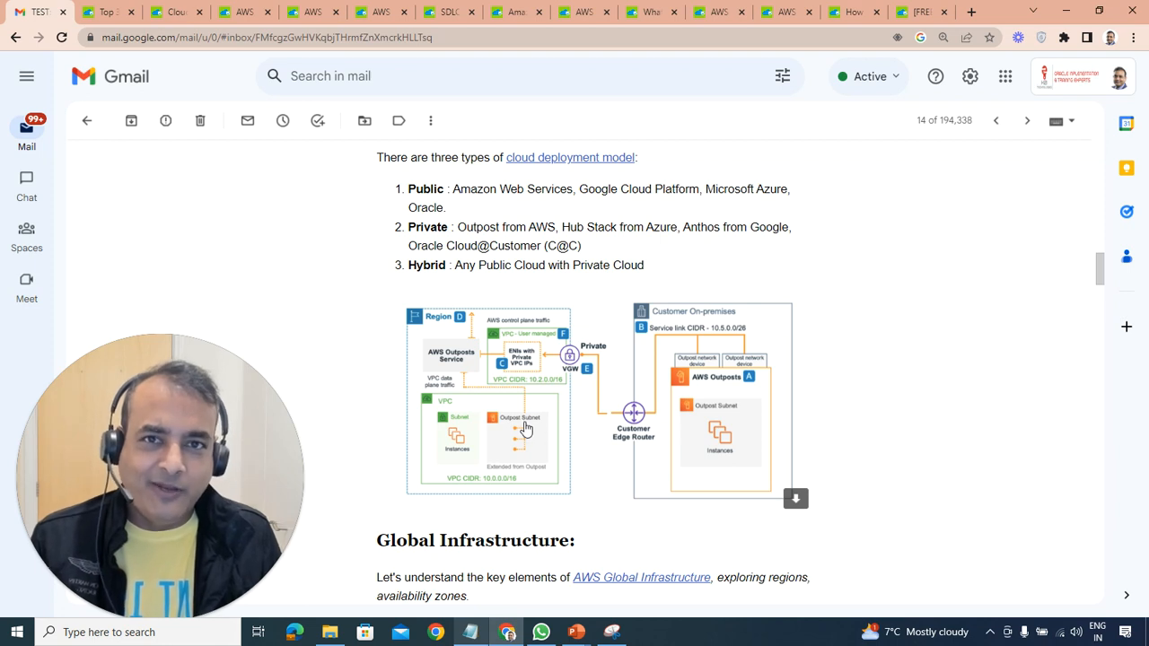
# Scroll through the email's Global Infrastructure section with its regions map and edge location facts
pyautogui.scroll(-3)
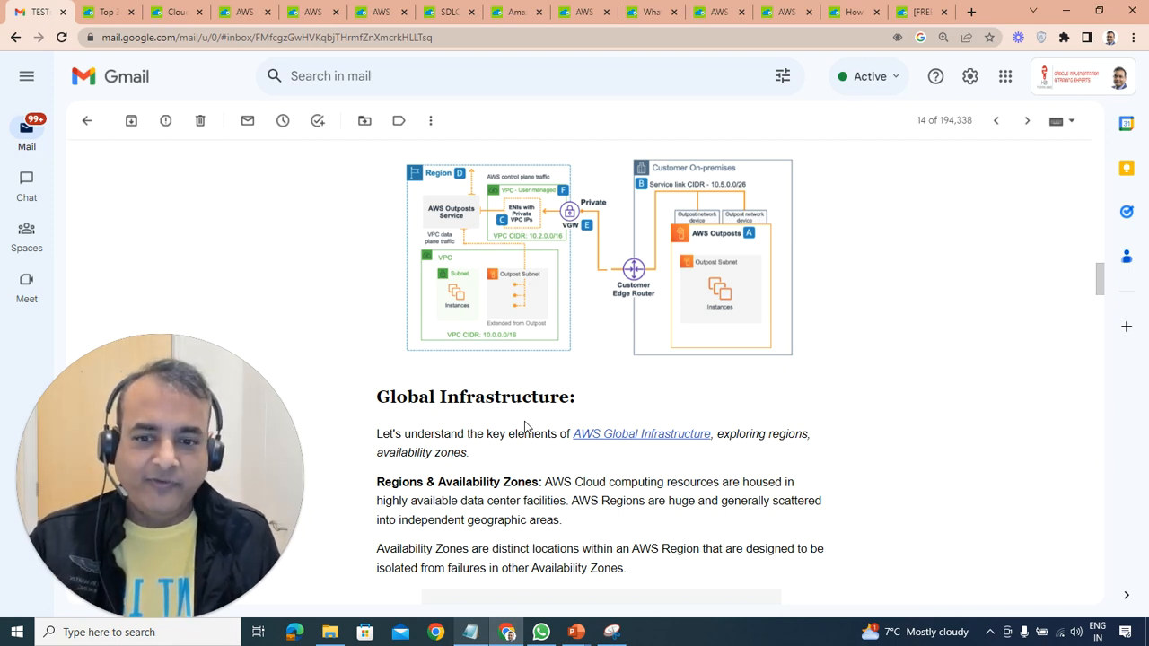
pyautogui.scroll(-3)
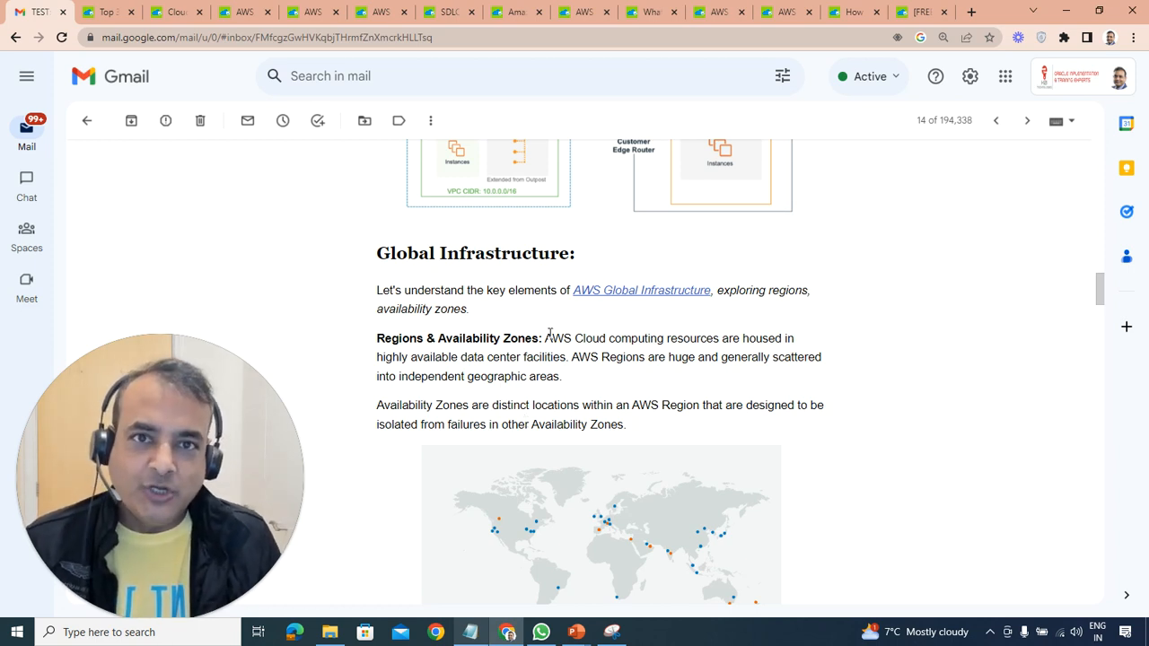
pyautogui.scroll(-3)
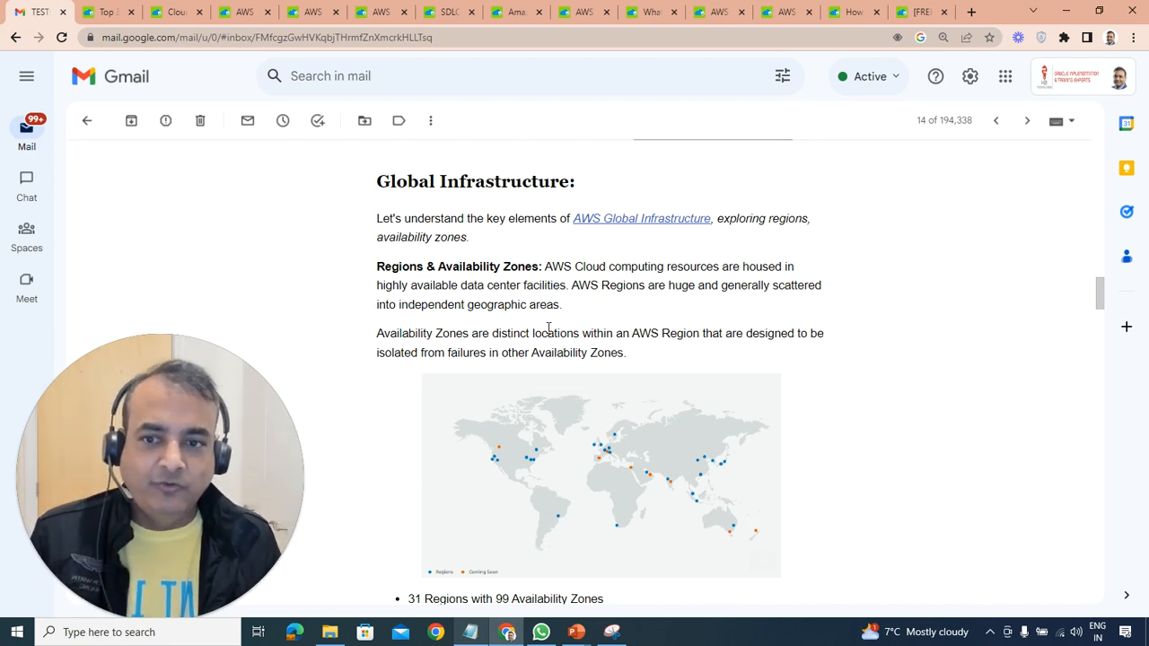
pyautogui.scroll(-3)
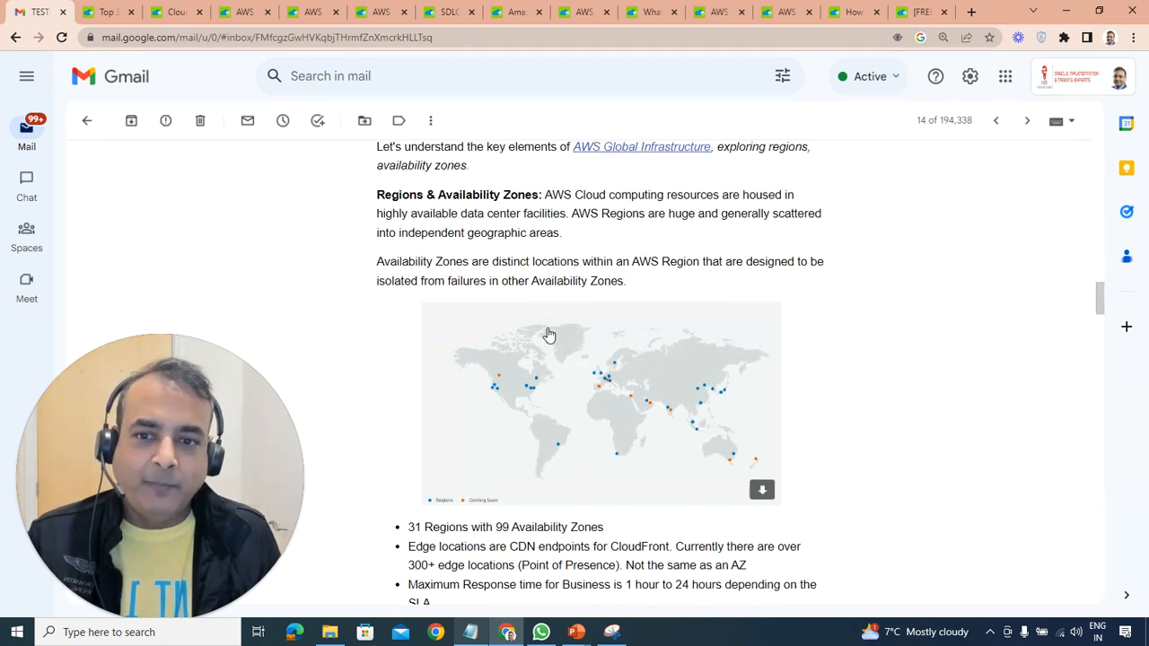
# Glance at the free tier account guide article, then continue down the email to the AWS Zones diagrams
pyautogui.click(848, 11)
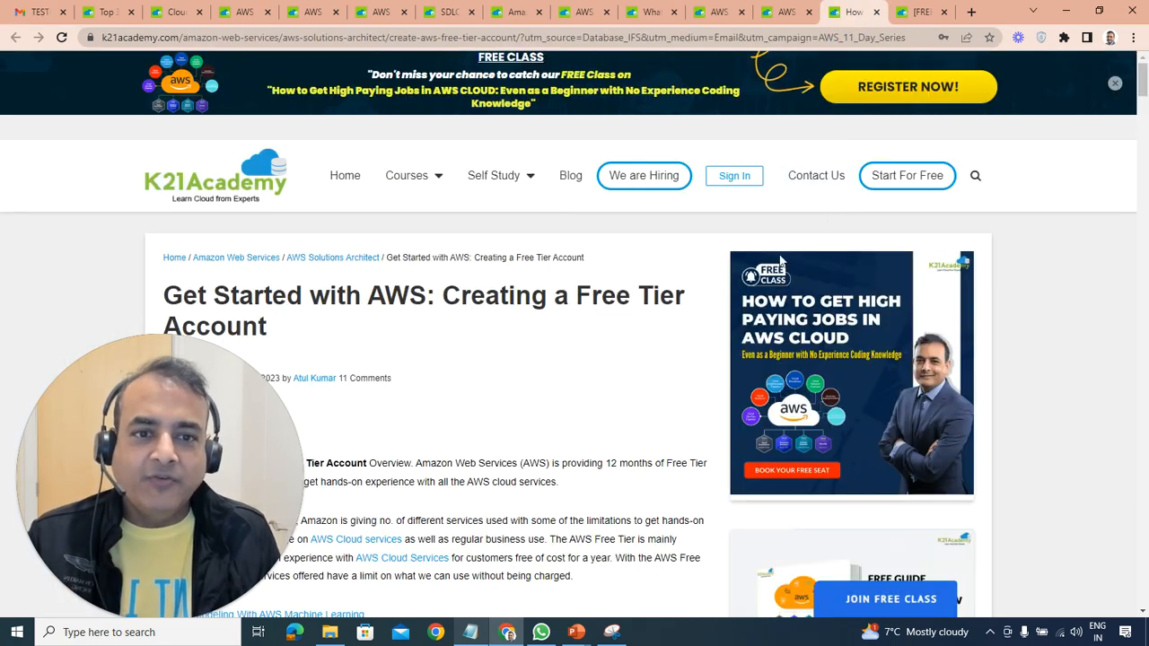
pyautogui.scroll(-3)
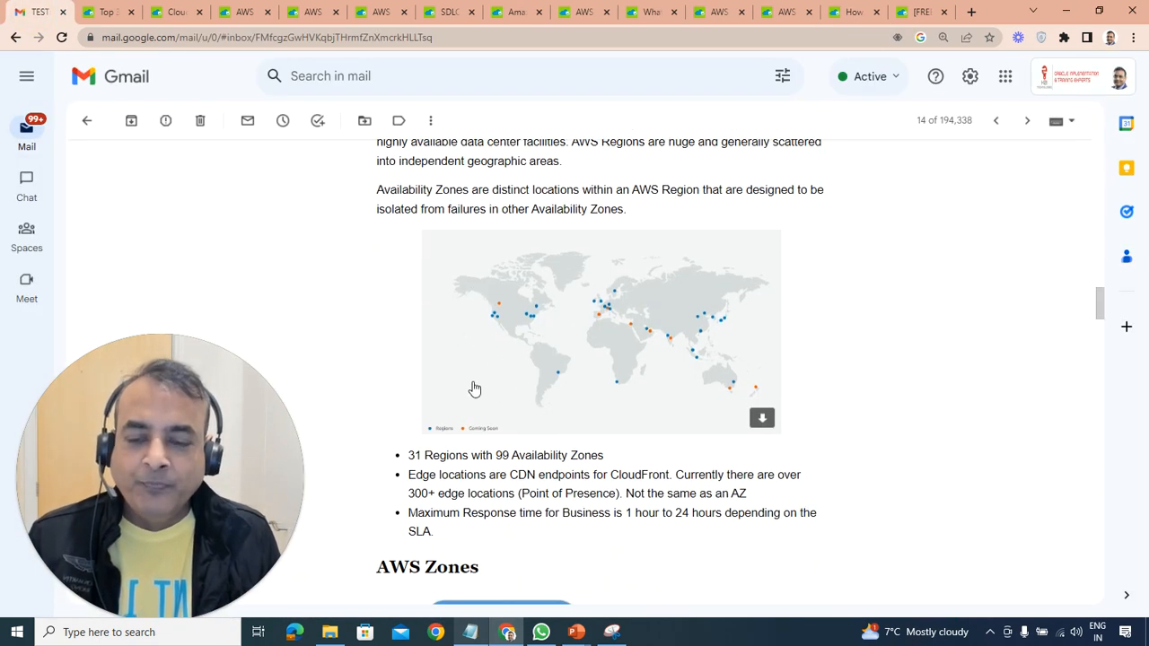
pyautogui.scroll(3)
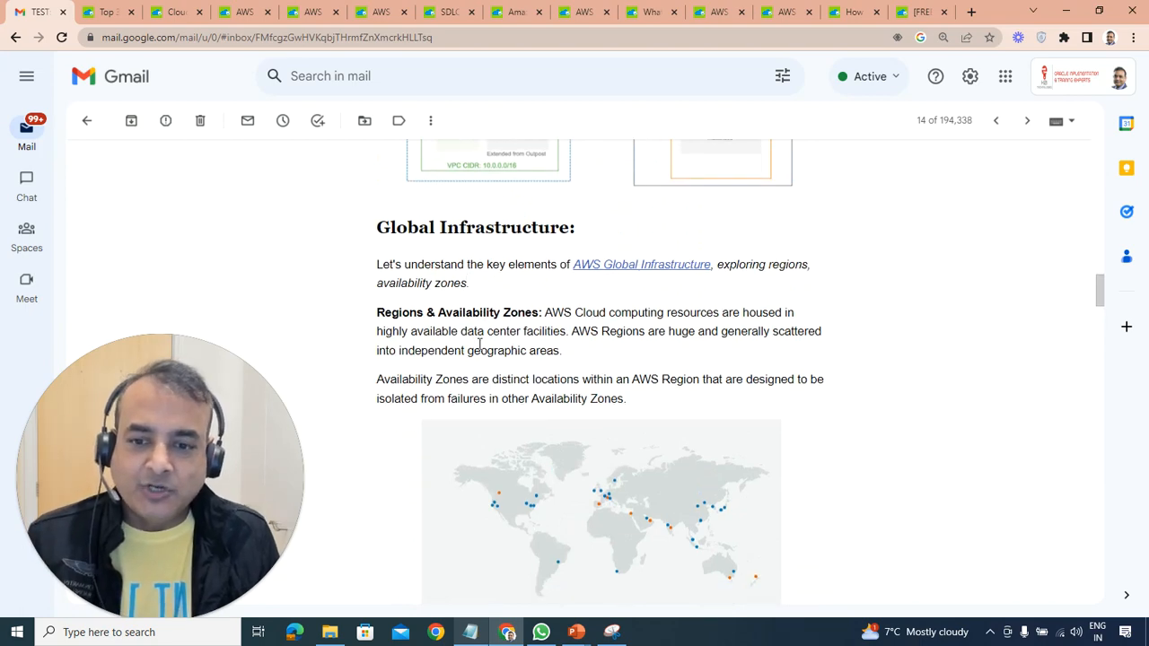
pyautogui.scroll(-3)
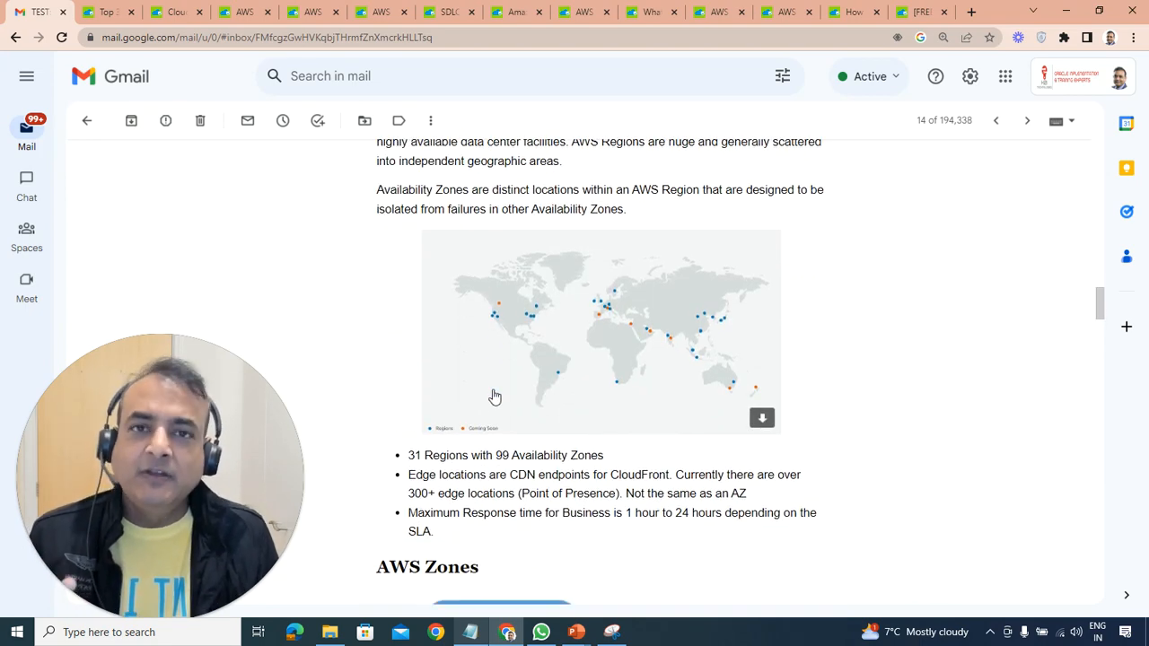
pyautogui.scroll(-3)
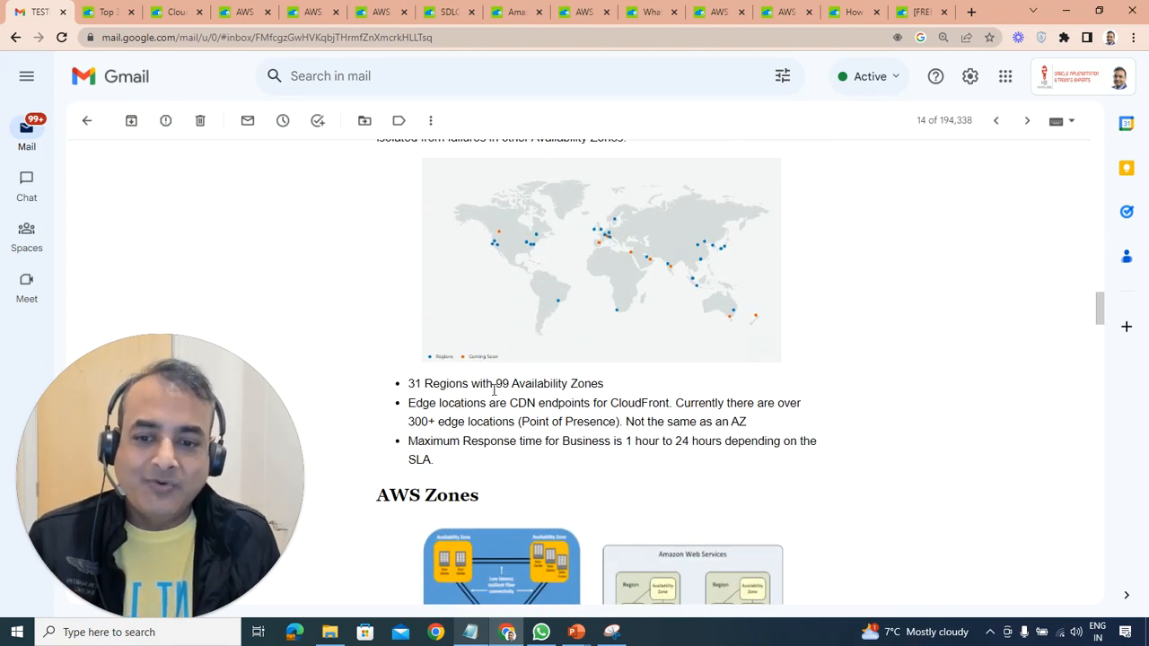
pyautogui.scroll(-3)
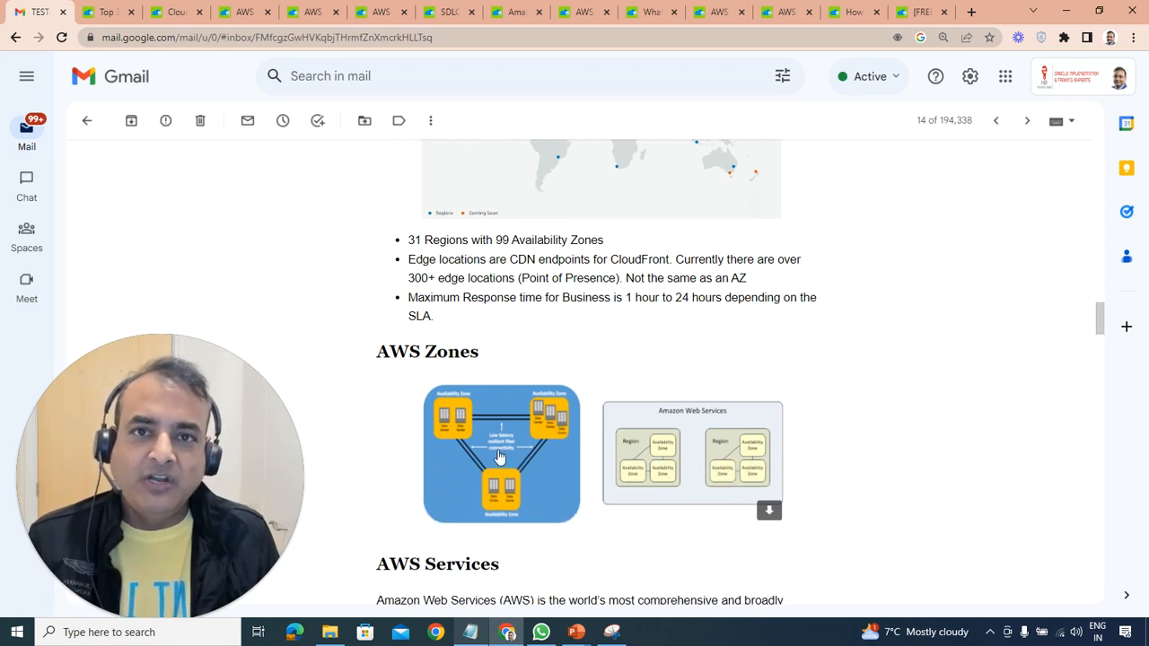
pyautogui.click(500, 458)
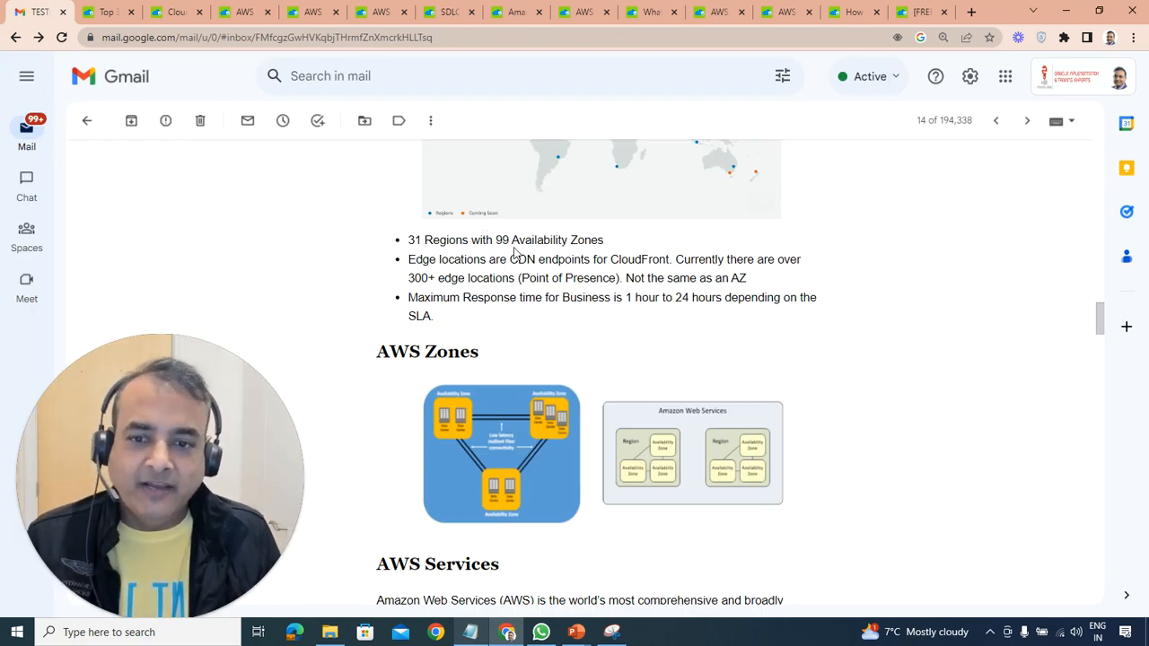
pyautogui.scroll(-3)
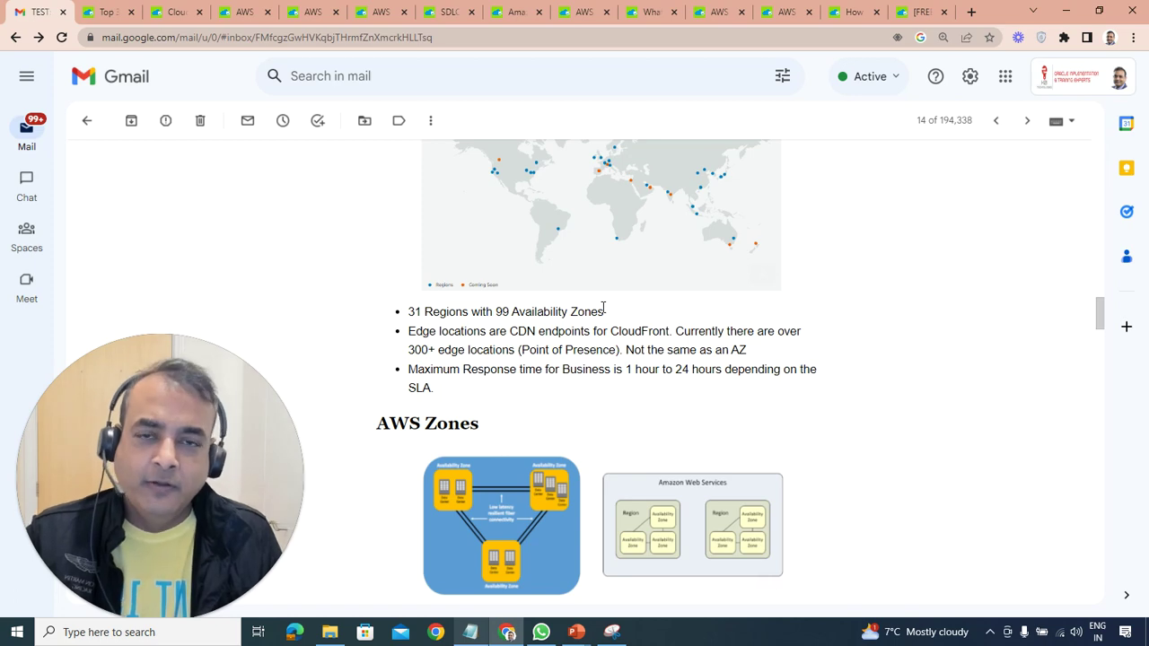
pyautogui.scroll(-3)
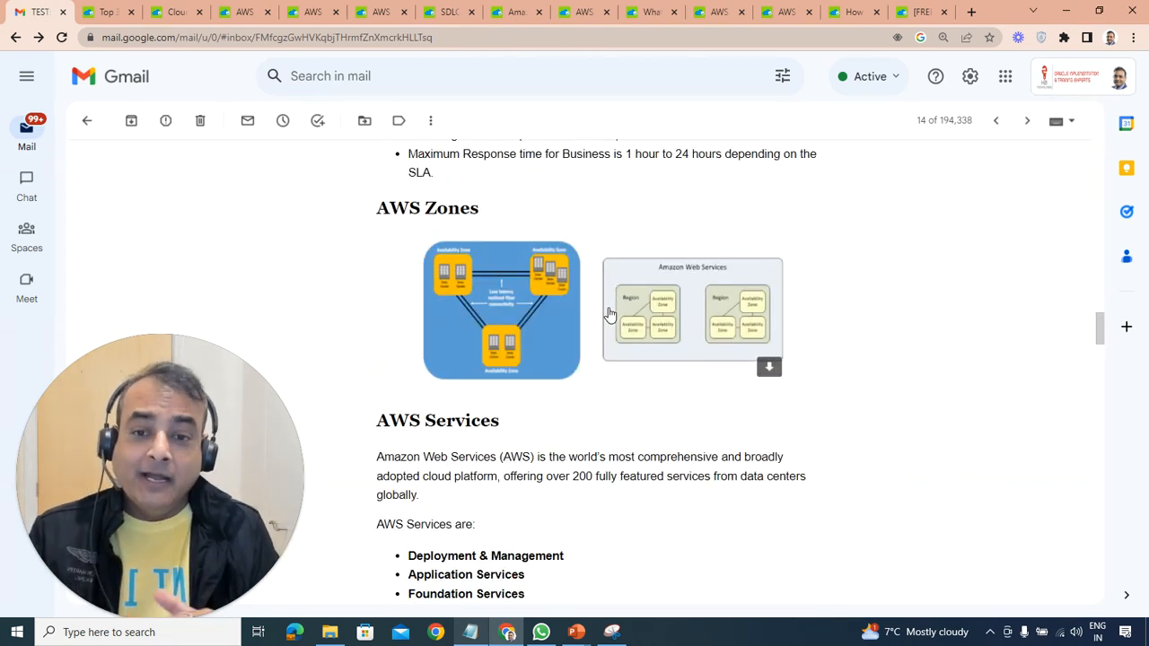
pyautogui.scroll(-3)
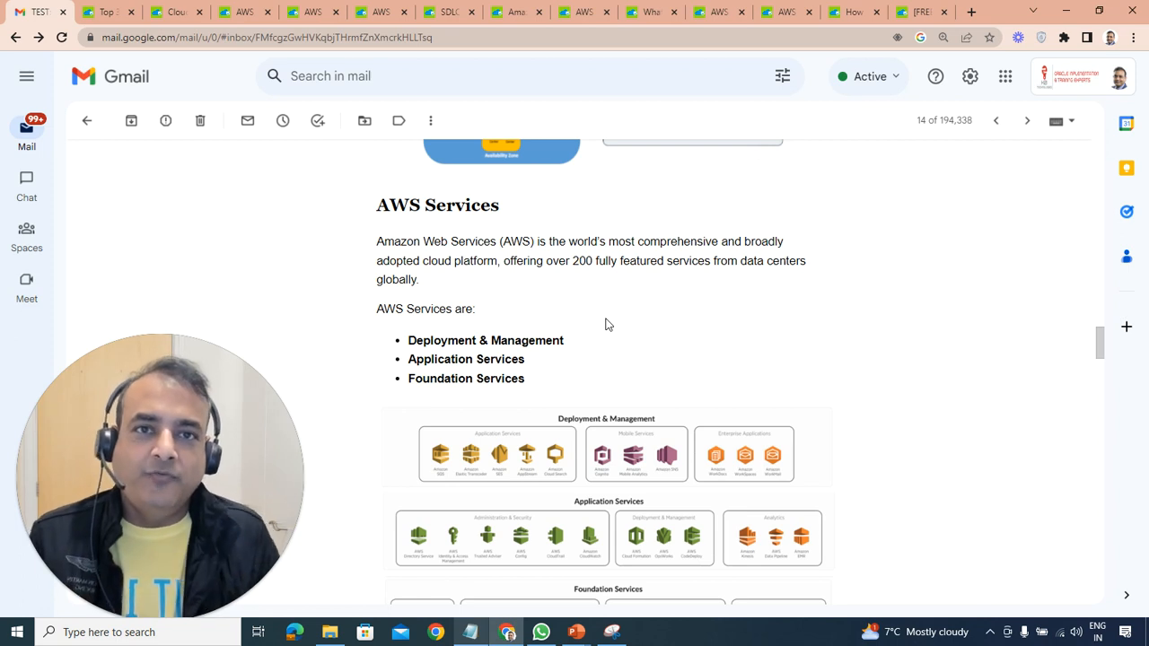
pyautogui.scroll(-3)
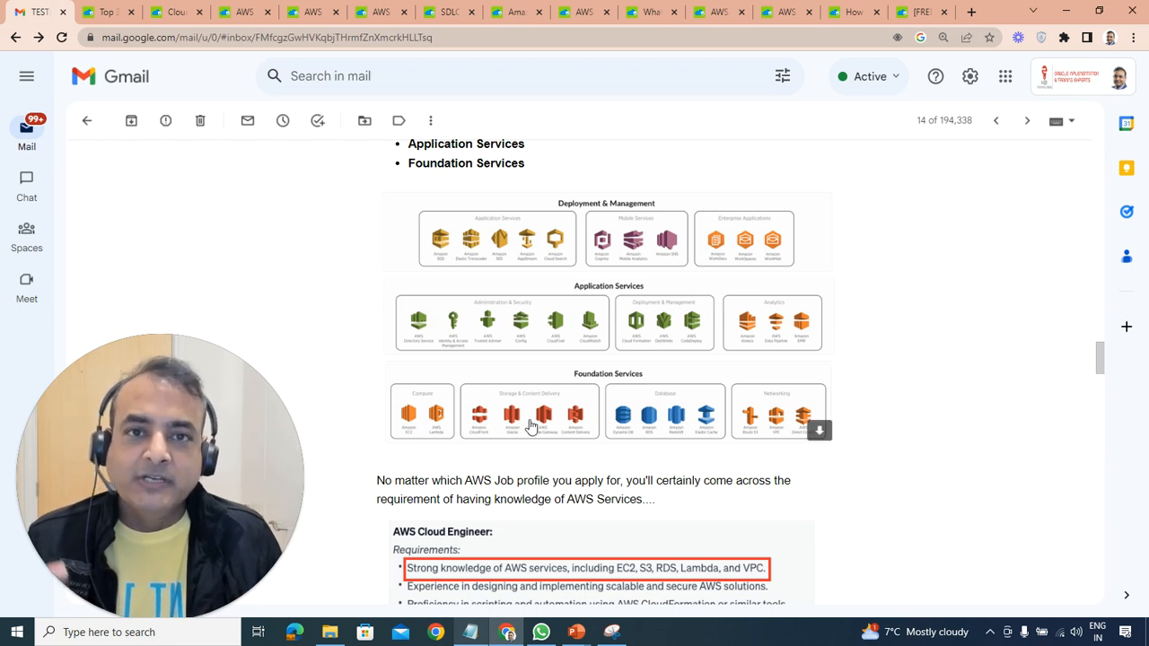
pyautogui.moveTo(806, 430)
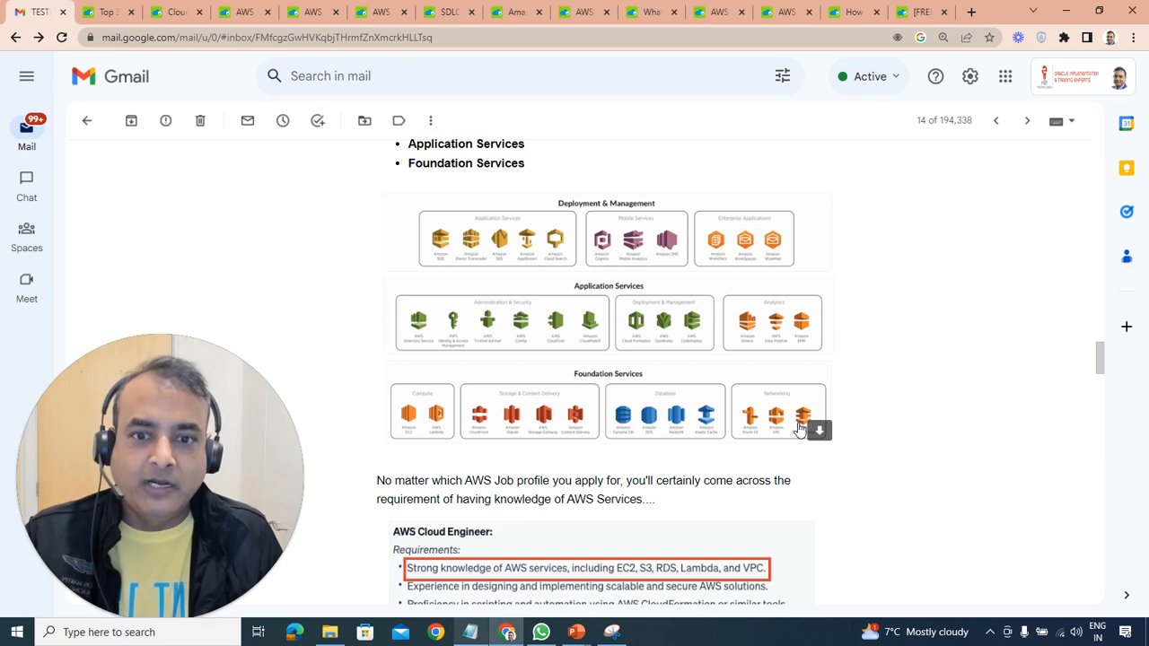
pyautogui.moveTo(622, 296)
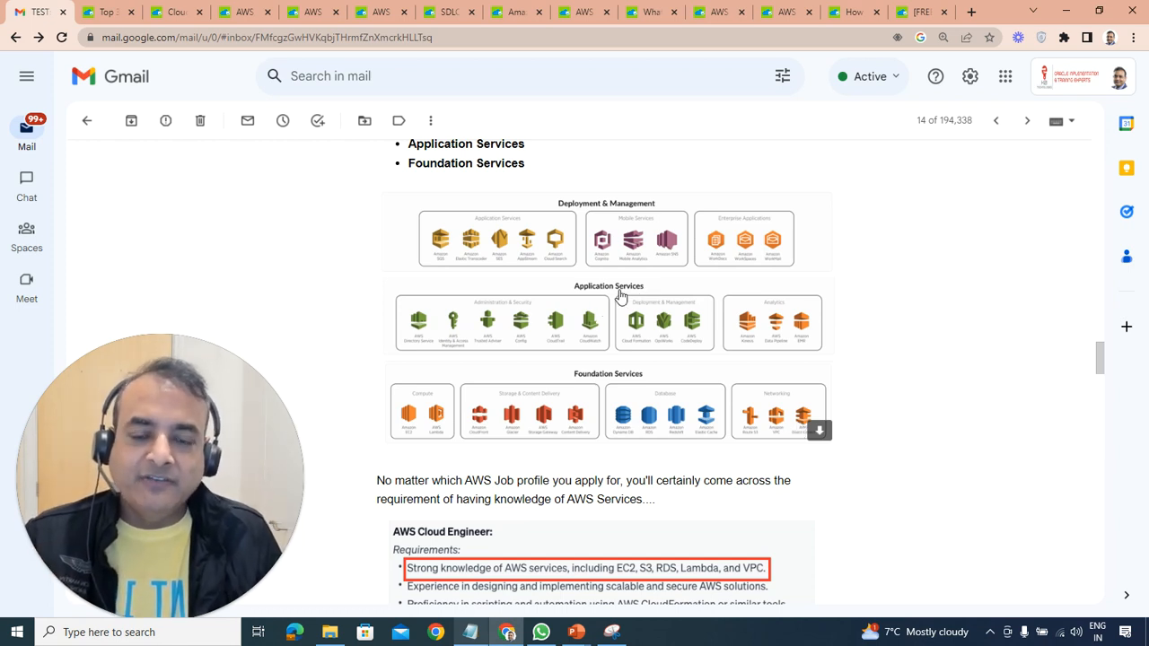
pyautogui.moveTo(598, 314)
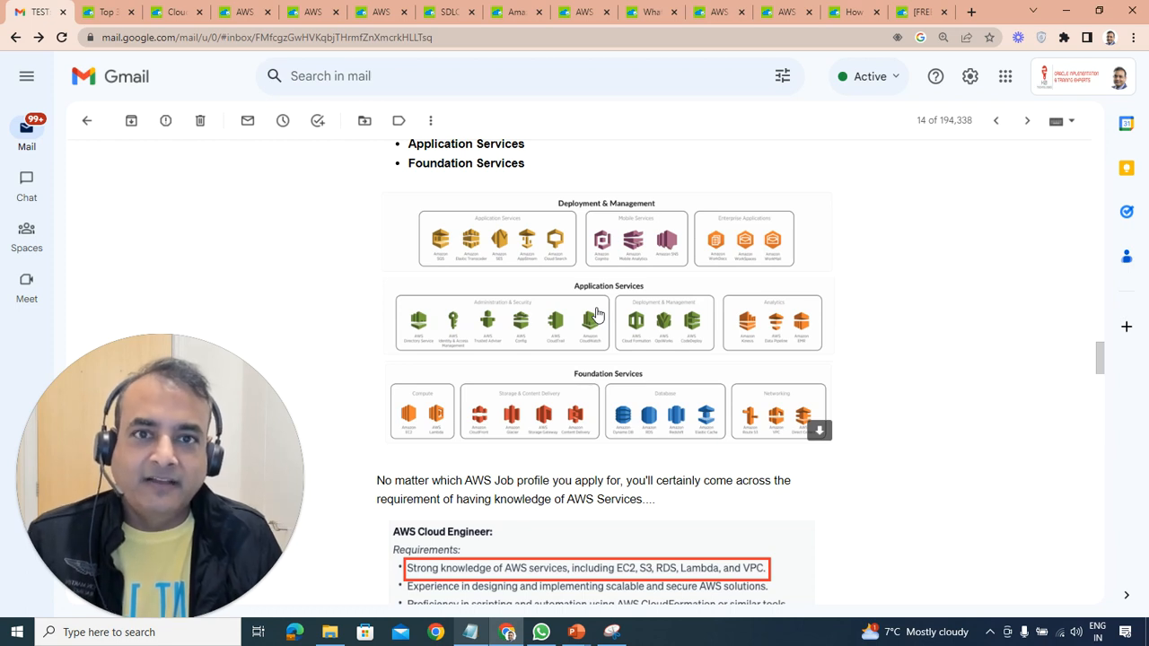
pyautogui.moveTo(564, 319)
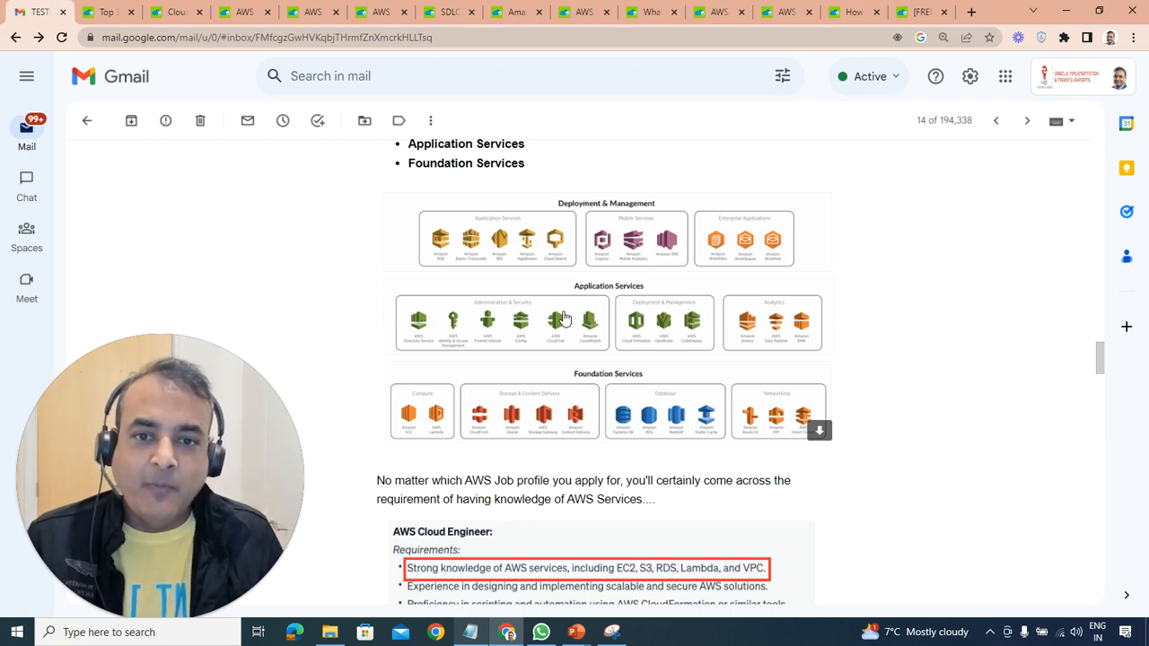
pyautogui.moveTo(505, 246)
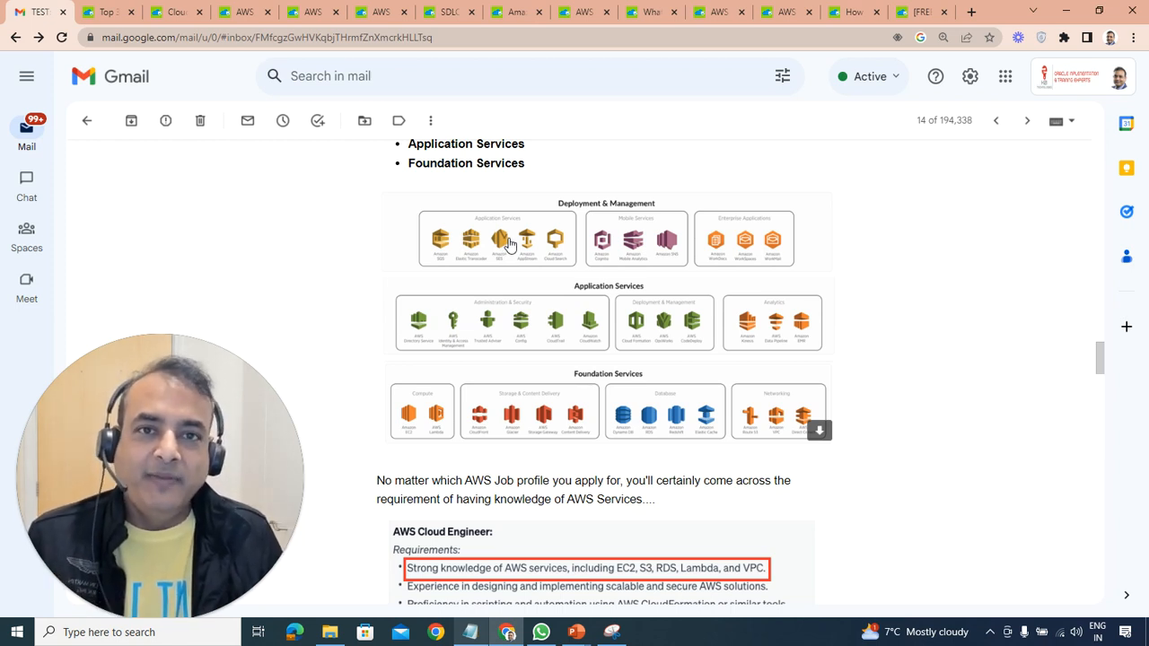
pyautogui.moveTo(516, 244)
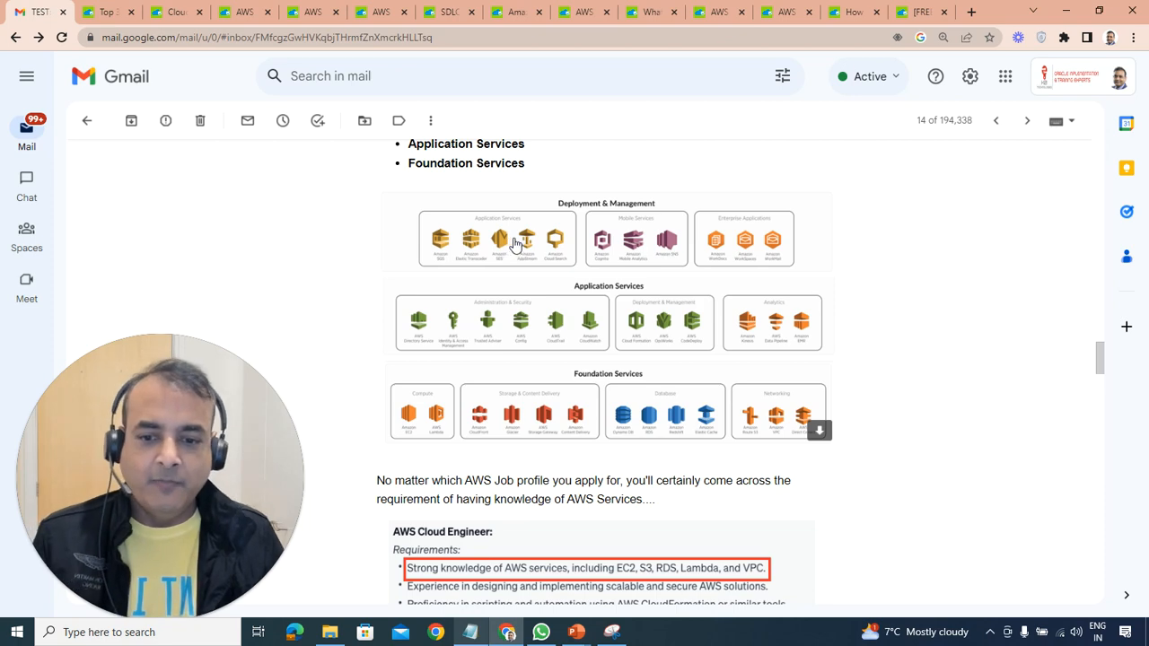
# Scroll down the email to its IAM Service section
pyautogui.scroll(-3)
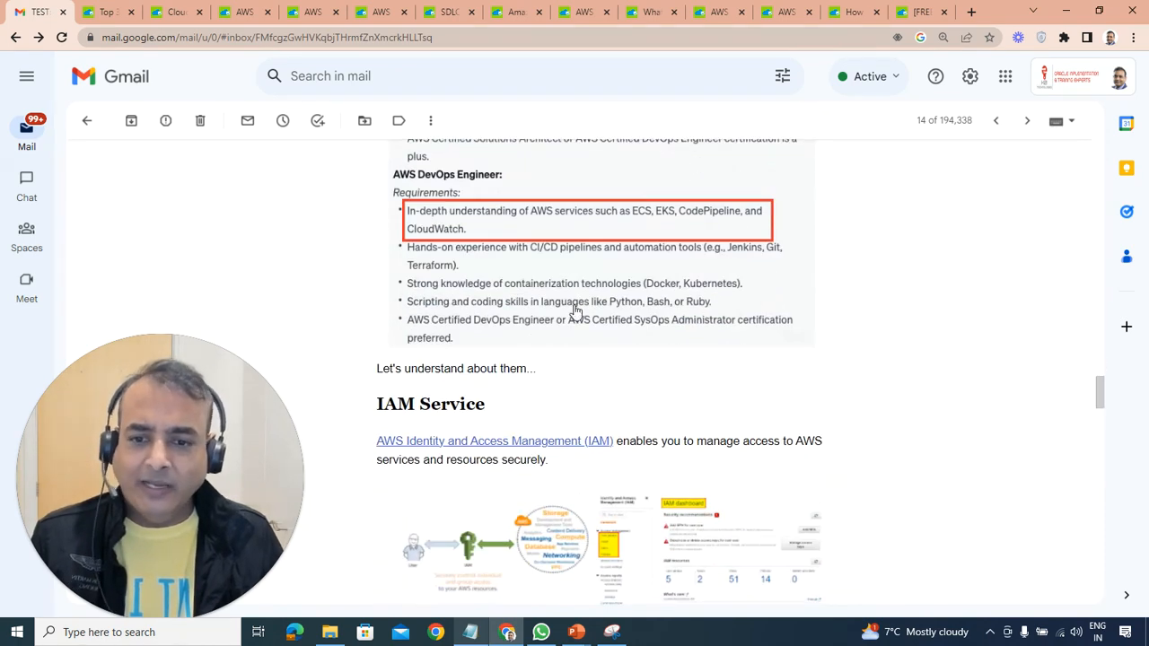
pyautogui.scroll(-3)
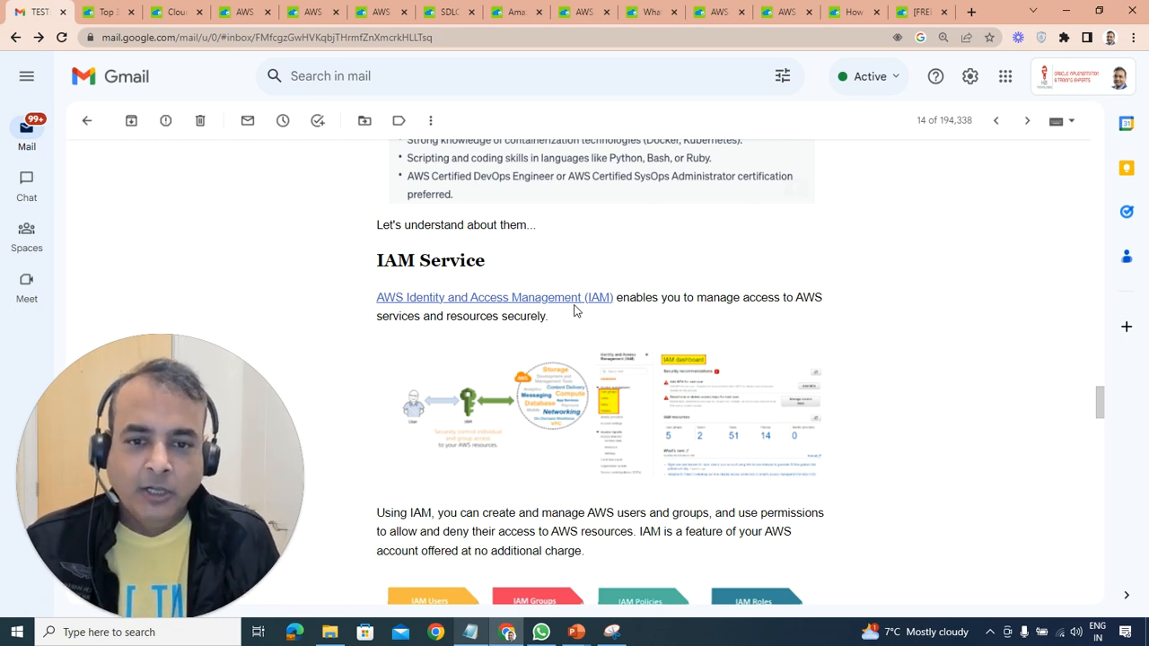
pyautogui.scroll(-3)
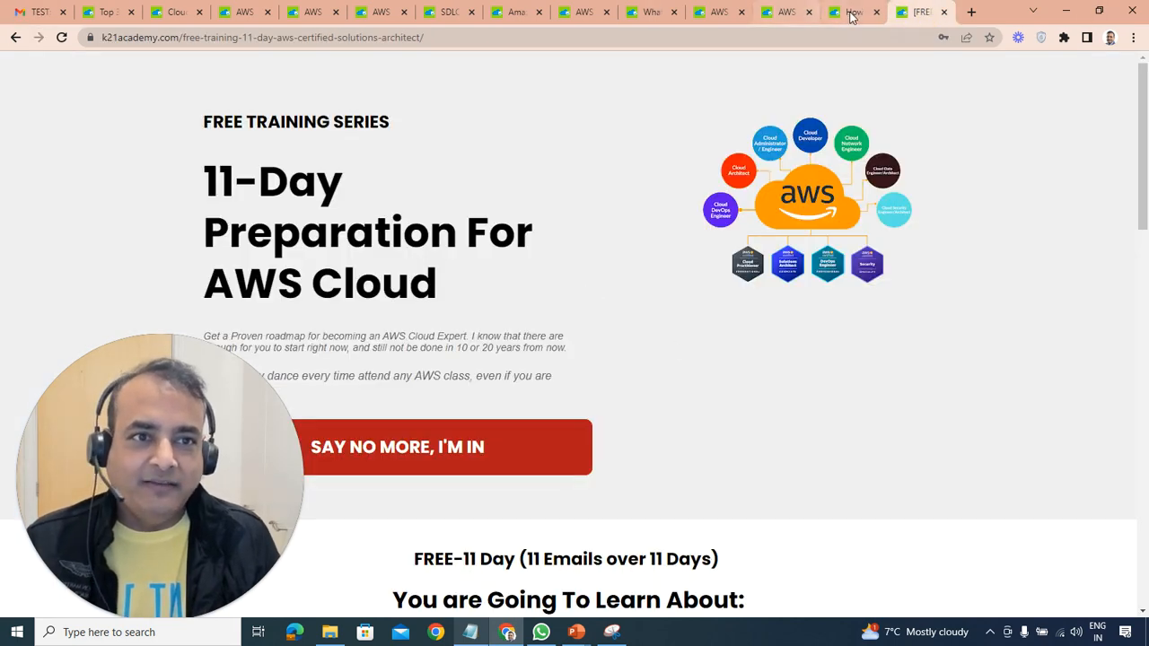
# Switch to the 'How to create AWS free tier account' article and scroll into it
pyautogui.click(852, 12)
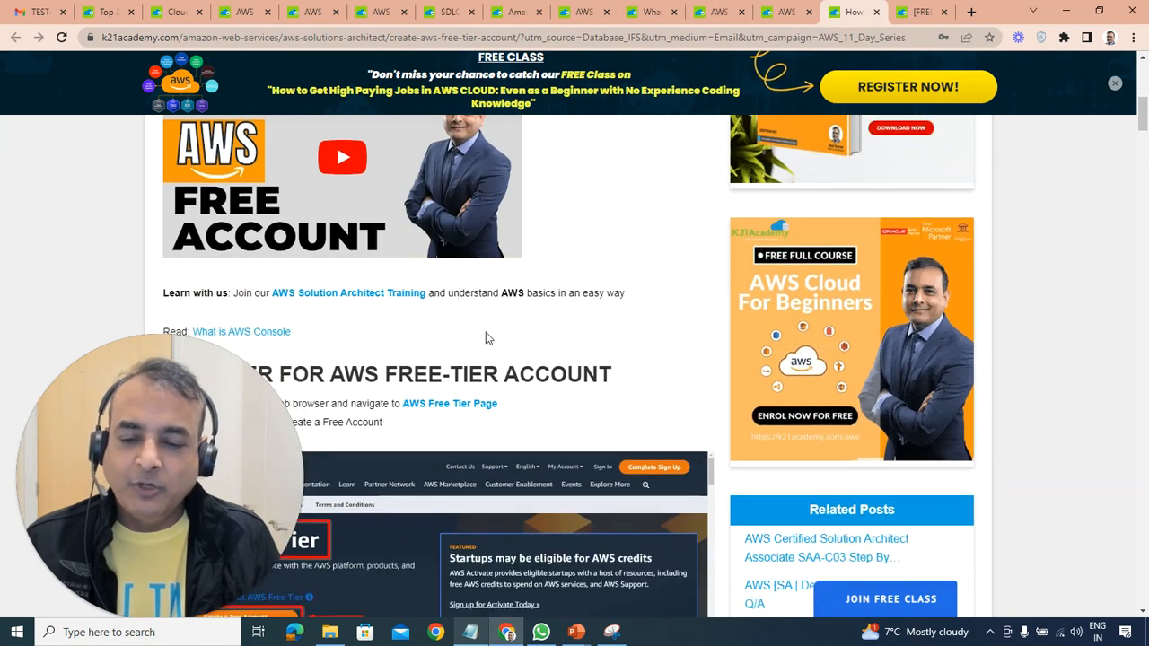
pyautogui.scroll(-3)
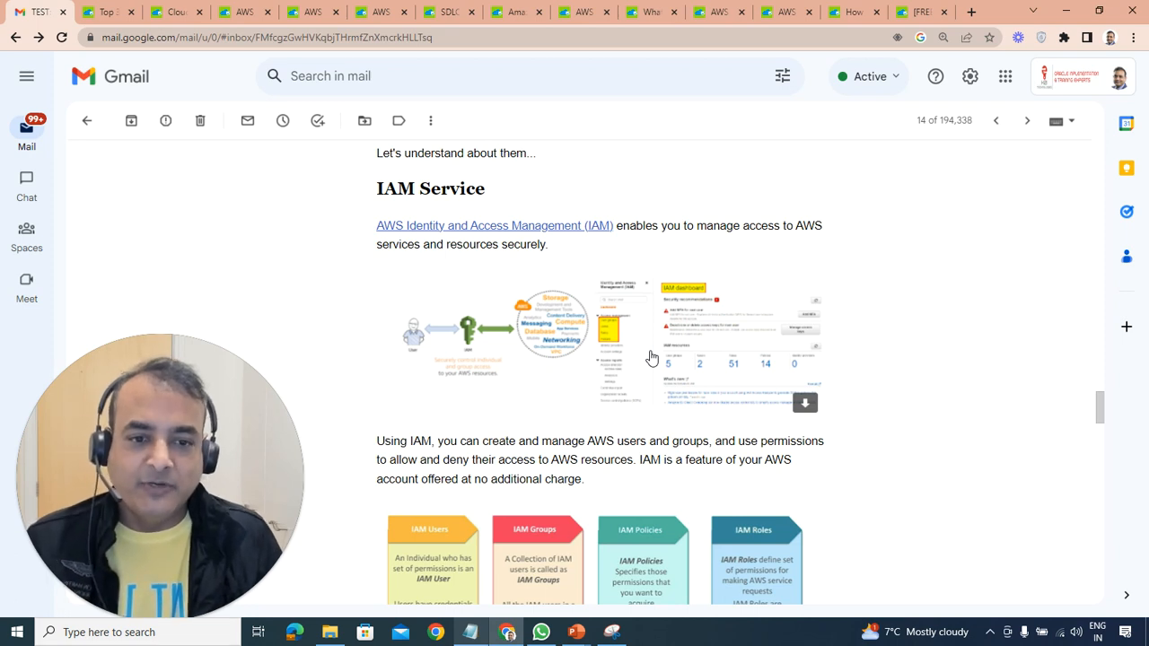
# Scroll through the IAM diagram, Storage Services, AWS DevOps Tools and Compute Service list down to Database Services
pyautogui.scroll(-3)
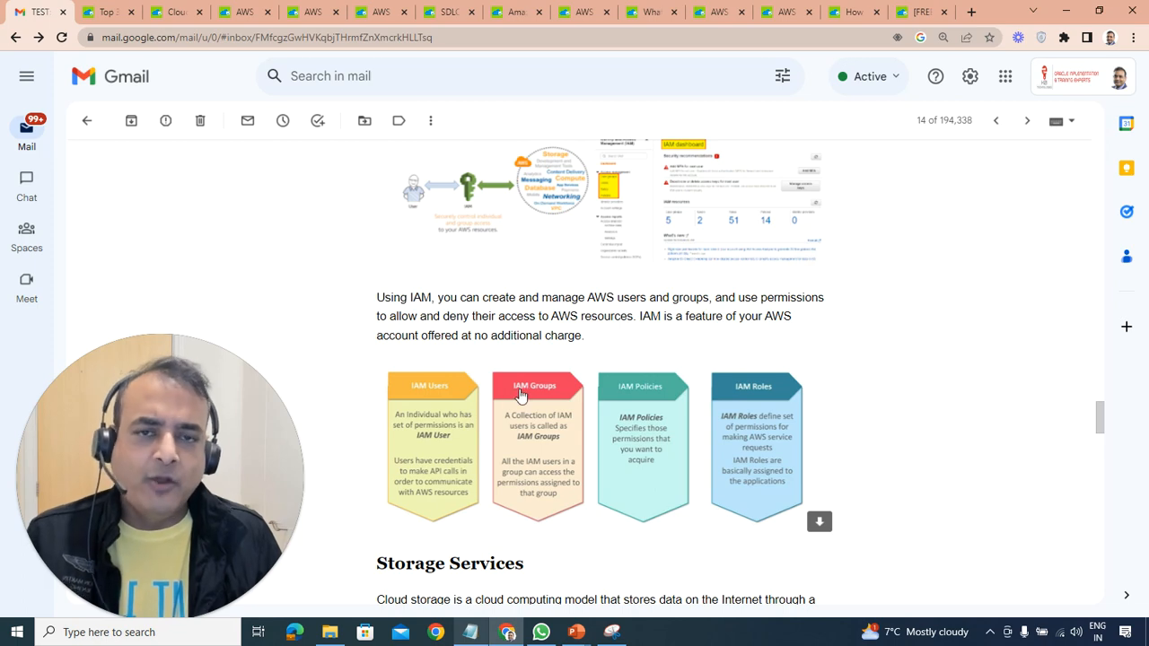
pyautogui.scroll(-3)
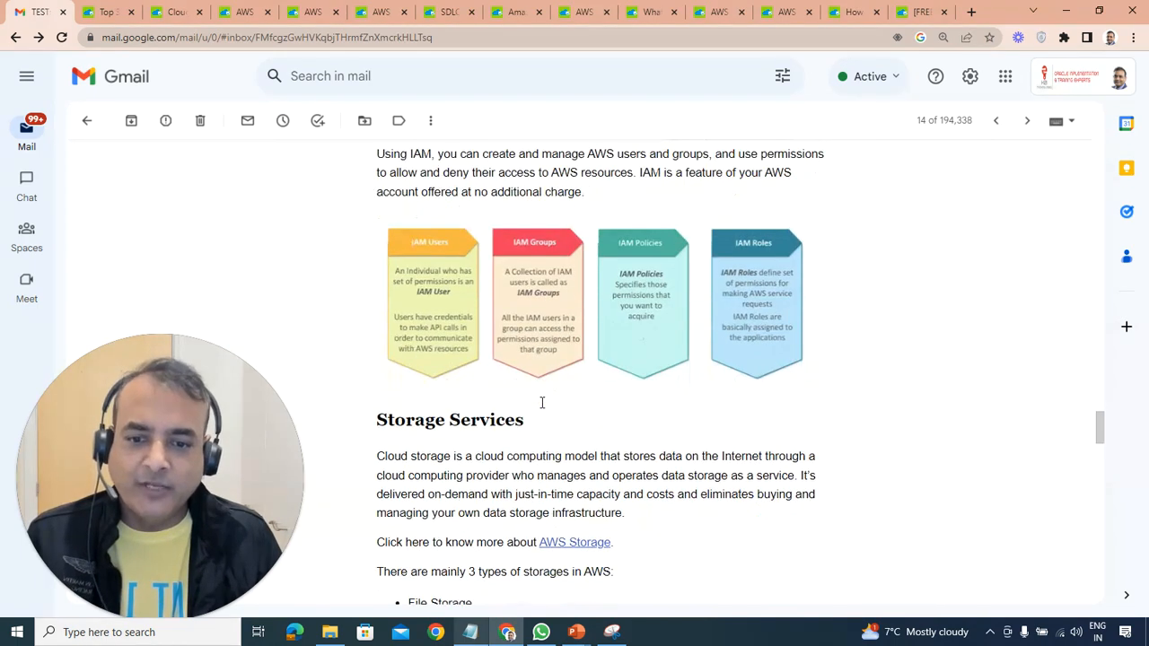
pyautogui.scroll(-3)
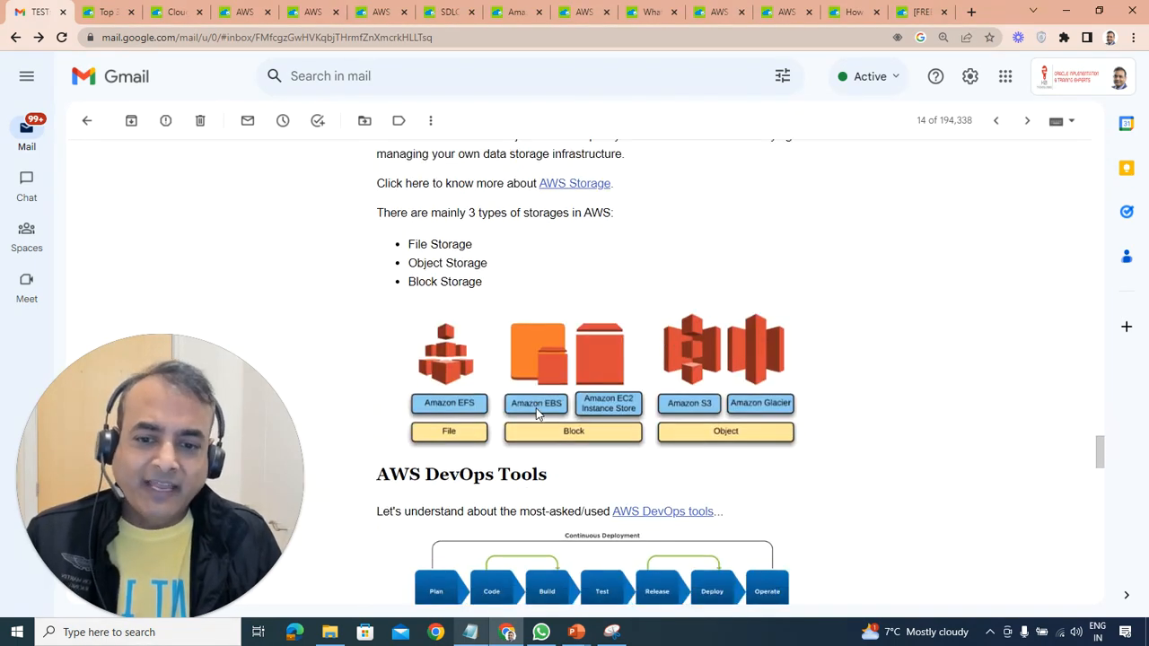
pyautogui.scroll(-3)
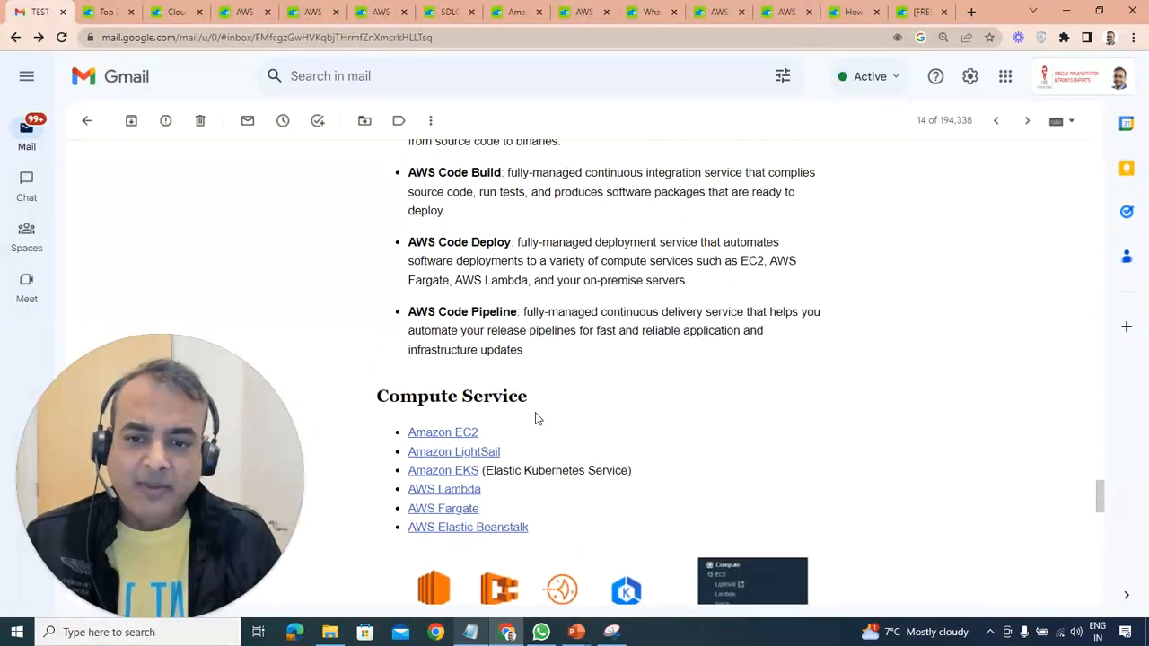
pyautogui.scroll(-3)
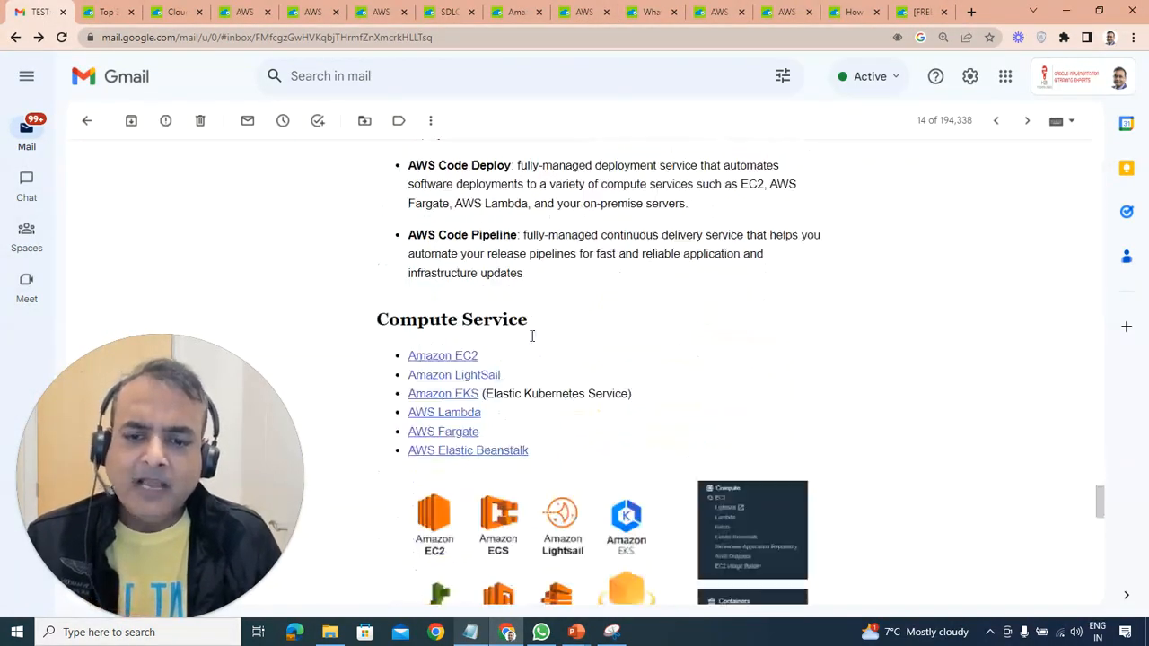
pyautogui.scroll(-3)
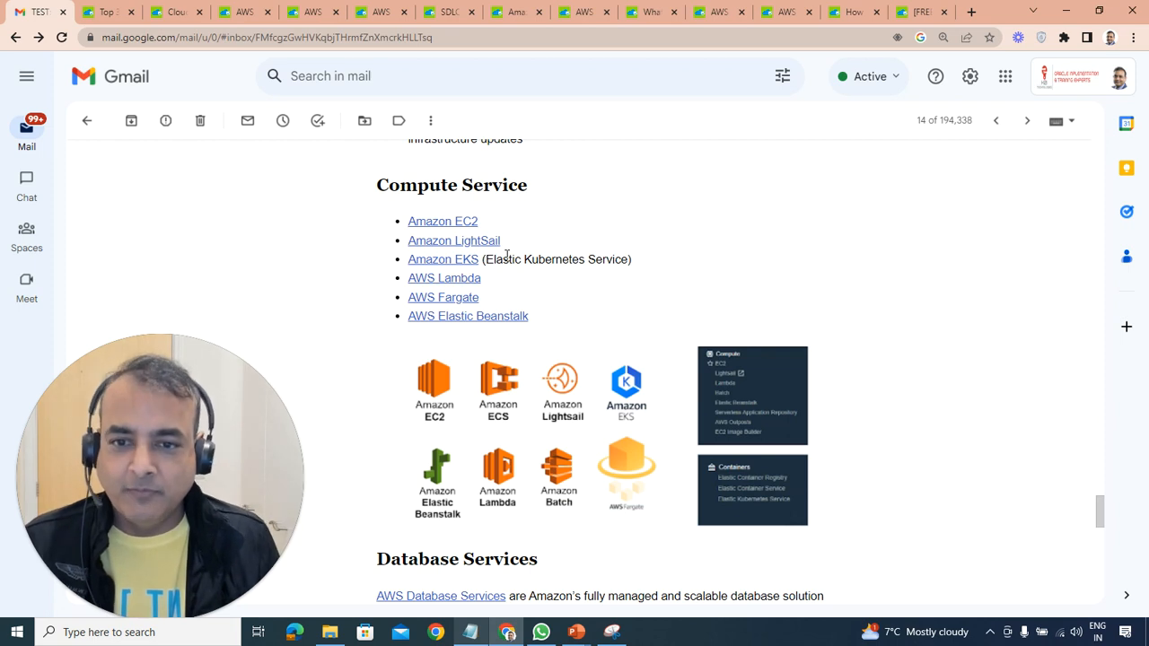
pyautogui.moveTo(494, 283)
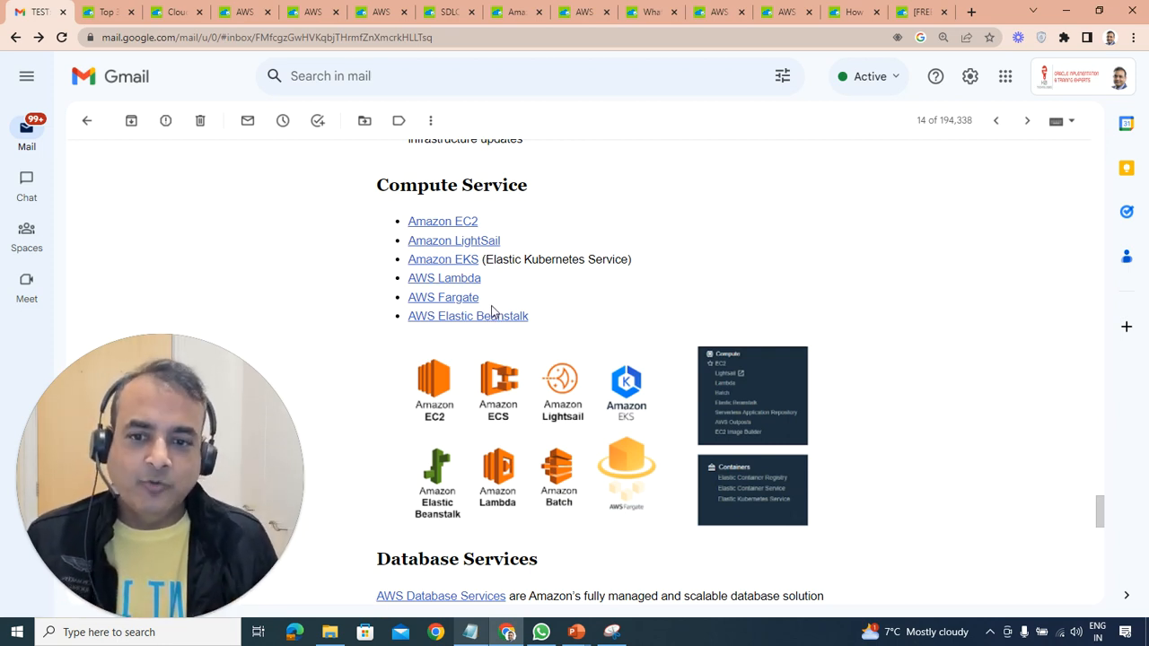
pyautogui.moveTo(476, 339)
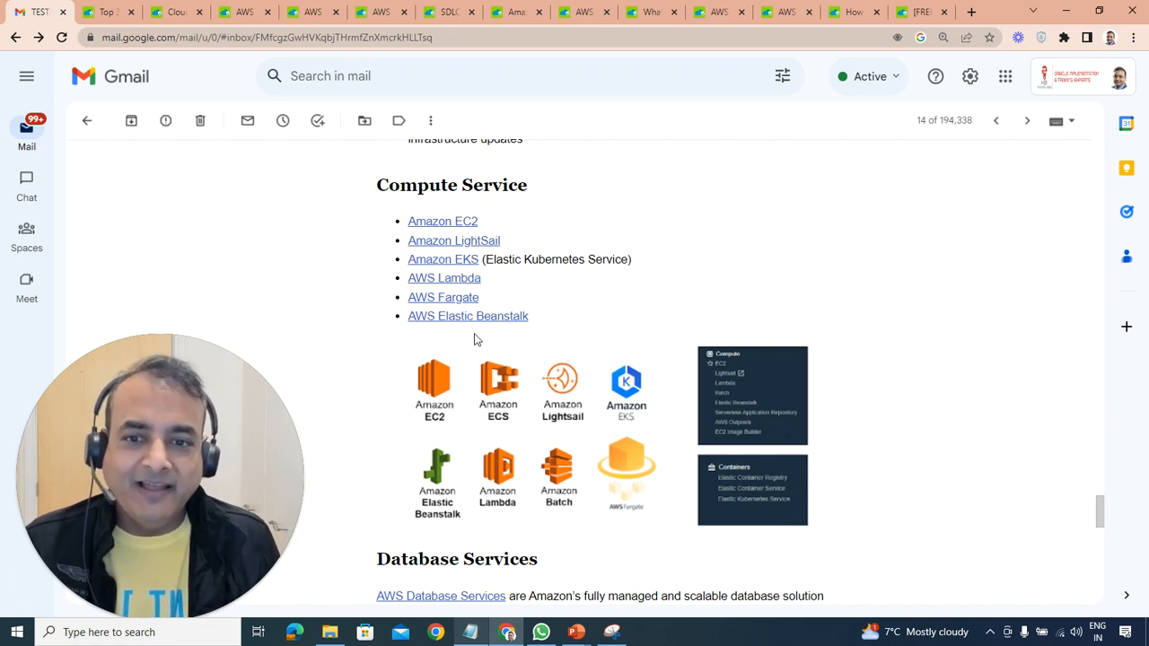
pyautogui.moveTo(485, 321)
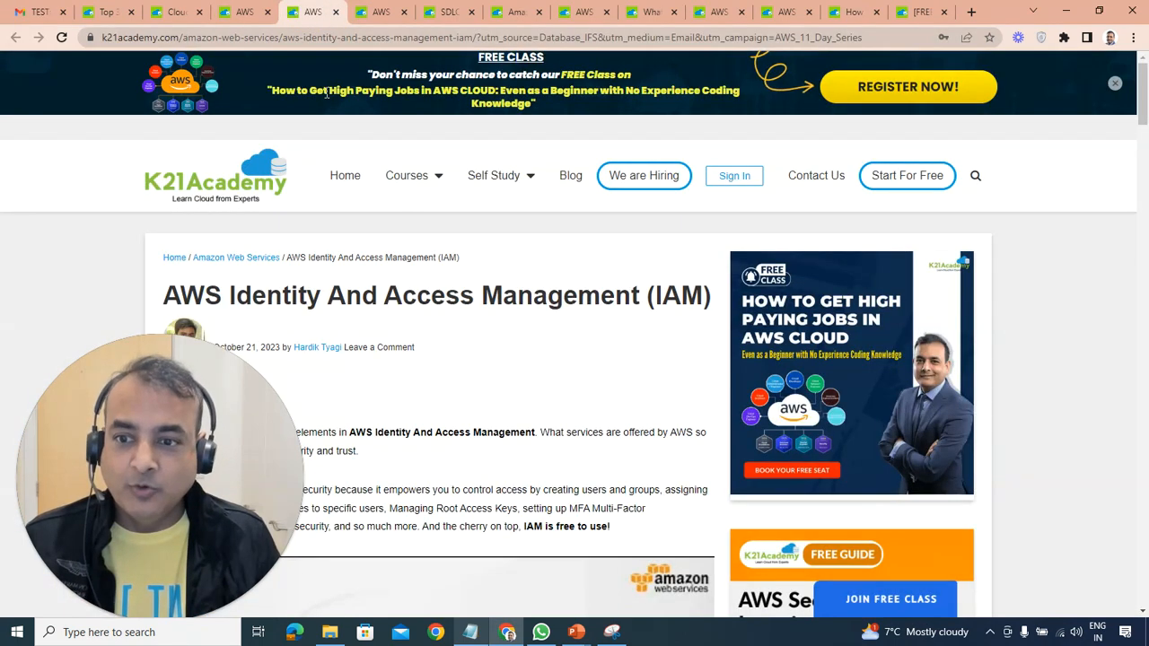
# Skim the K21Academy Storage, EKS, Lambda, Elastic Beanstalk and Database articles, then return to the Day 1 email
pyautogui.click(381, 14)
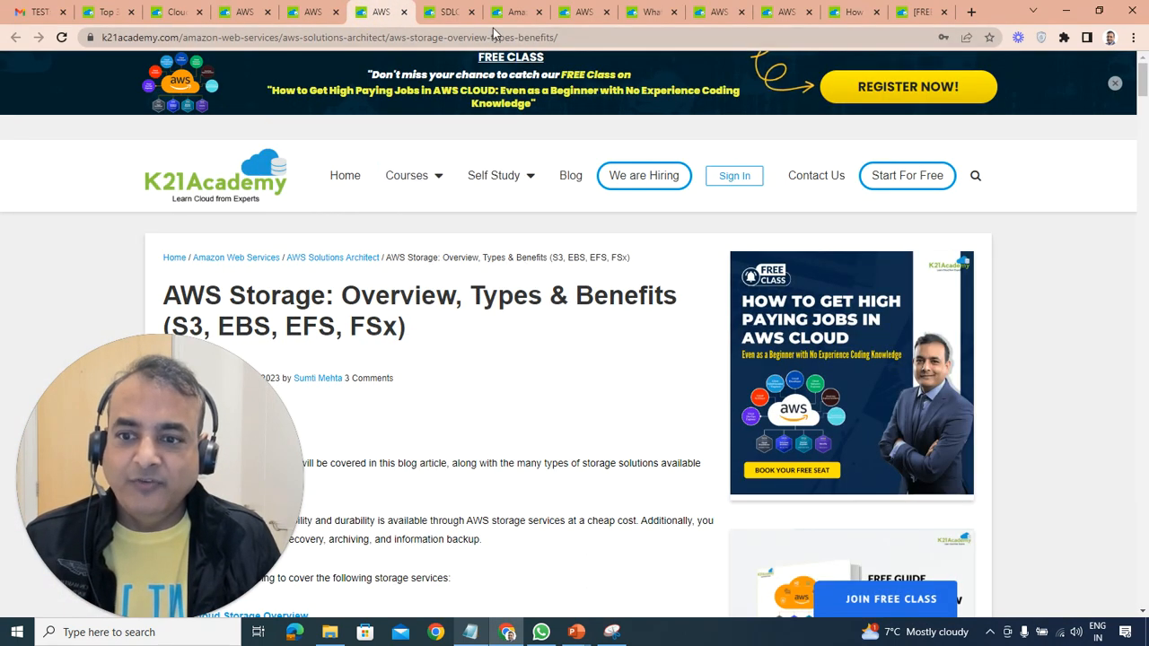
pyautogui.click(516, 12)
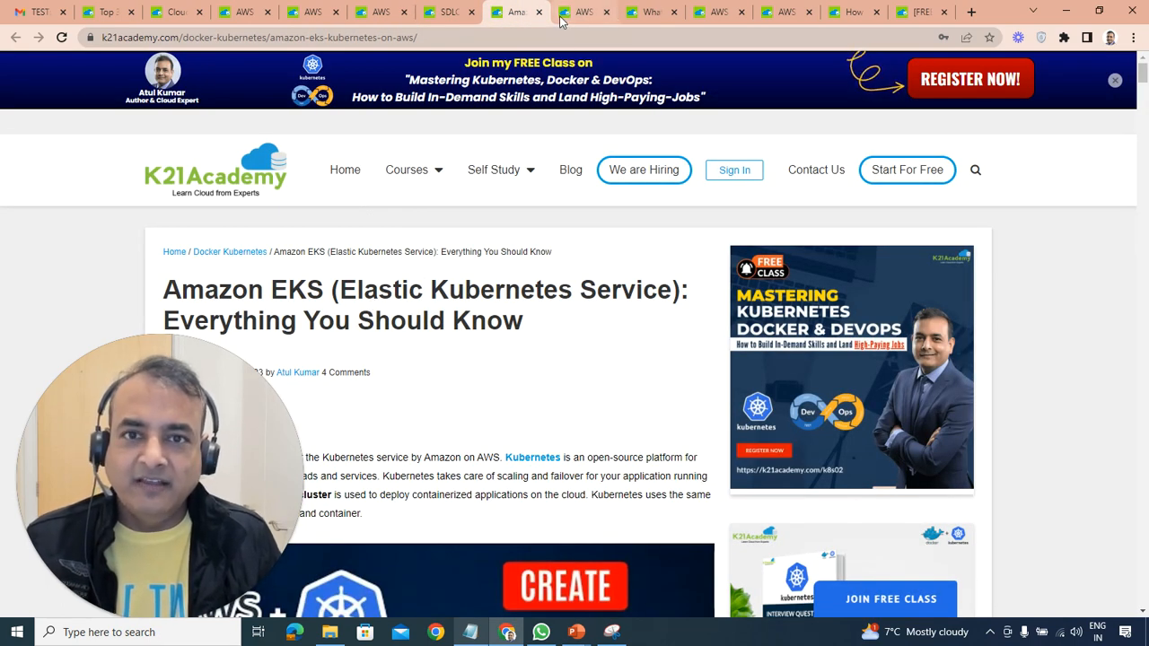
pyautogui.click(584, 10)
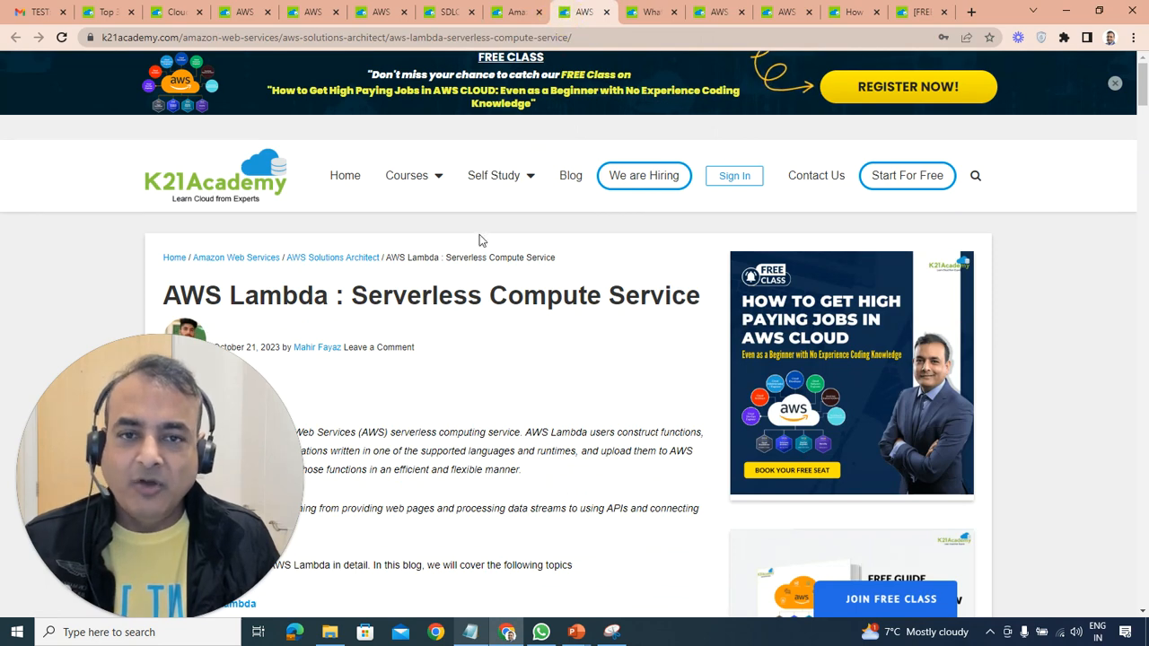
pyautogui.click(652, 11)
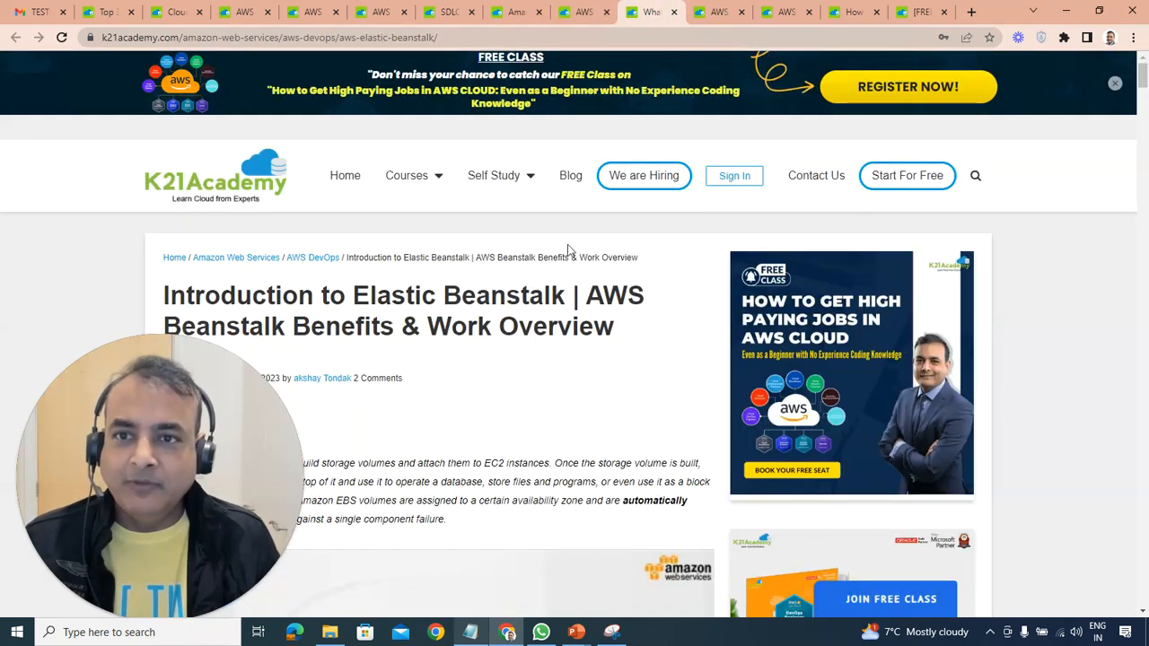
pyautogui.click(719, 12)
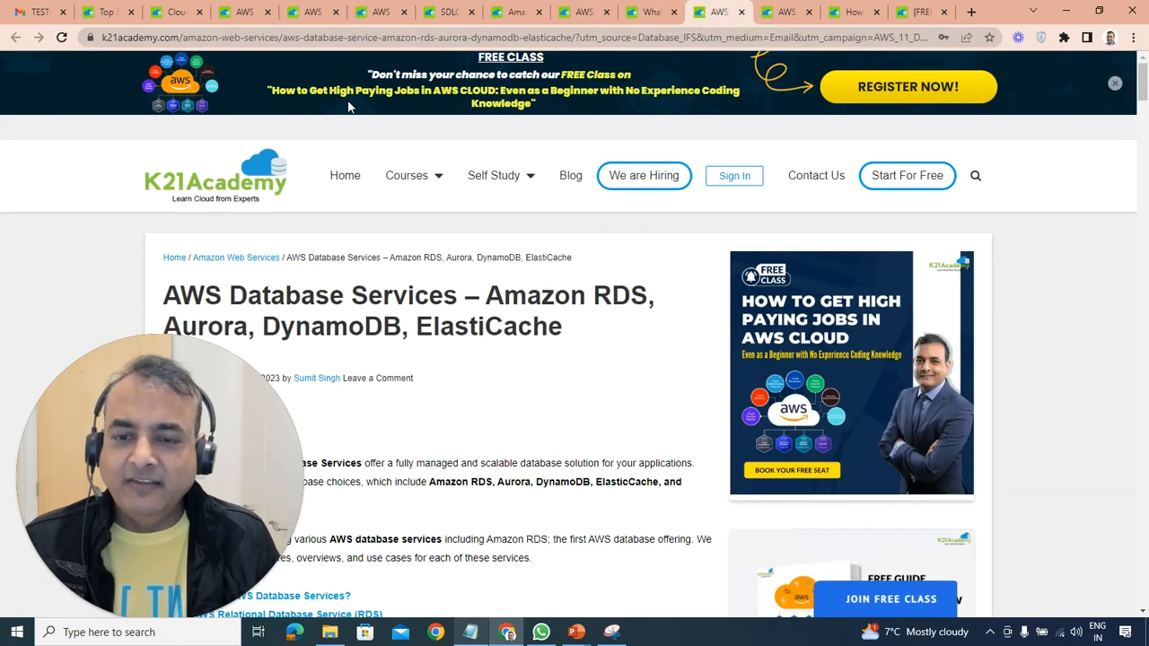
pyautogui.click(394, 12)
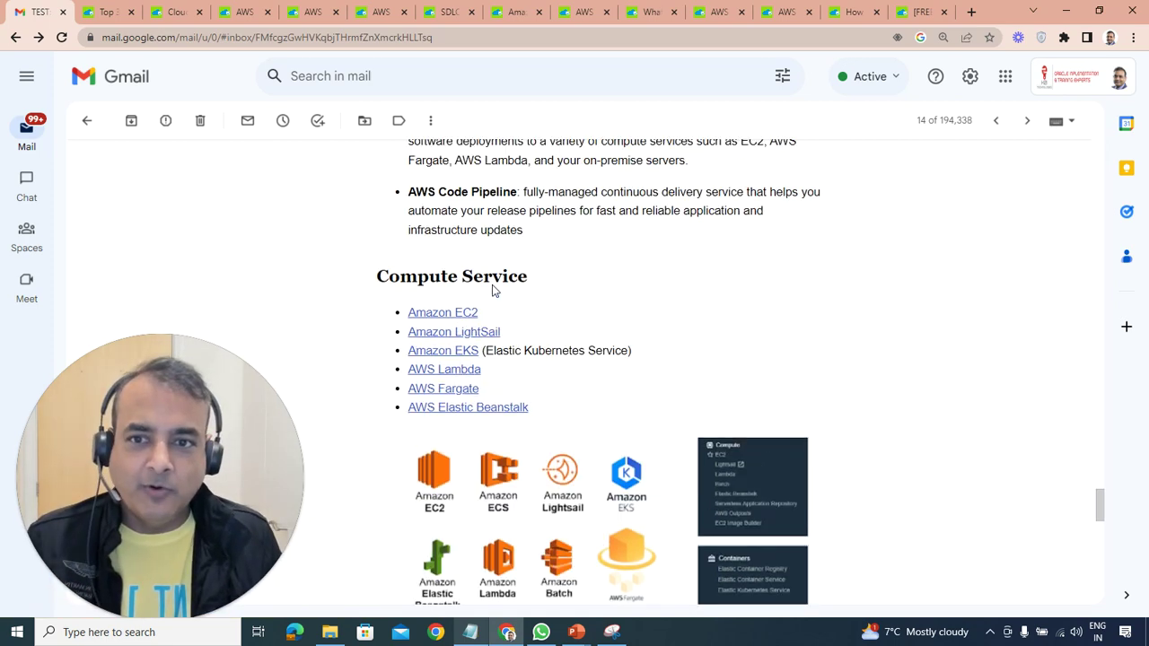
# Back at Storage Services, pick out the Object, Block and File Storage types in the bullet list
pyautogui.scroll(-3)
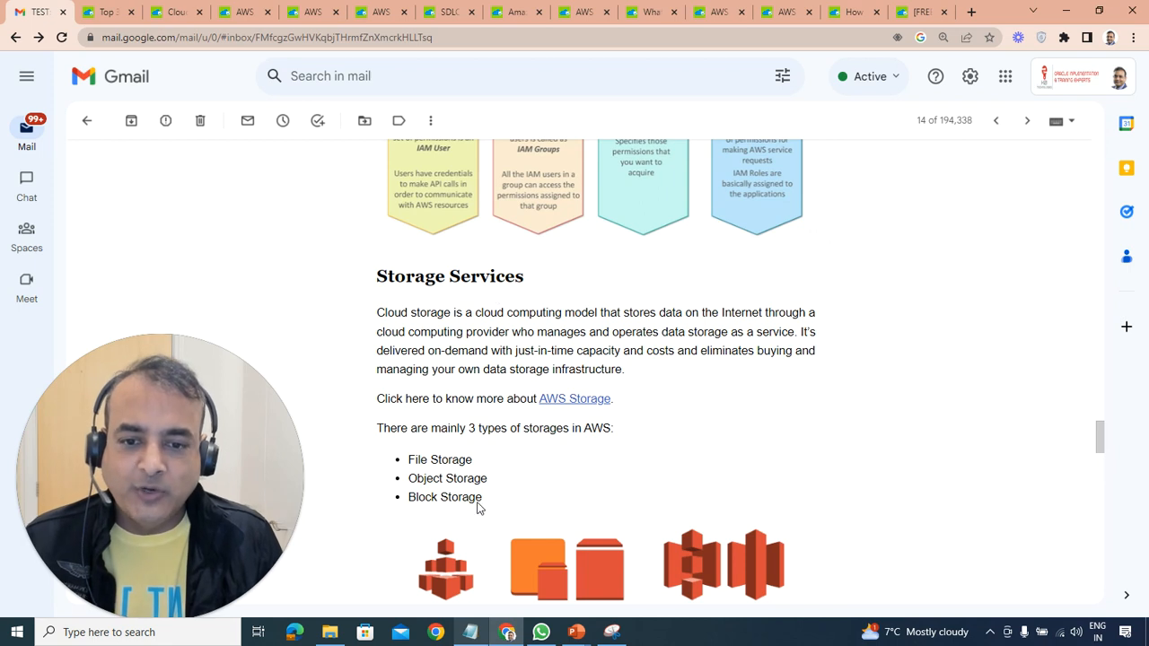
pyautogui.doubleClick(424, 497)
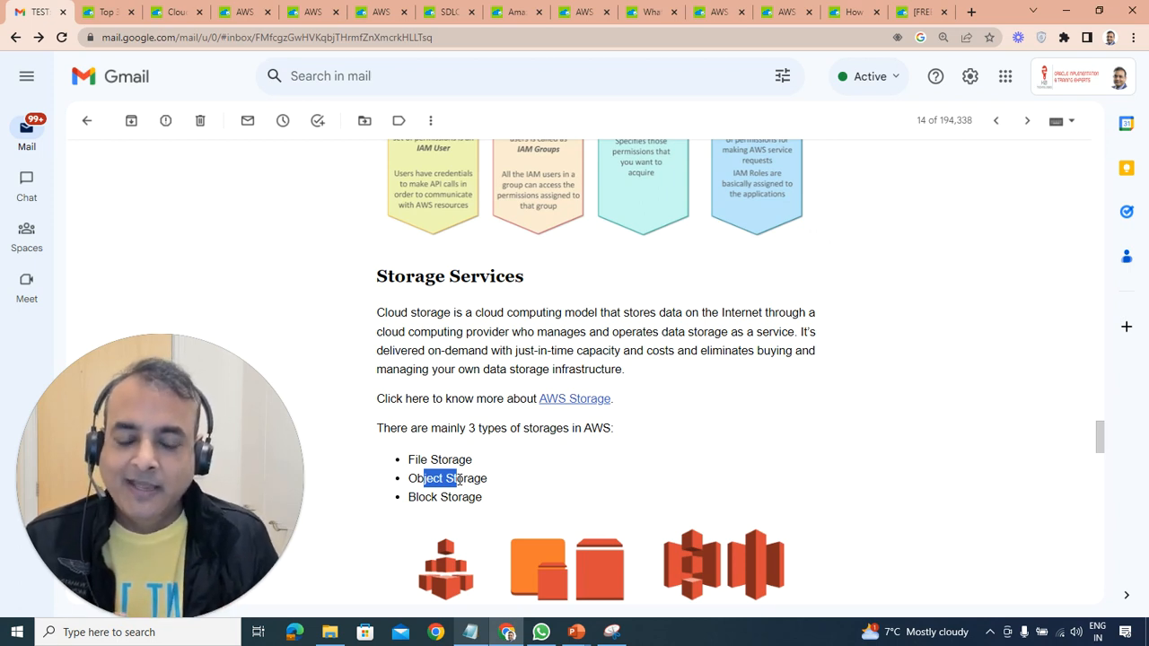
pyautogui.doubleClick(434, 497)
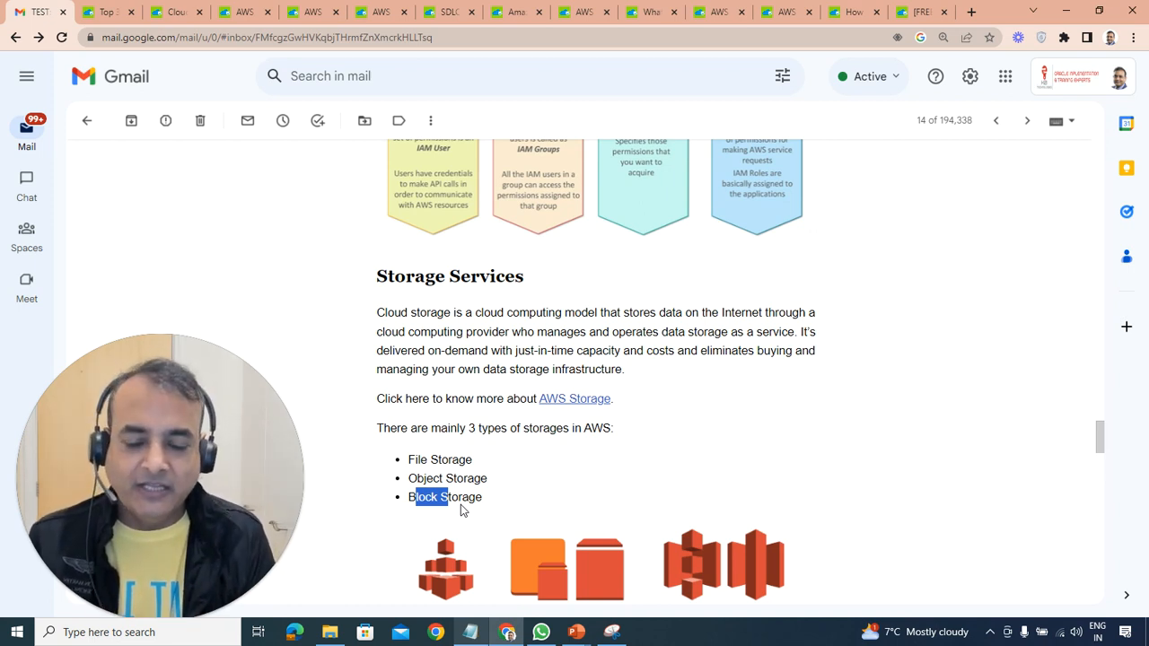
pyautogui.doubleClick(440, 459)
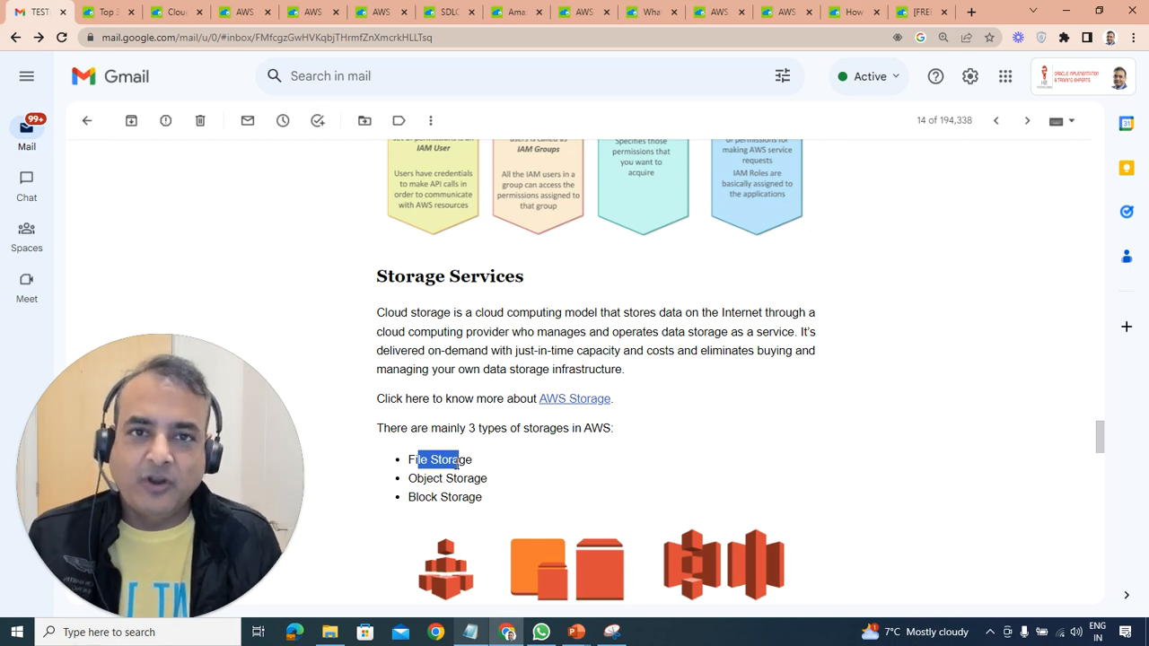
pyautogui.scroll(-3)
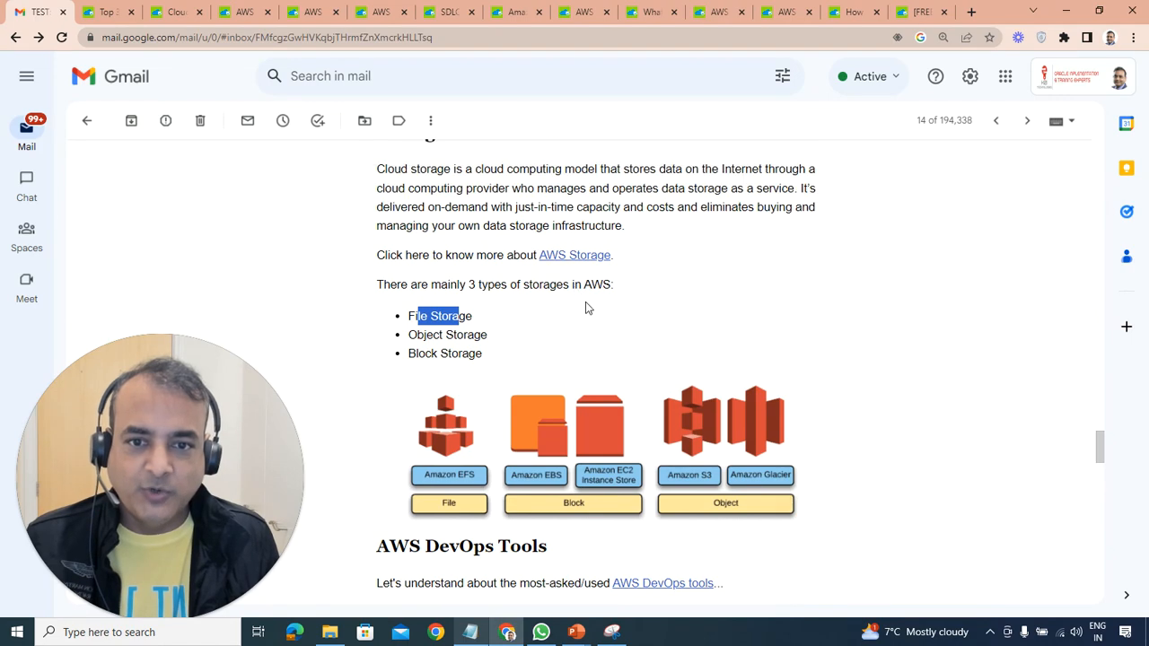
pyautogui.moveTo(574, 255)
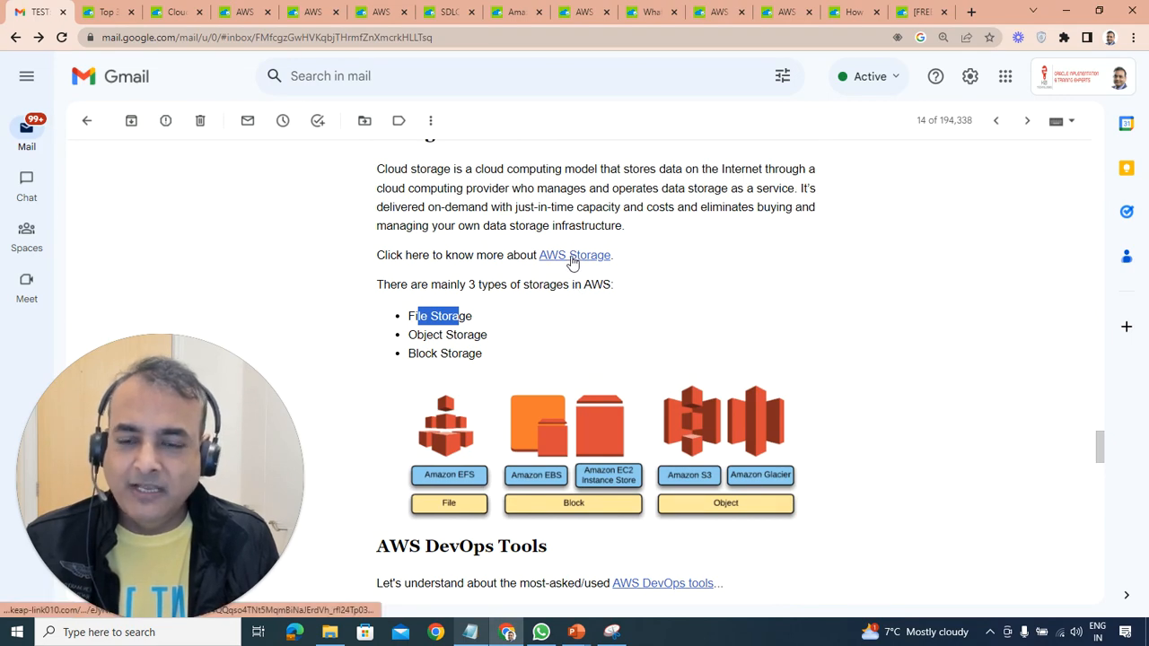
# Open the 'AWS Storage' hyperlink from the email's storage section and scroll on to AWS DevOps Tools
pyautogui.click(574, 255)
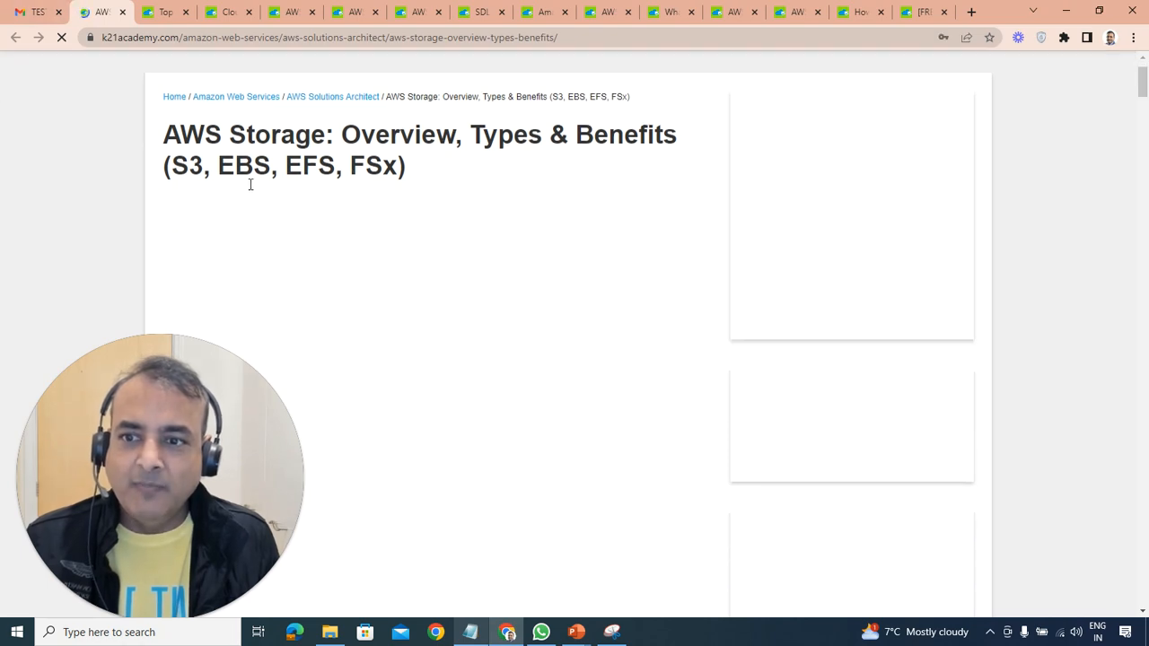
pyautogui.scroll(-3)
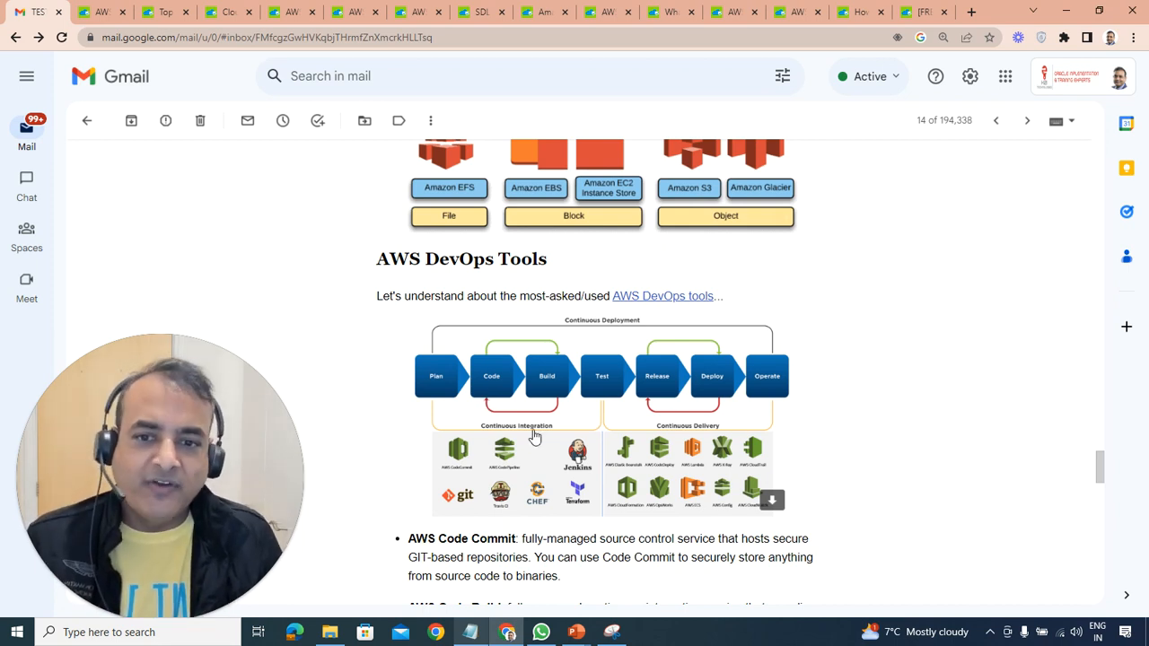
# Read down the email through the AWS DevOps tools and Code services descriptions
pyautogui.scroll(-3)
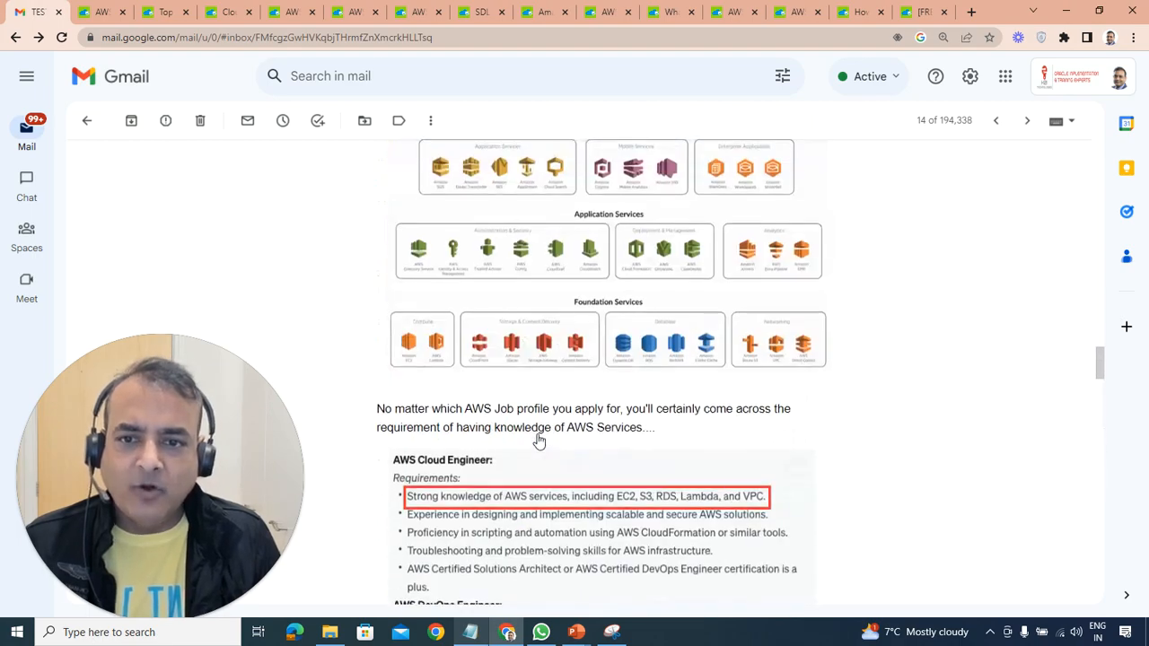
pyautogui.scroll(-3)
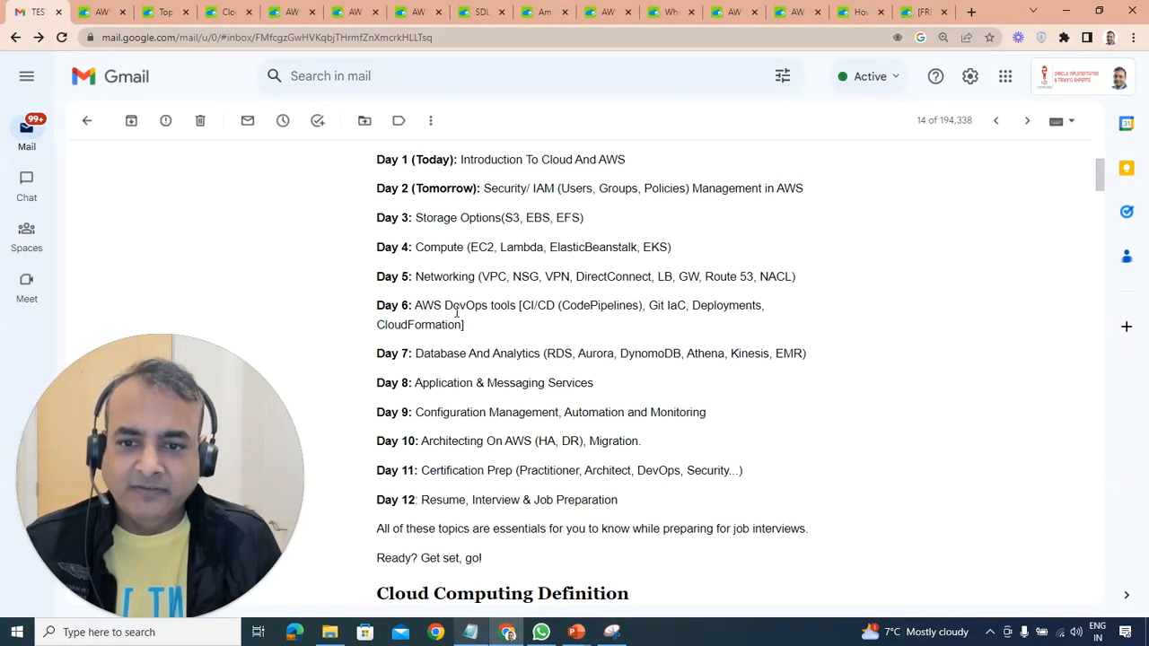
pyautogui.scroll(-3)
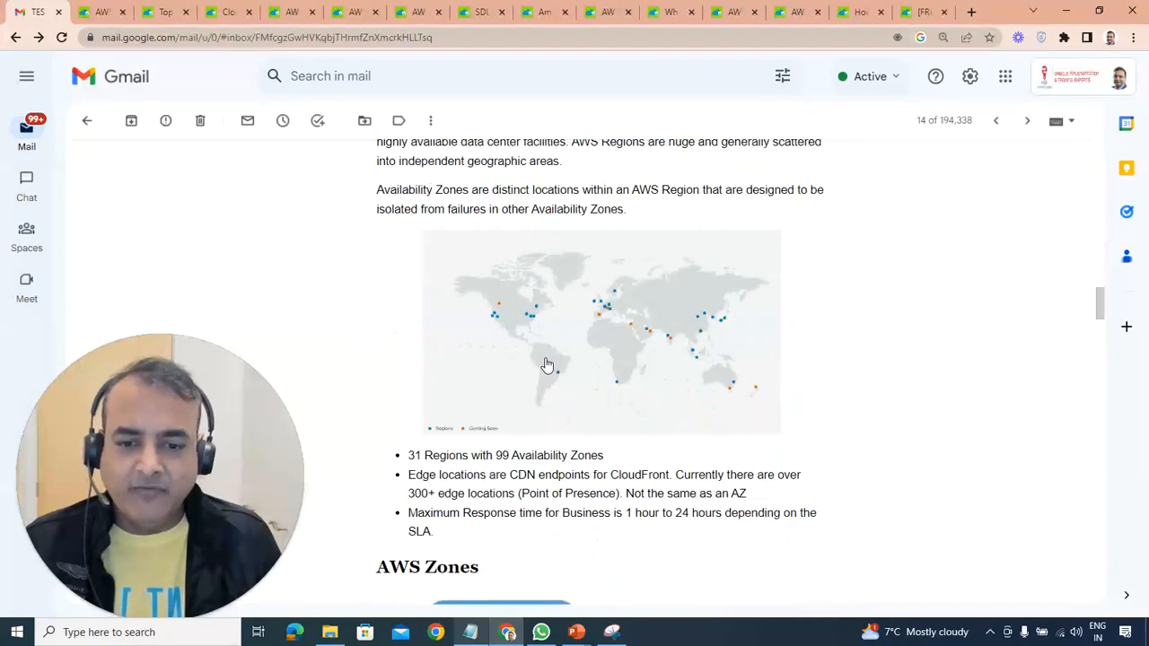
pyautogui.scroll(-3)
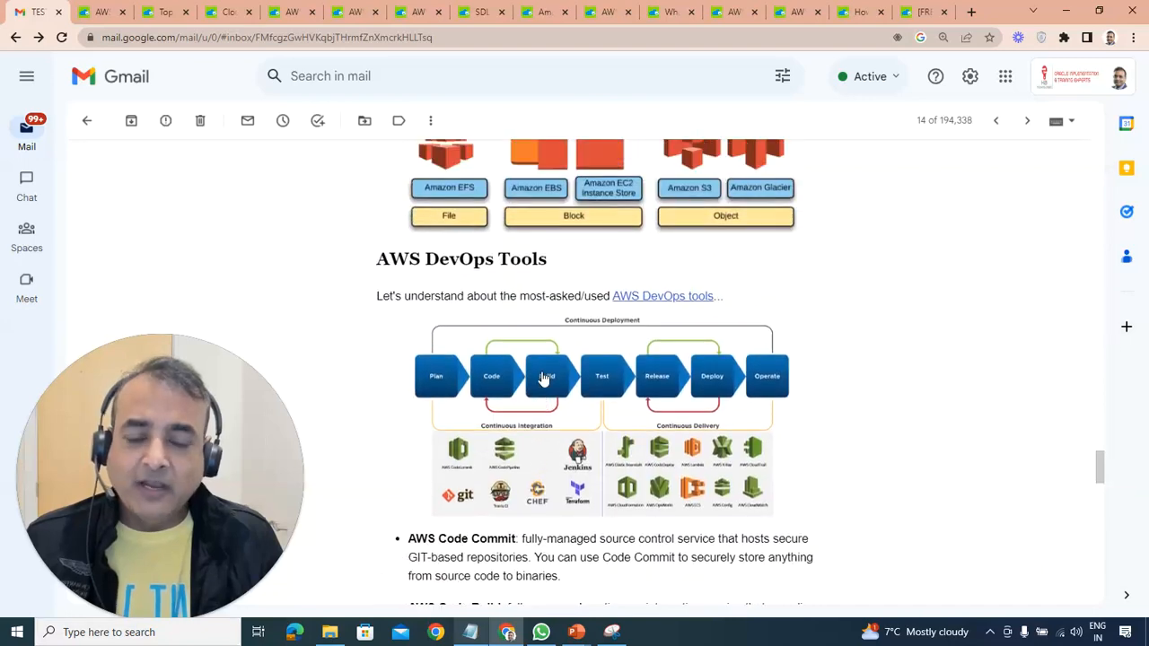
pyautogui.scroll(-3)
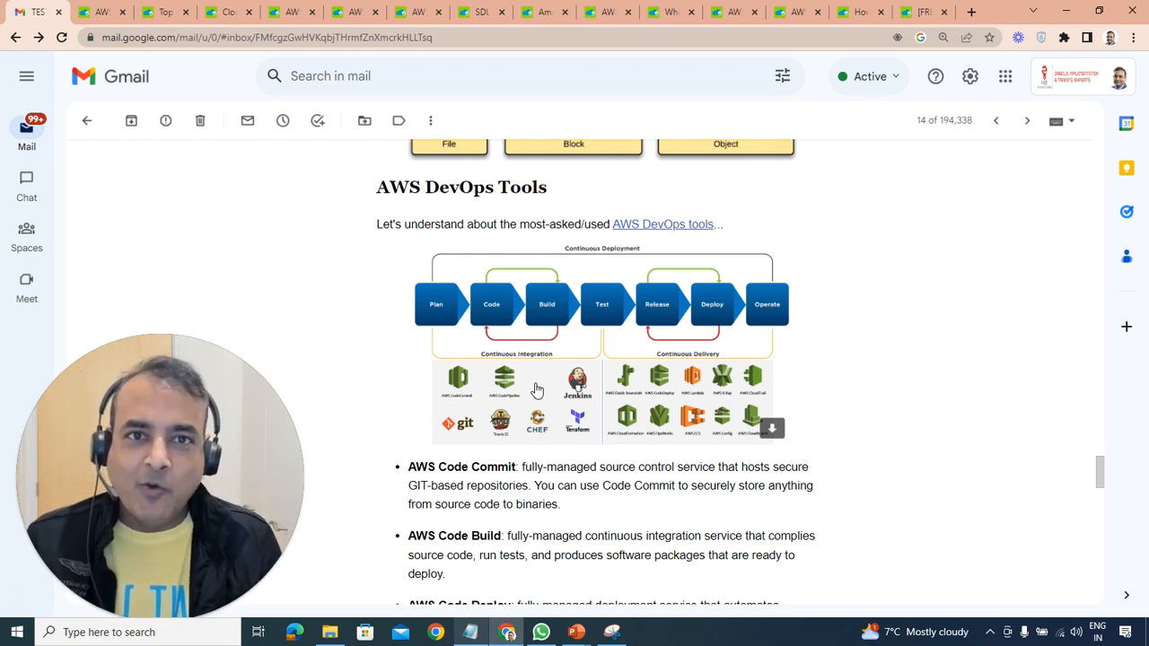
pyautogui.scroll(-3)
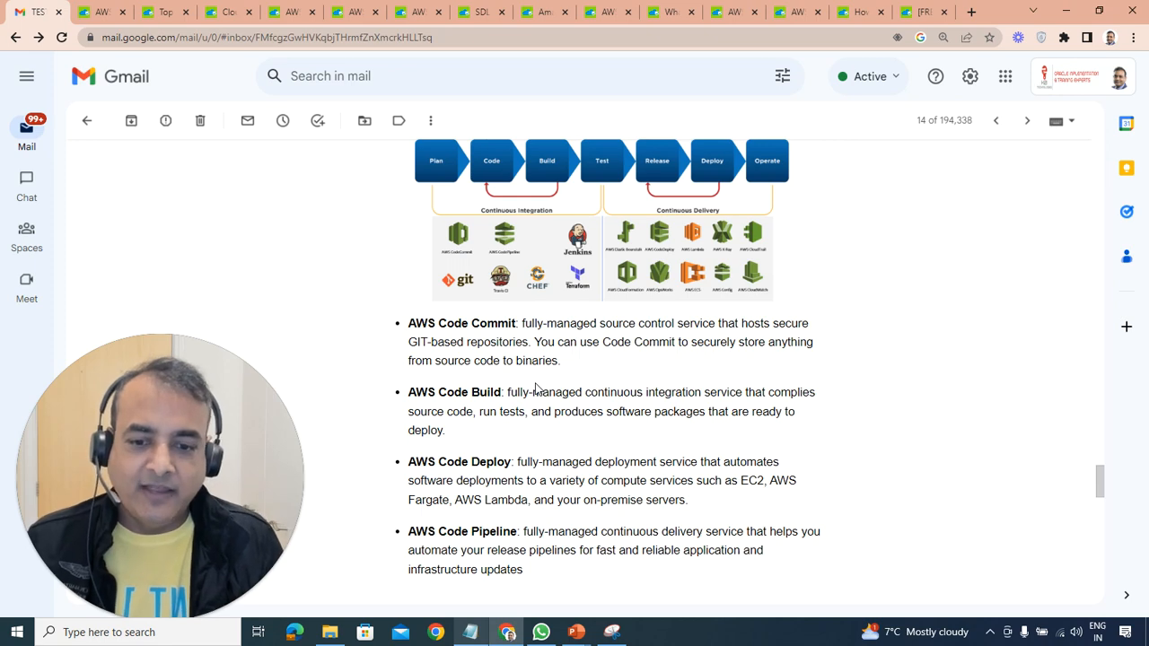
# Continue through Compute Service and Database Services to the free-tier Task for today
pyautogui.scroll(-3)
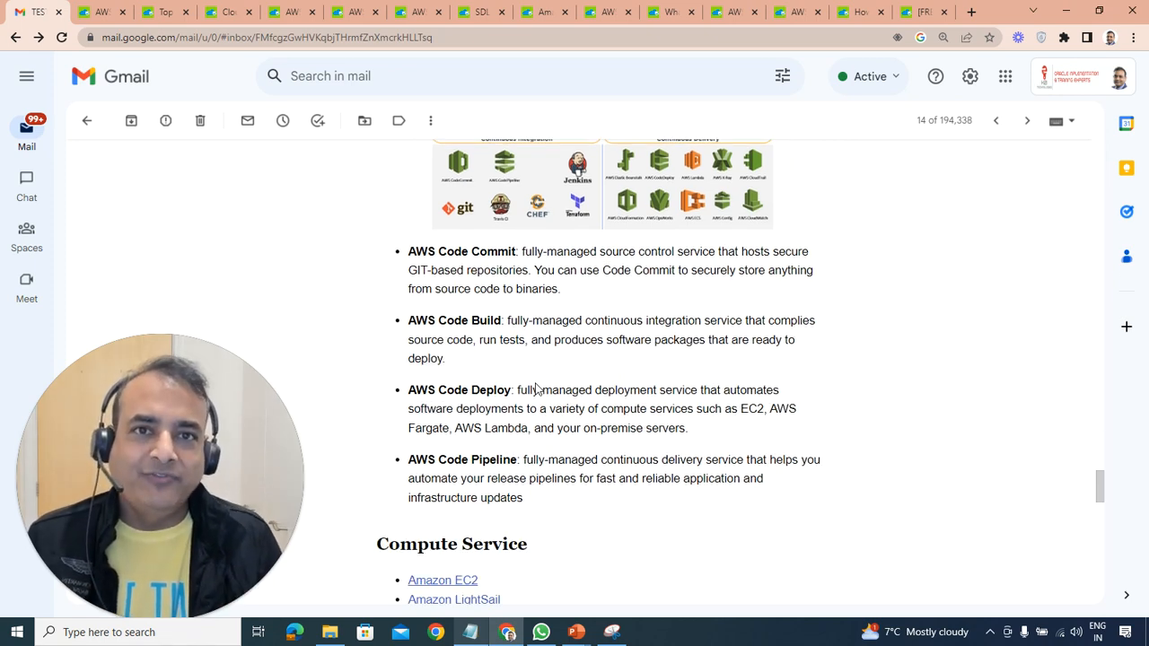
pyautogui.scroll(3)
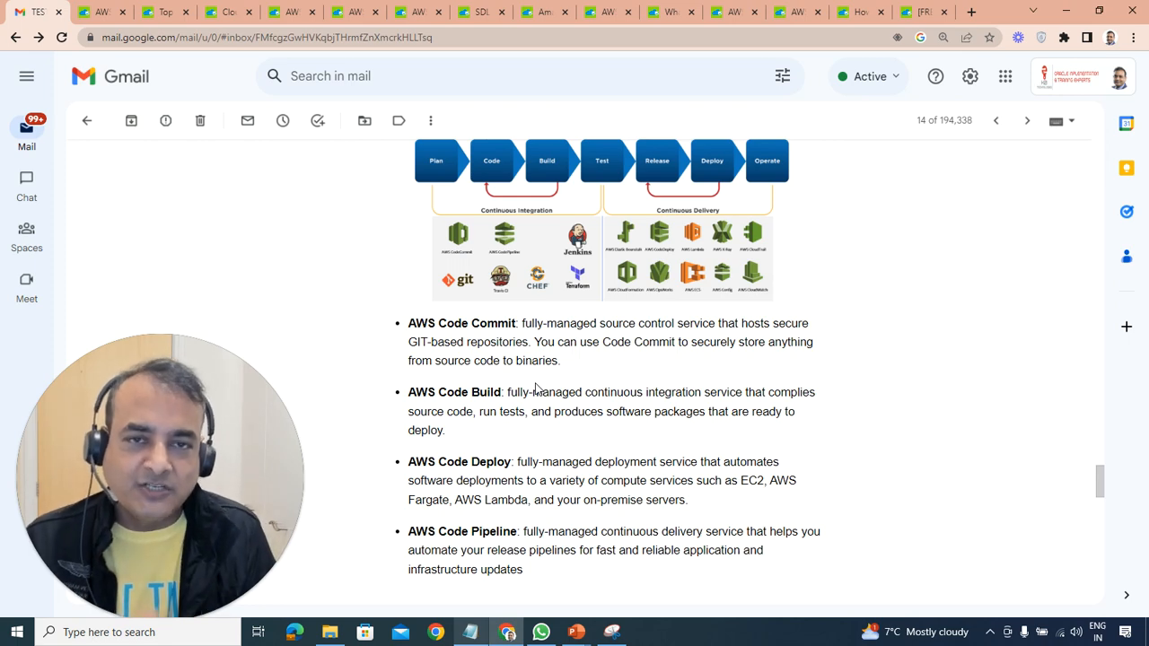
pyautogui.scroll(-3)
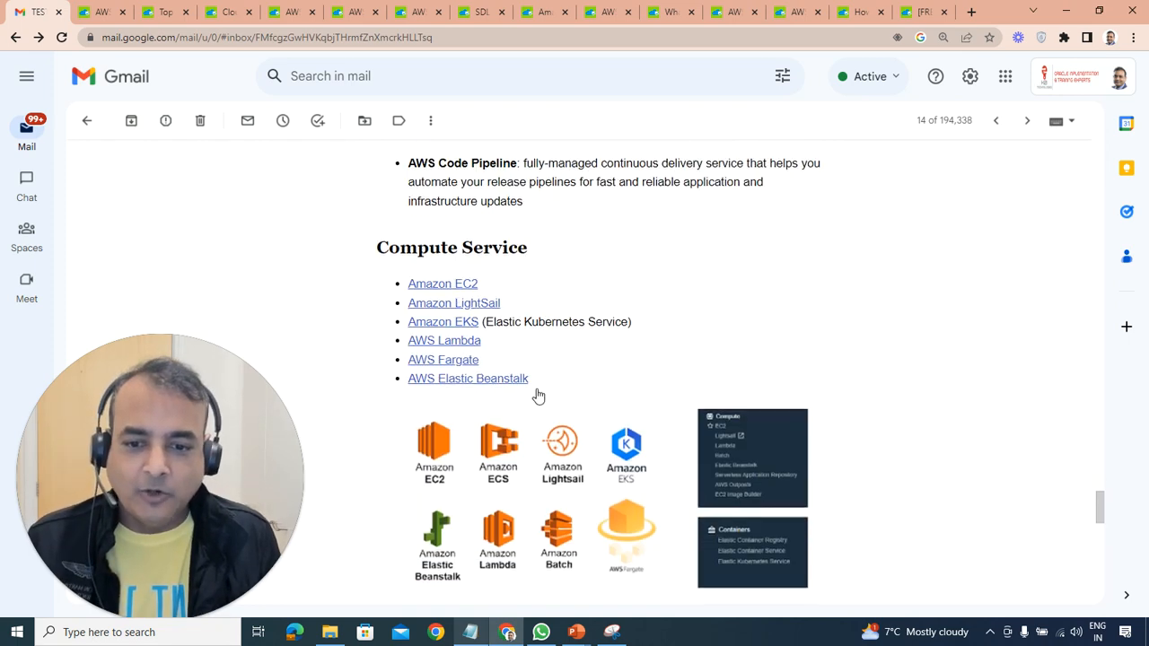
pyautogui.scroll(-3)
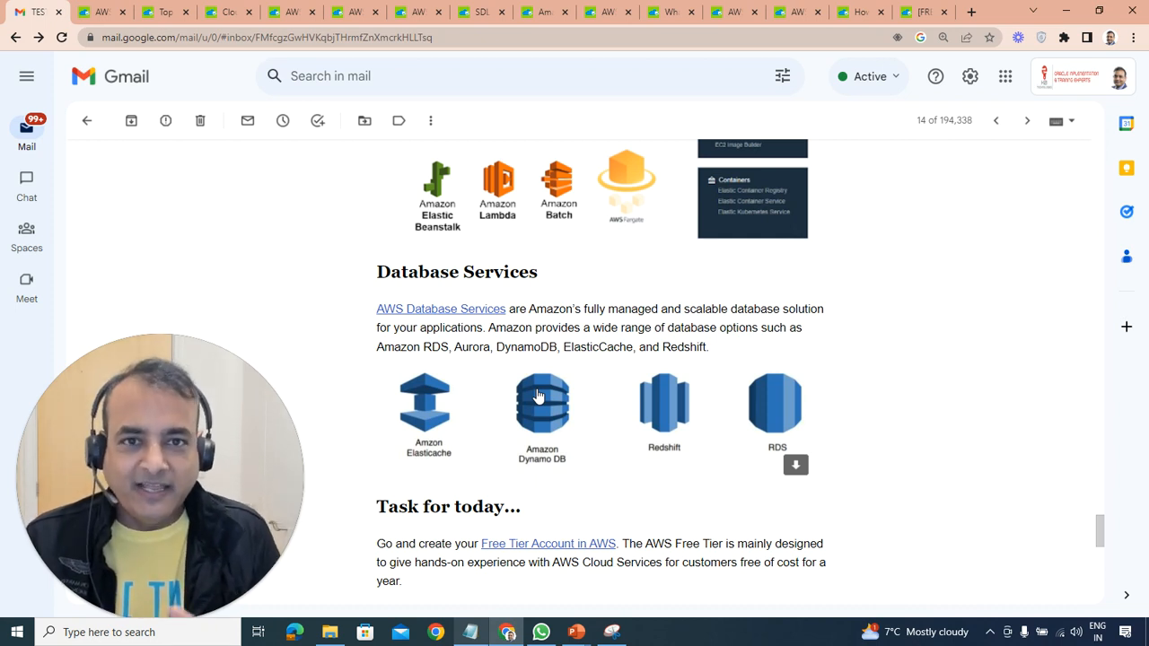
pyautogui.scroll(-3)
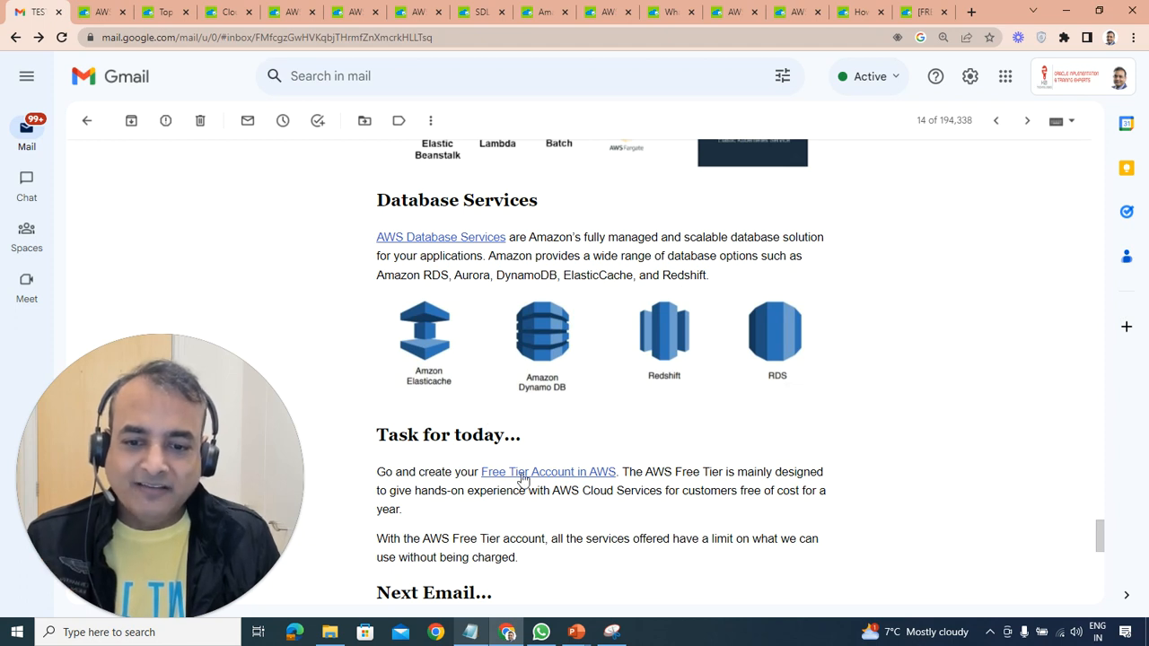
pyautogui.moveTo(522, 478)
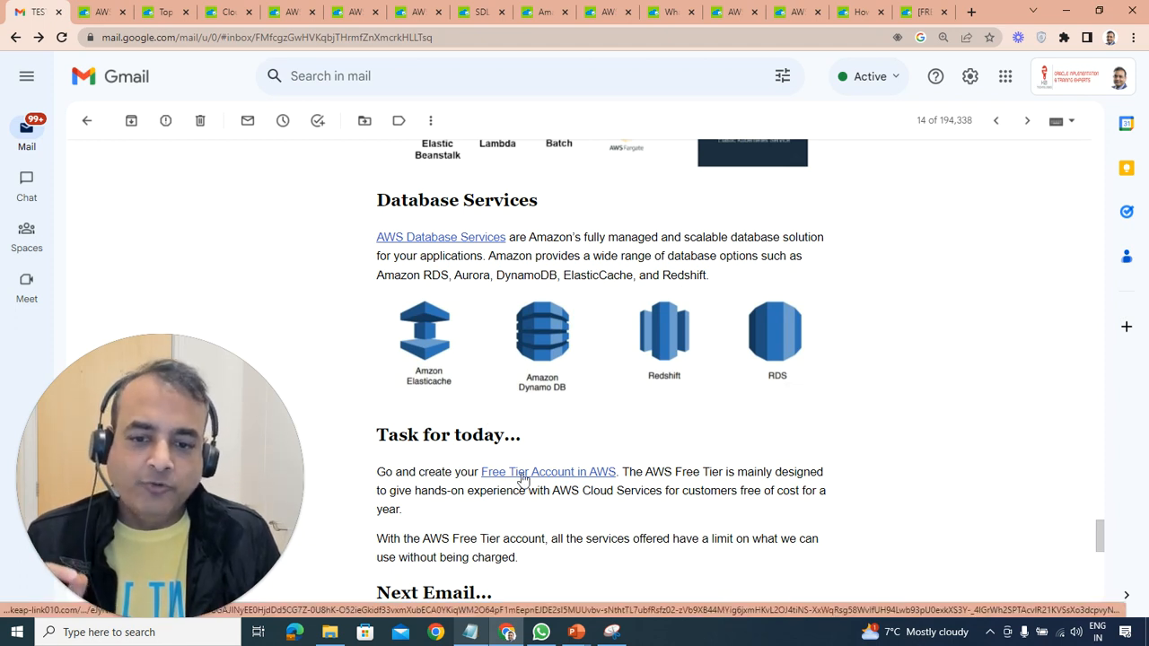
# Follow the 'Free Tier Account in AWS' link and skim the K21Academy article
pyautogui.click(548, 472)
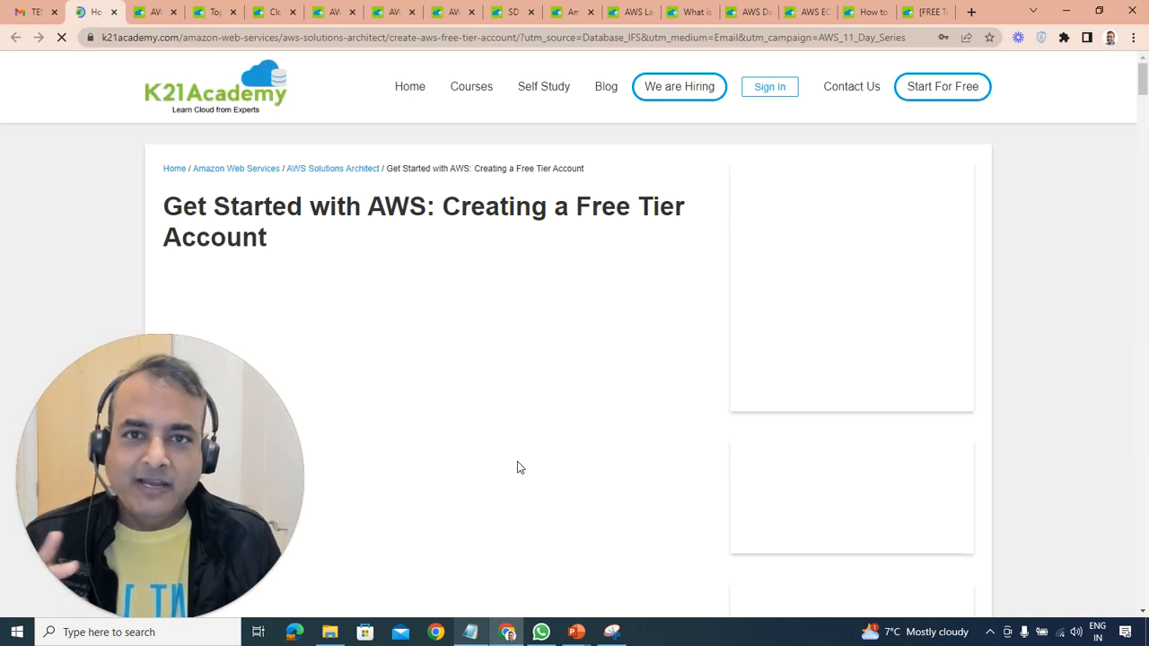
pyautogui.scroll(-3)
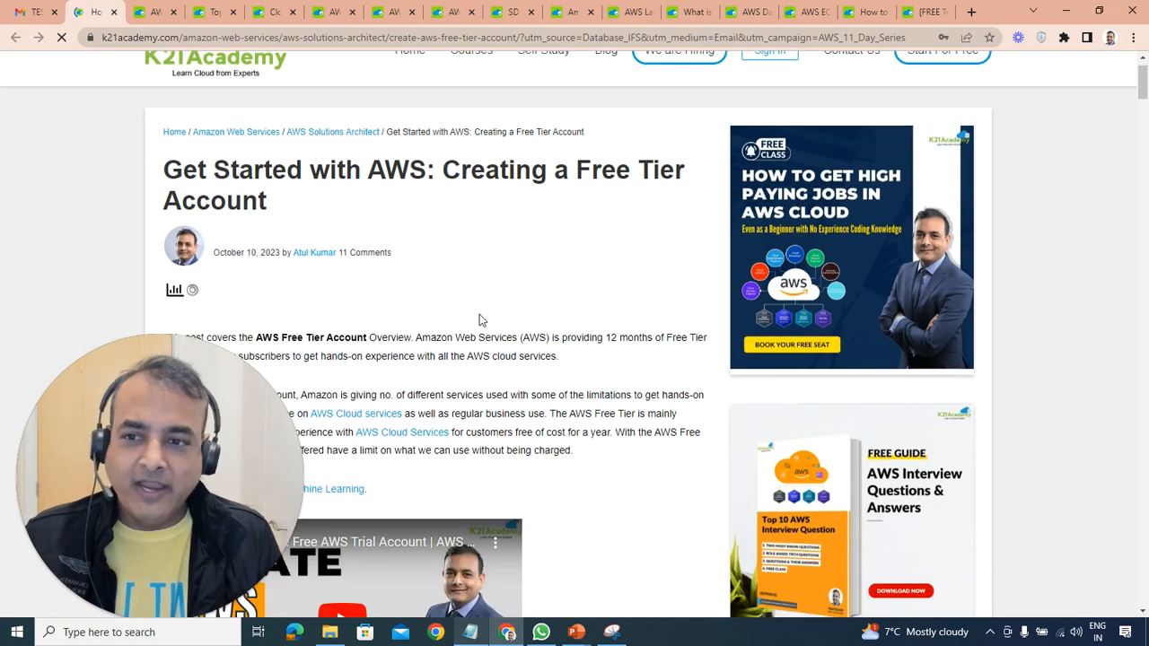
pyautogui.scroll(-3)
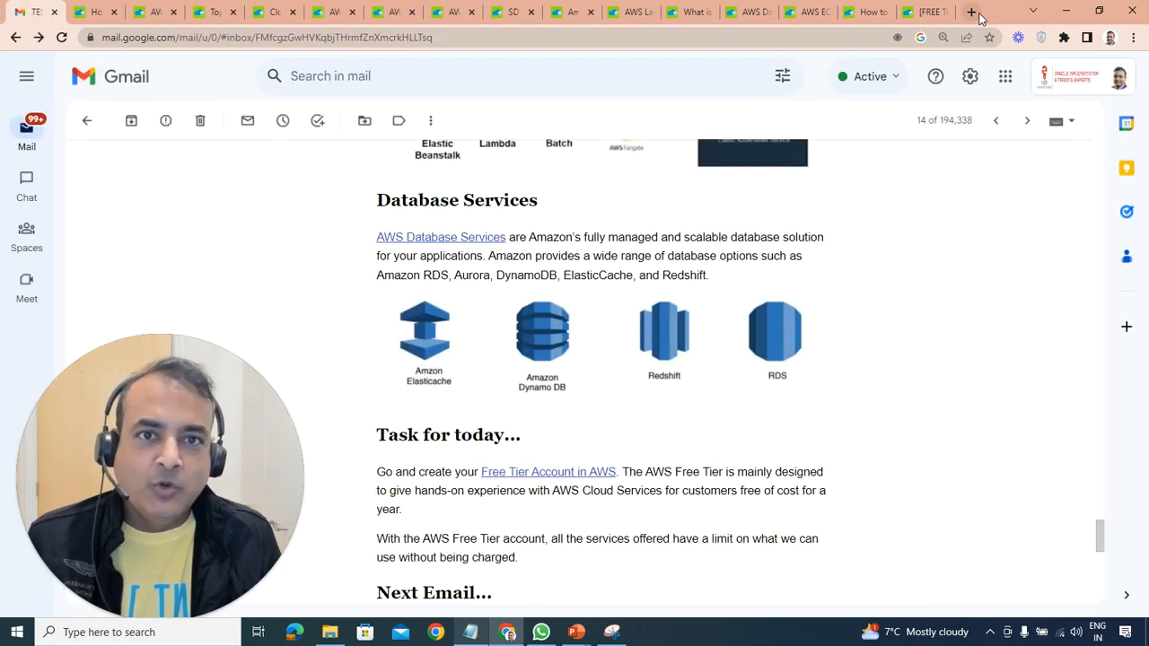
# Load k21academy.com/aws01 in a new tab to reach the 12-Day AWS Cloud sign-up page
pyautogui.click(964, 12)
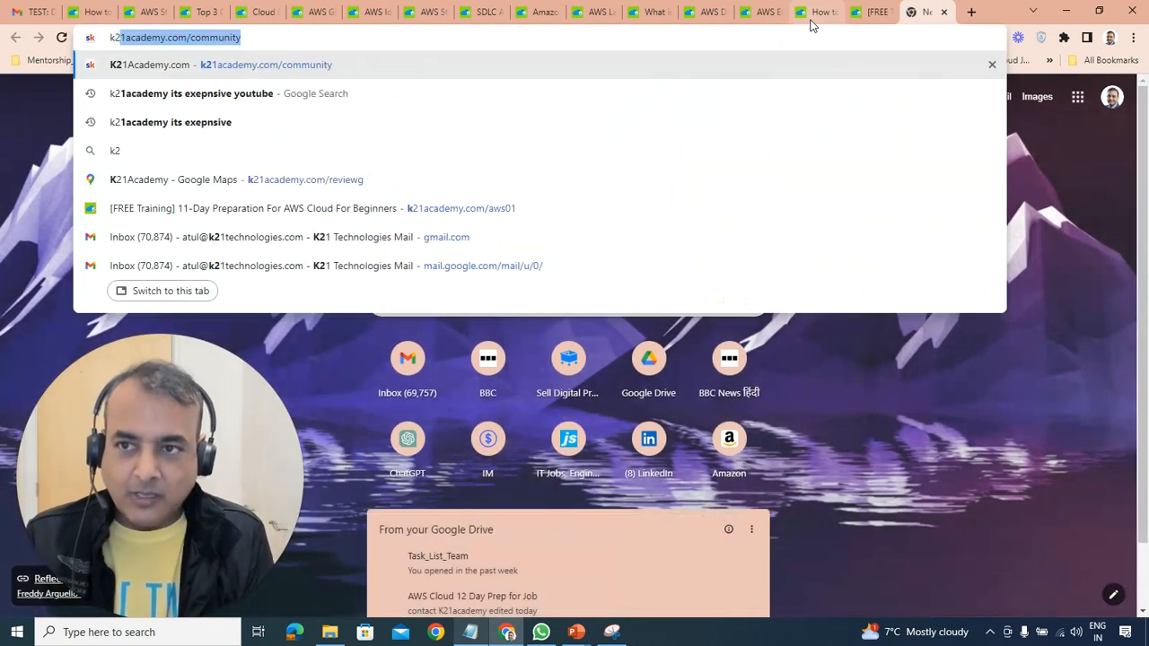
pyautogui.write('k21academy.com/co')
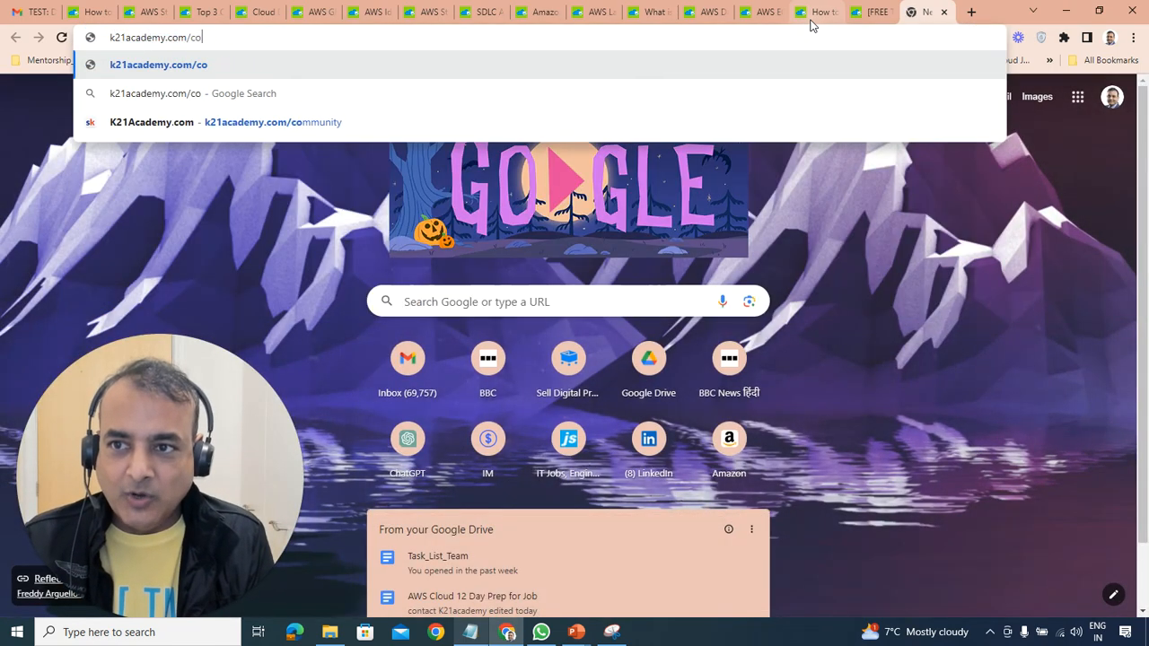
pyautogui.write('k21academy.com/aws01')
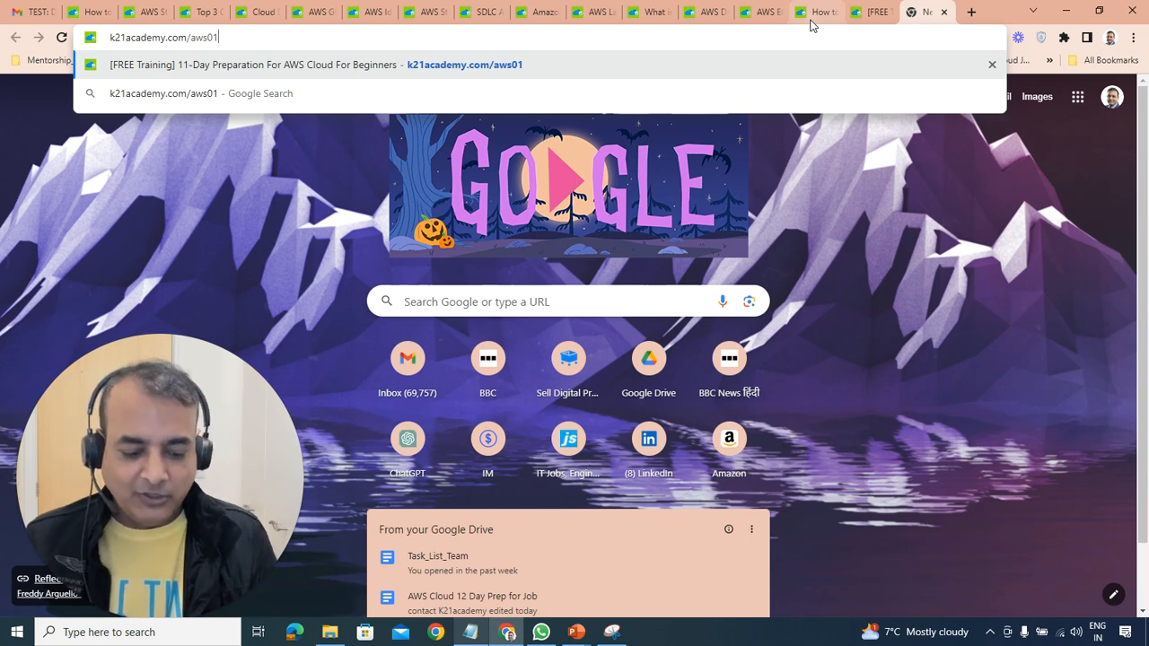
pyautogui.press('Return')
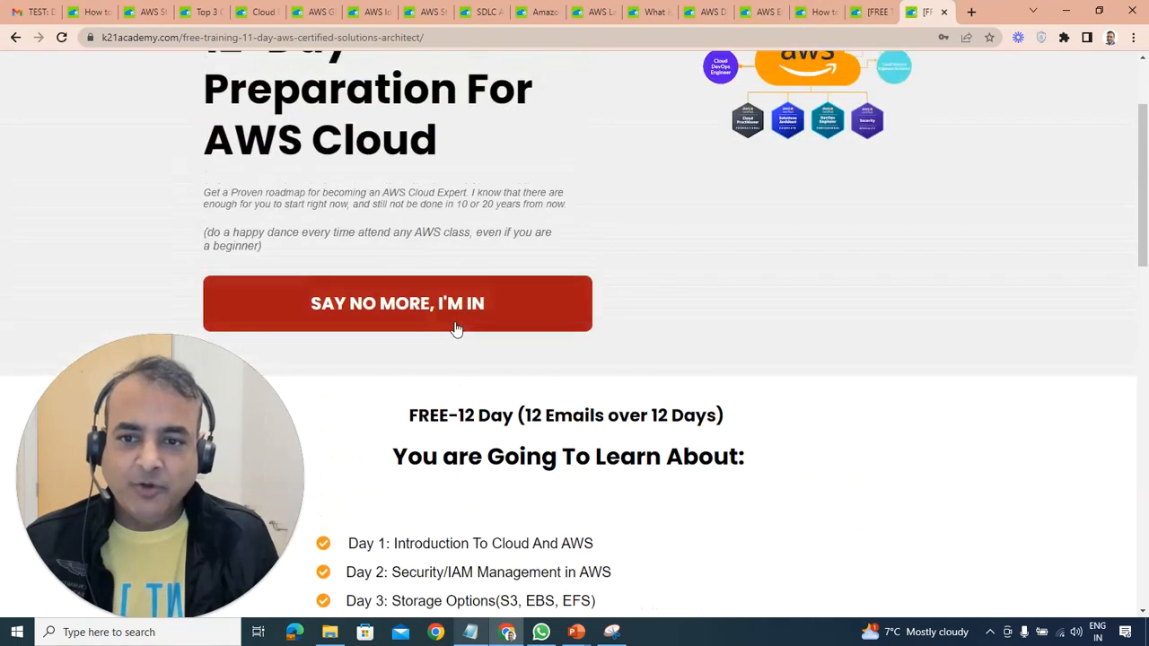
pyautogui.moveTo(400, 316)
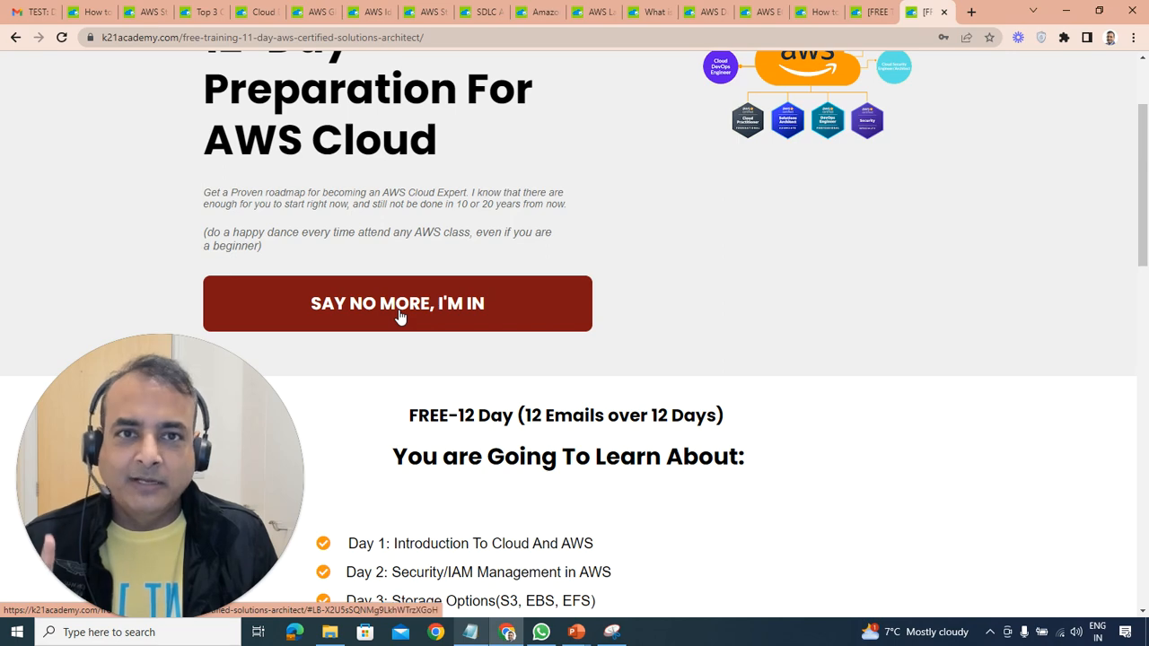
pyautogui.click(397, 303)
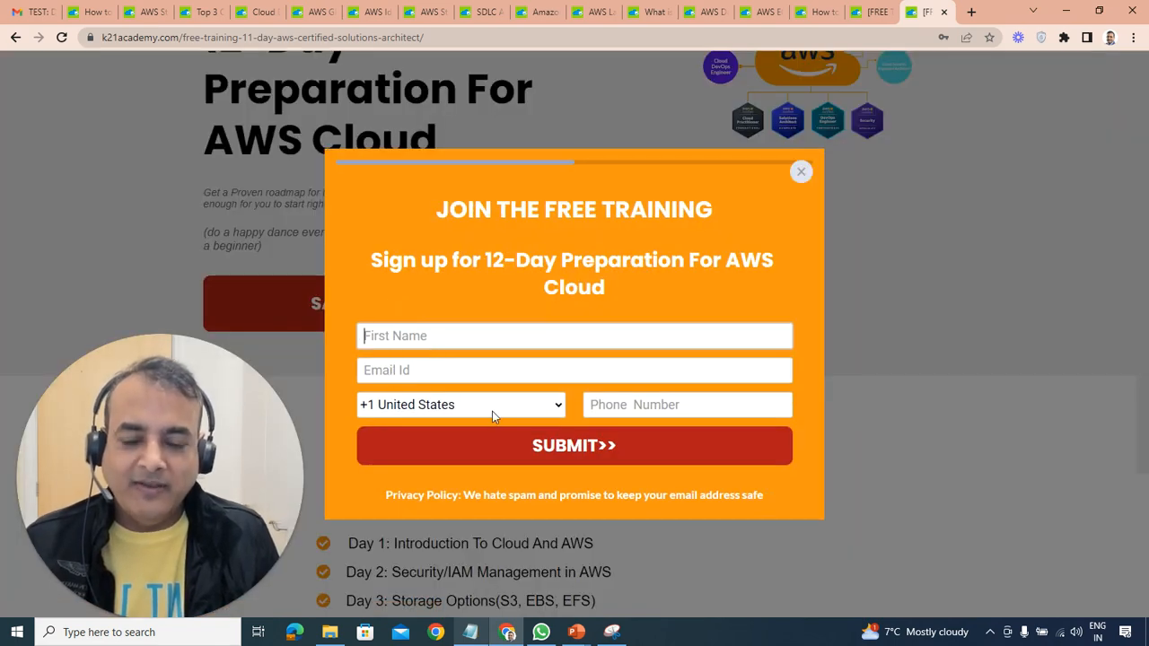
pyautogui.click(460, 405)
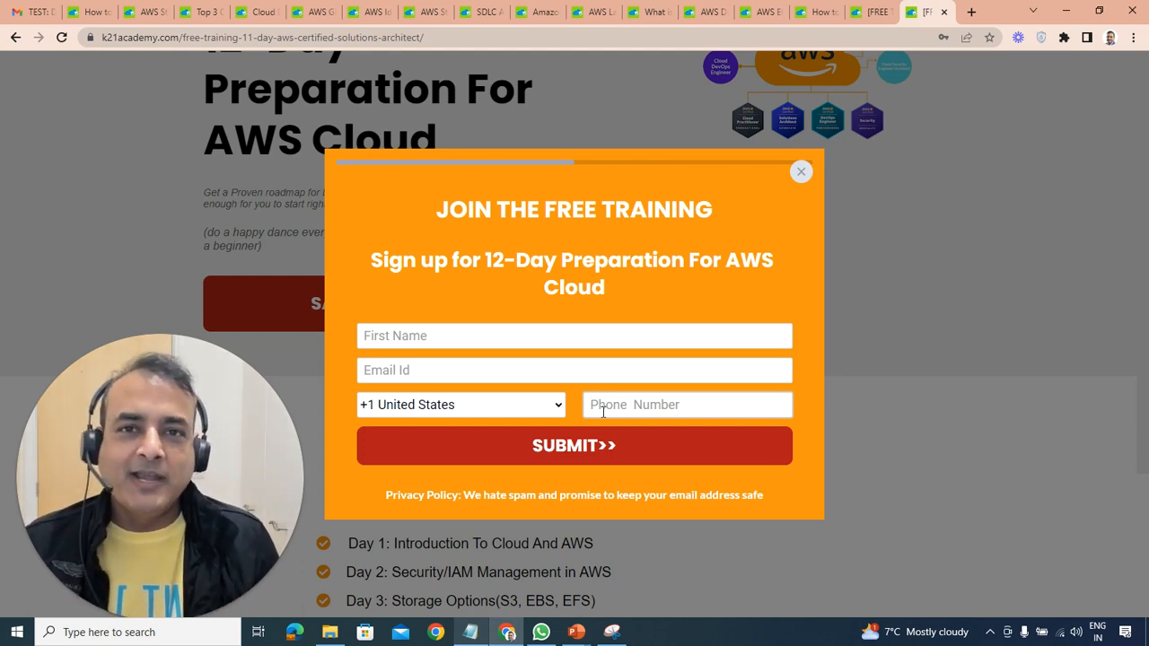
pyautogui.click(801, 172)
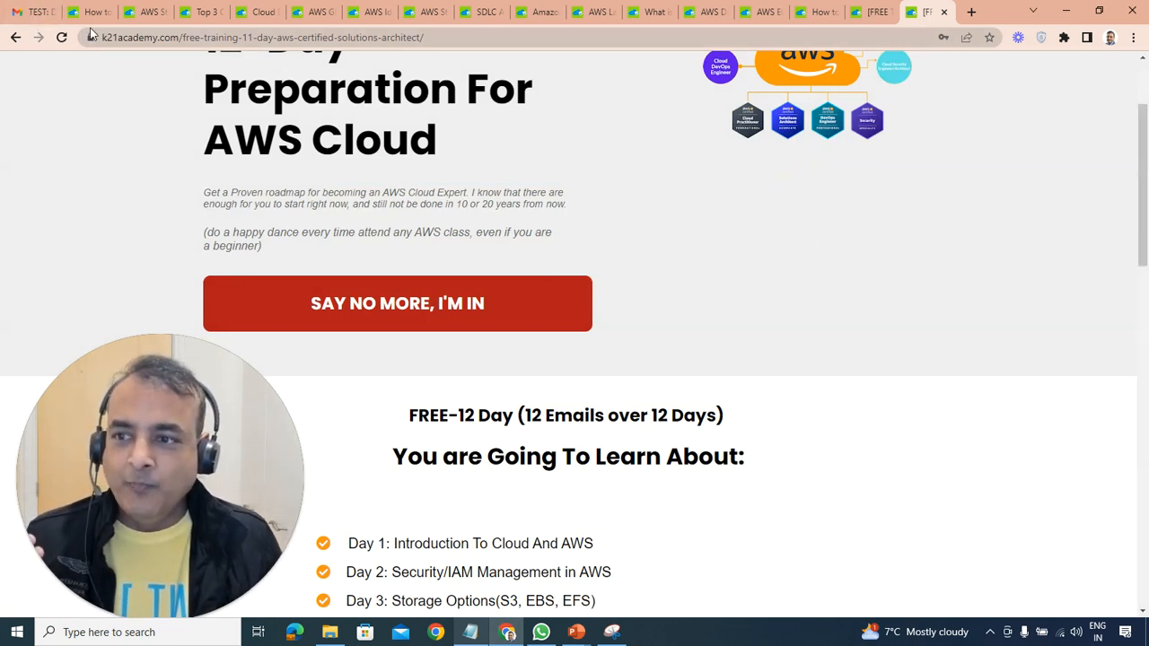
pyautogui.moveTo(93, 12)
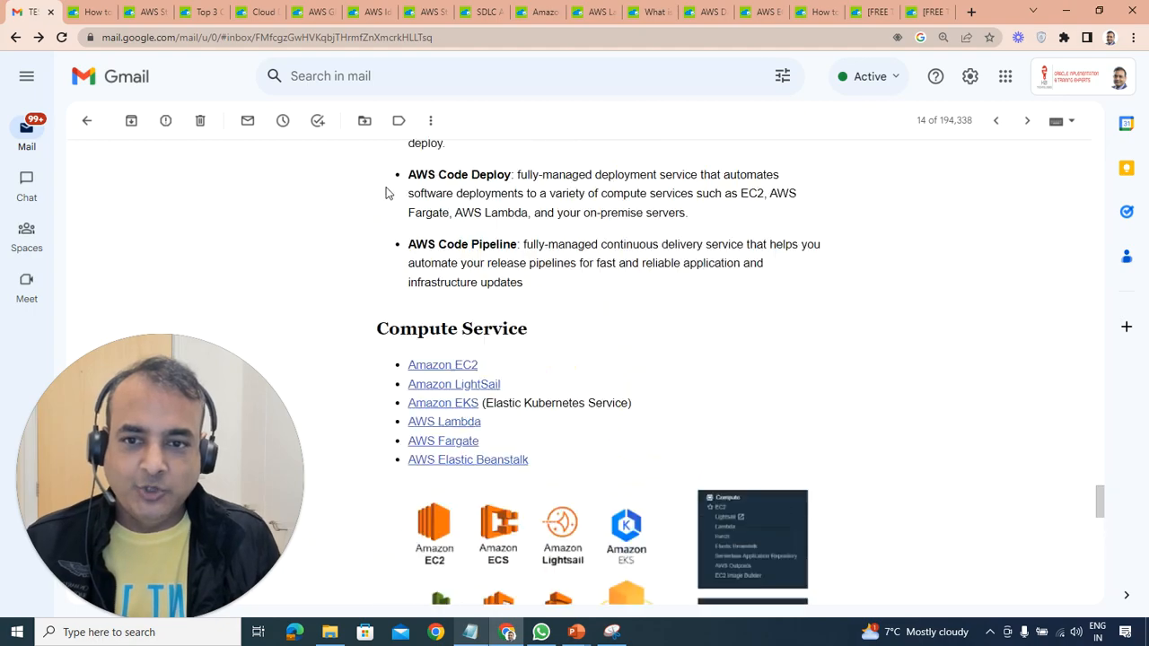
# Scroll the Day 1 email back to the IaaS, PaaS and SaaS examples section
pyautogui.scroll(-3)
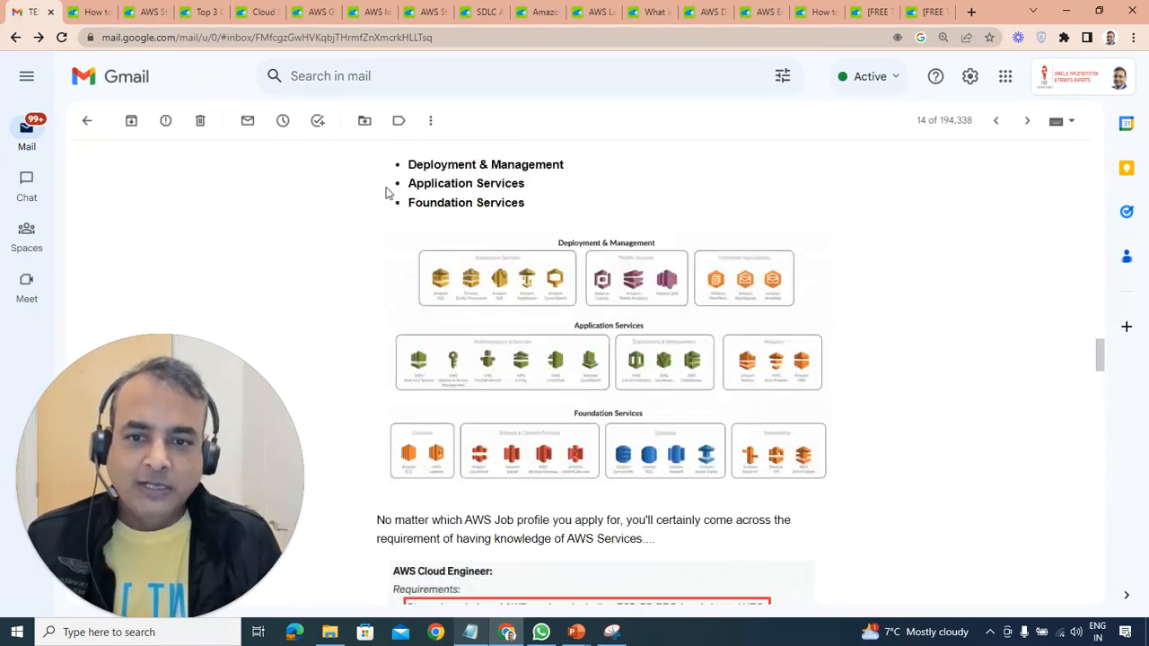
pyautogui.scroll(-3)
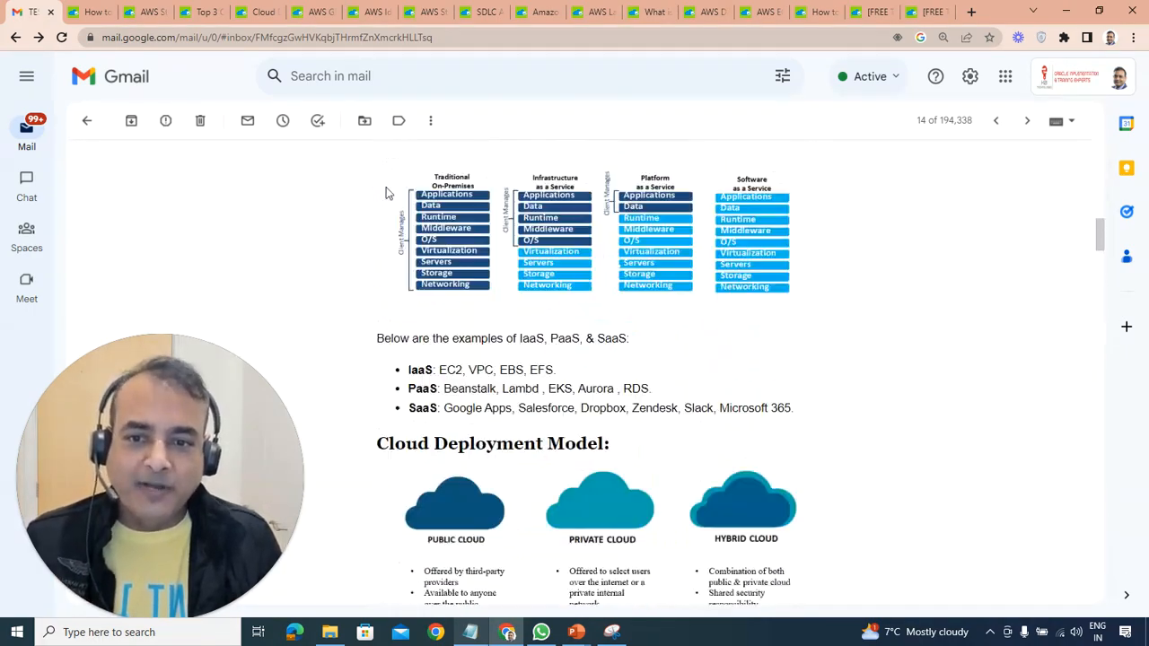